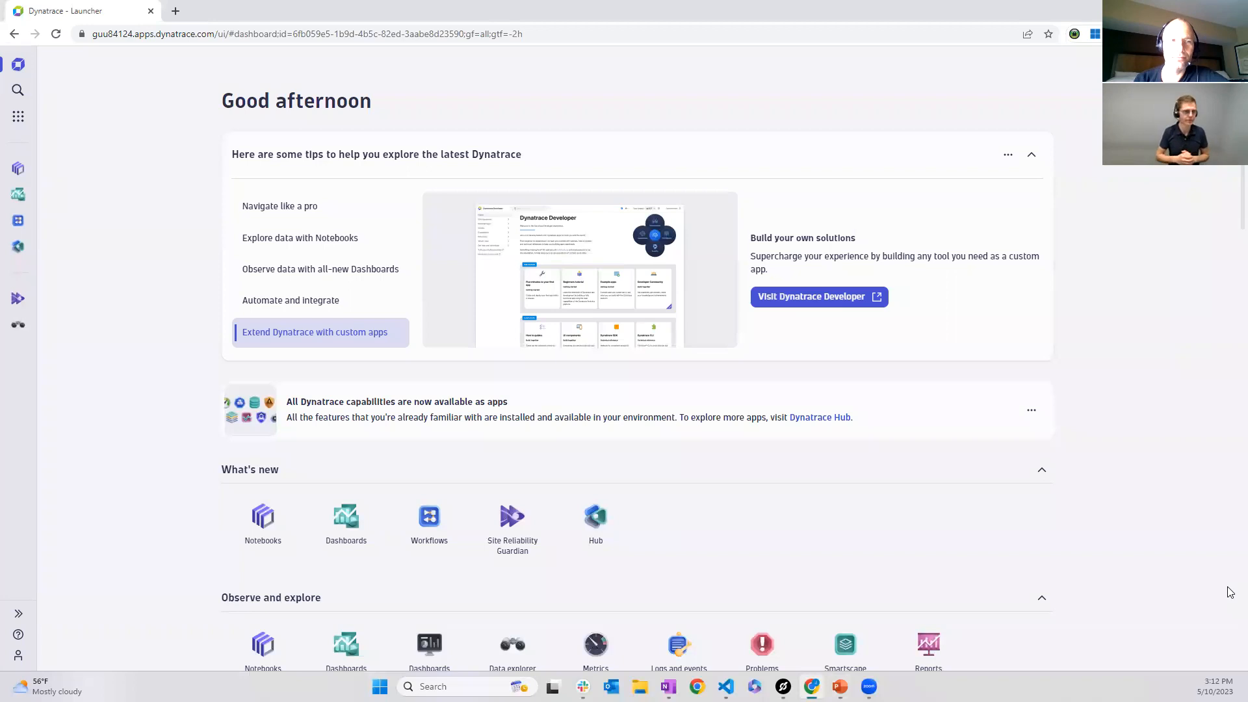
Open the Hub from the dock and search its apps for 'site rel'
right_click(17, 221)
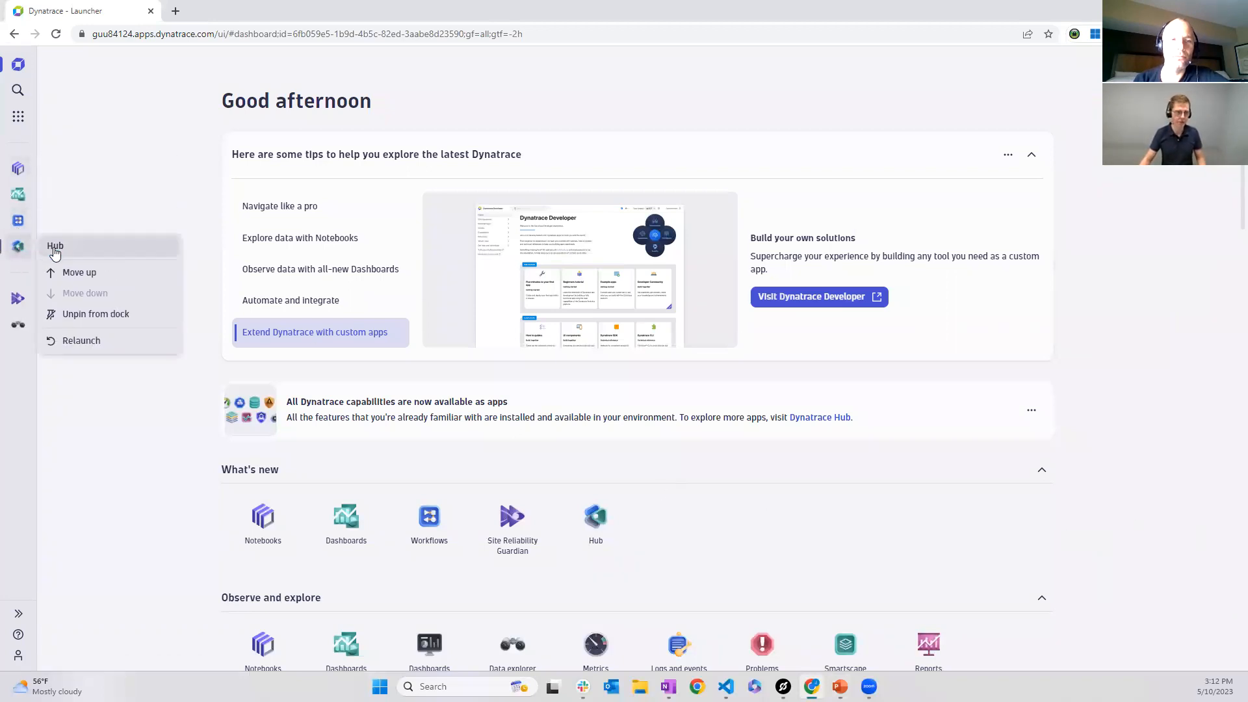
click(55, 245)
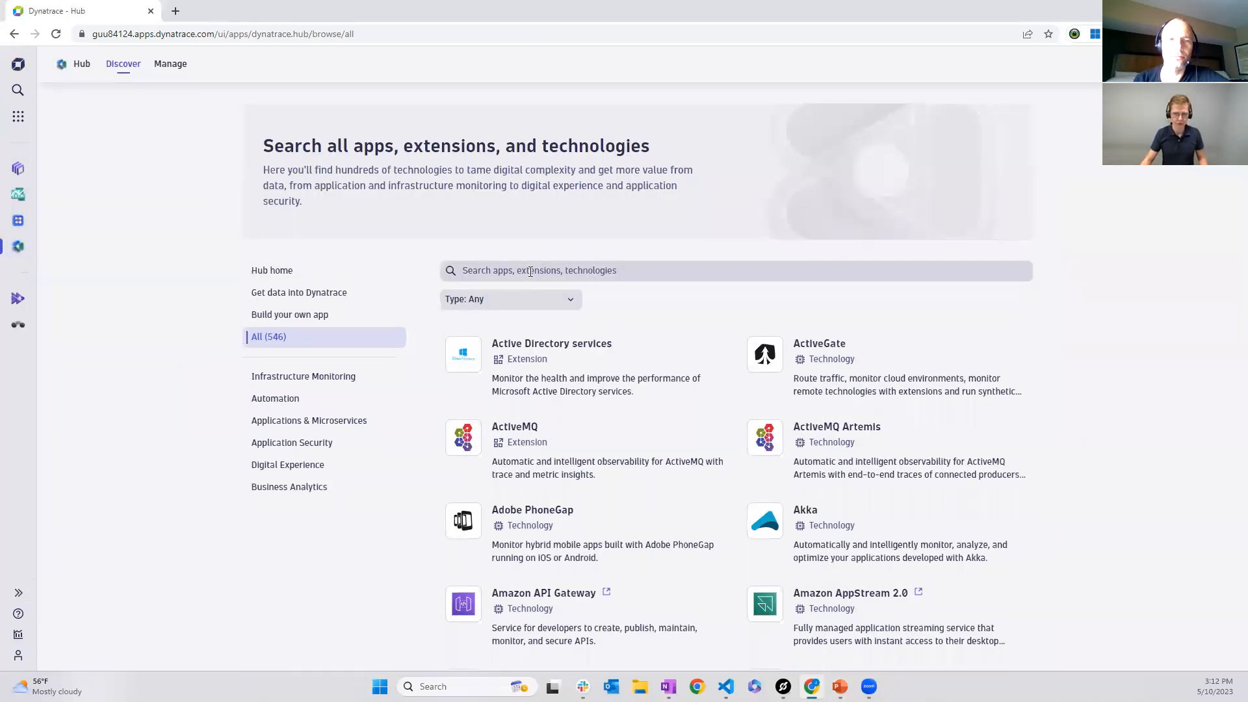
text(site rel)
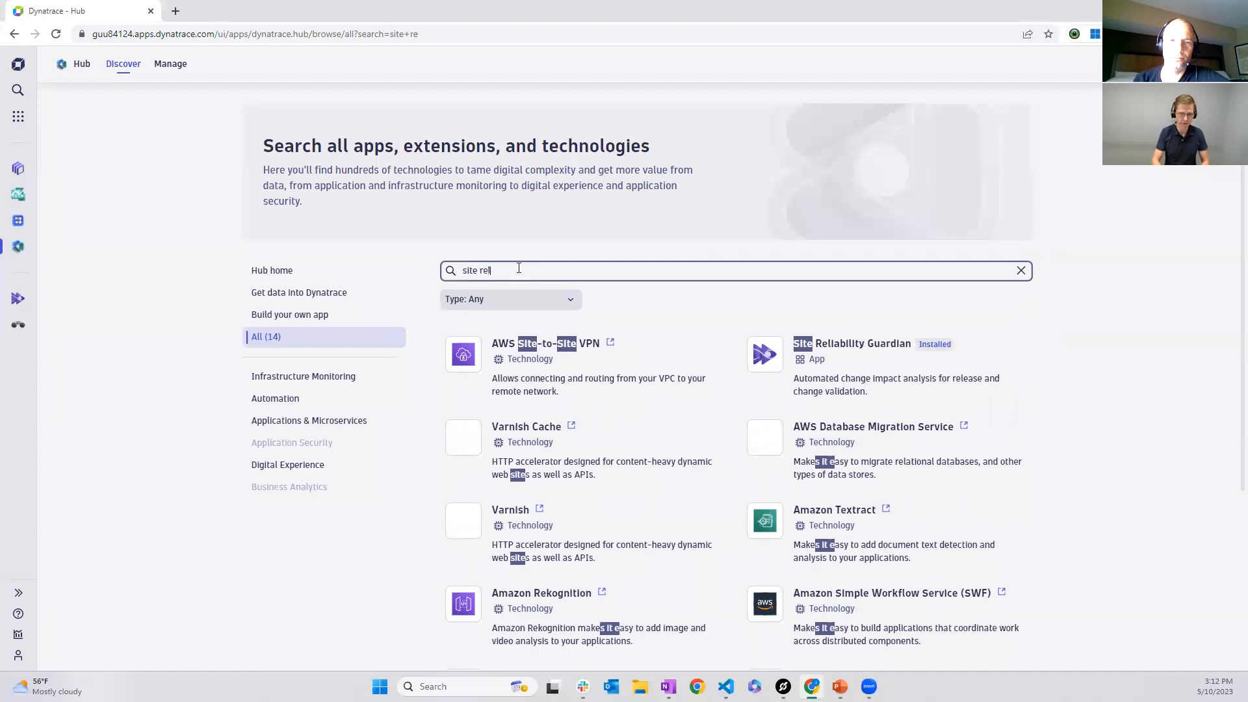
text(l)
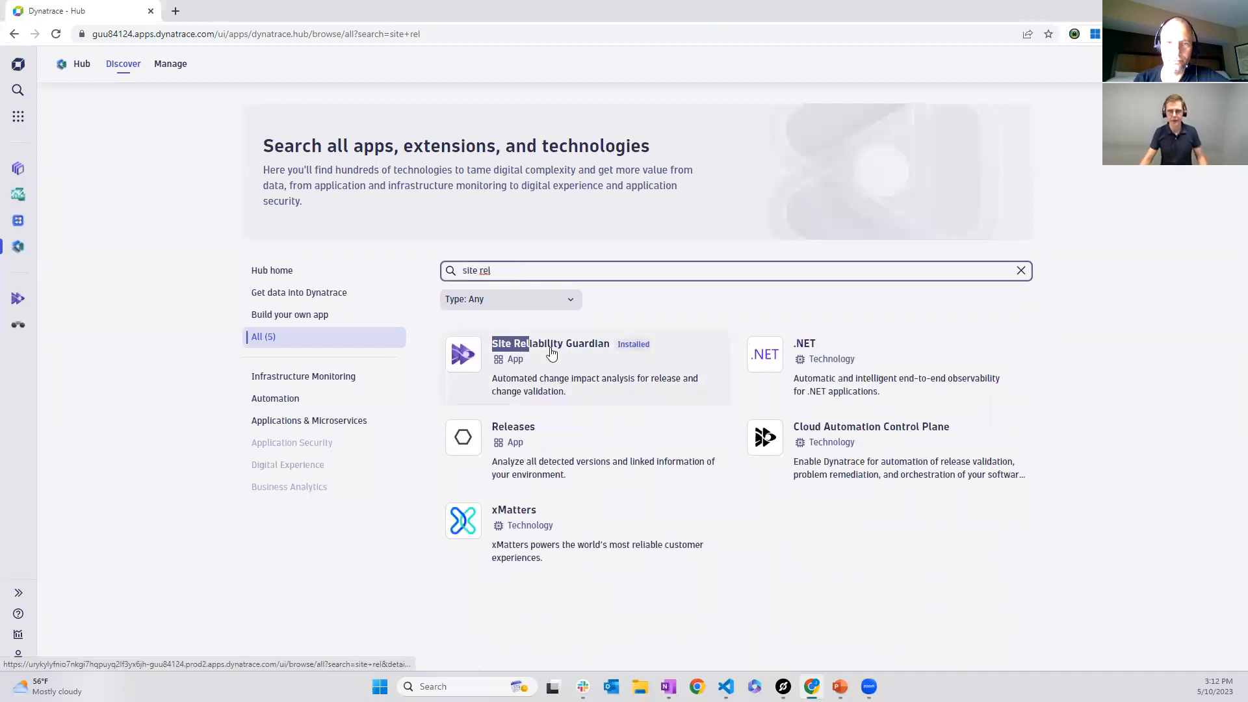
Open the Site Reliability Guardian app from the Hub results to see all guardian cards
click(550, 343)
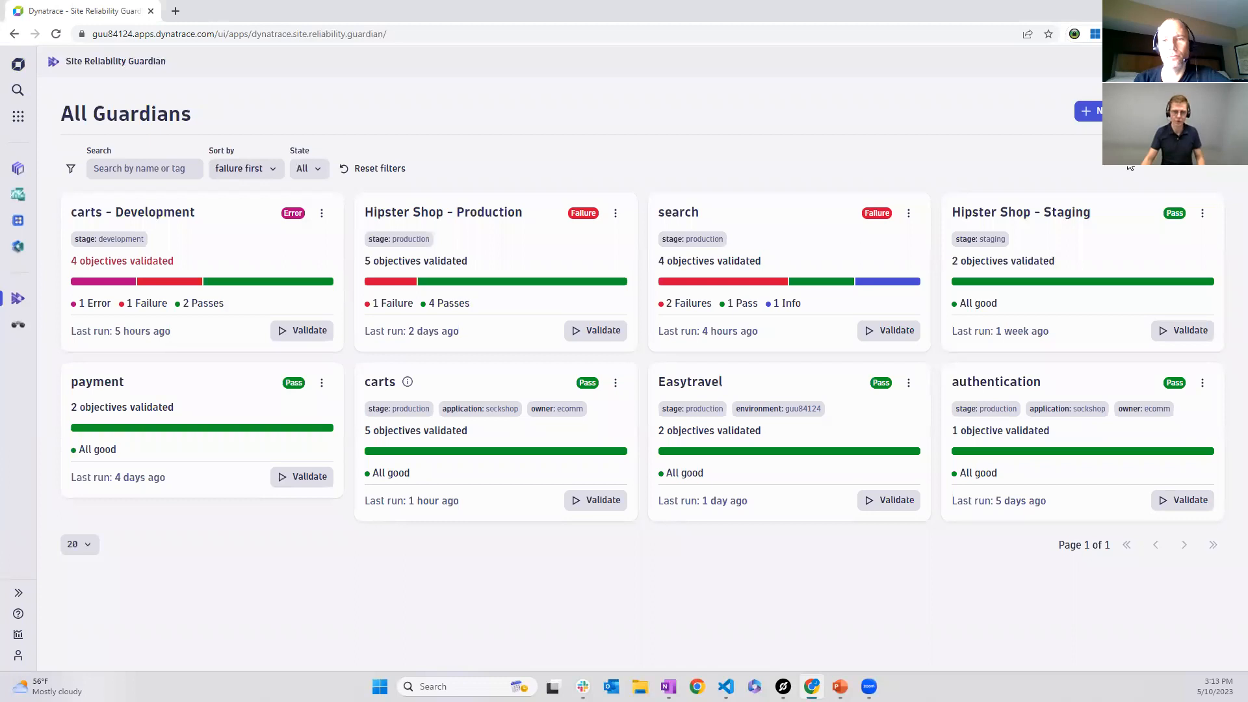
mouse_move(395, 210)
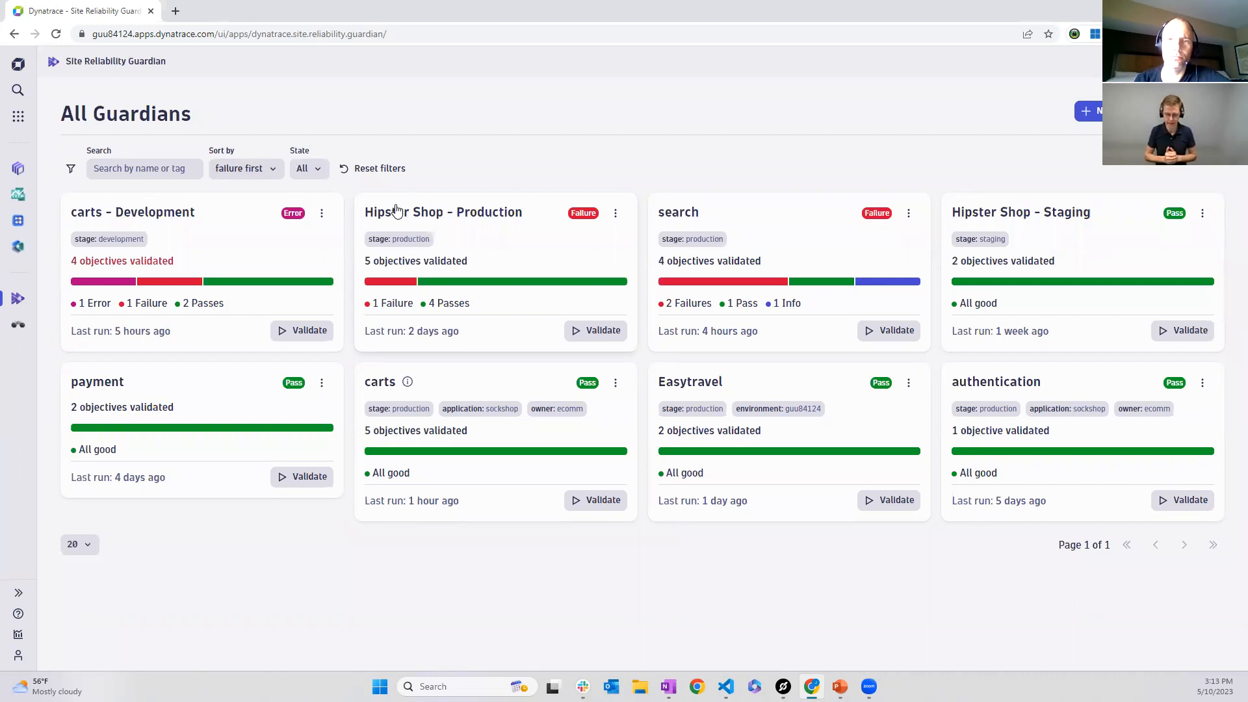
mouse_move(427, 224)
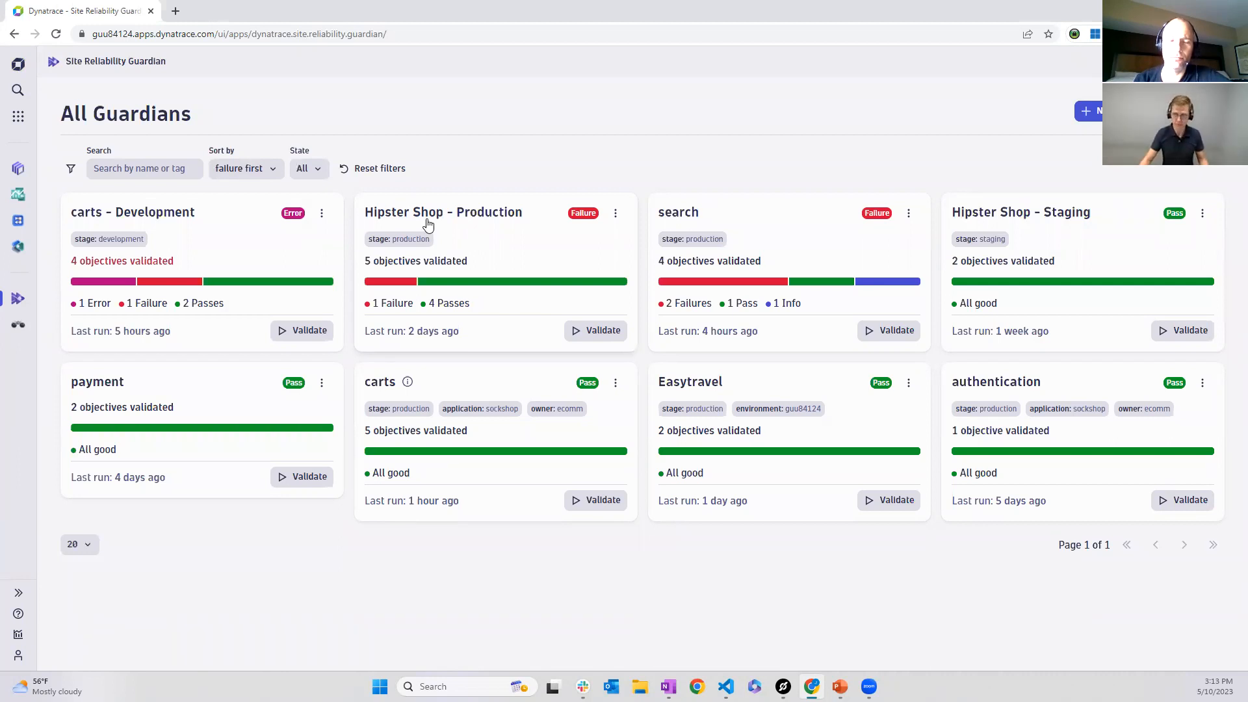
mouse_move(457, 213)
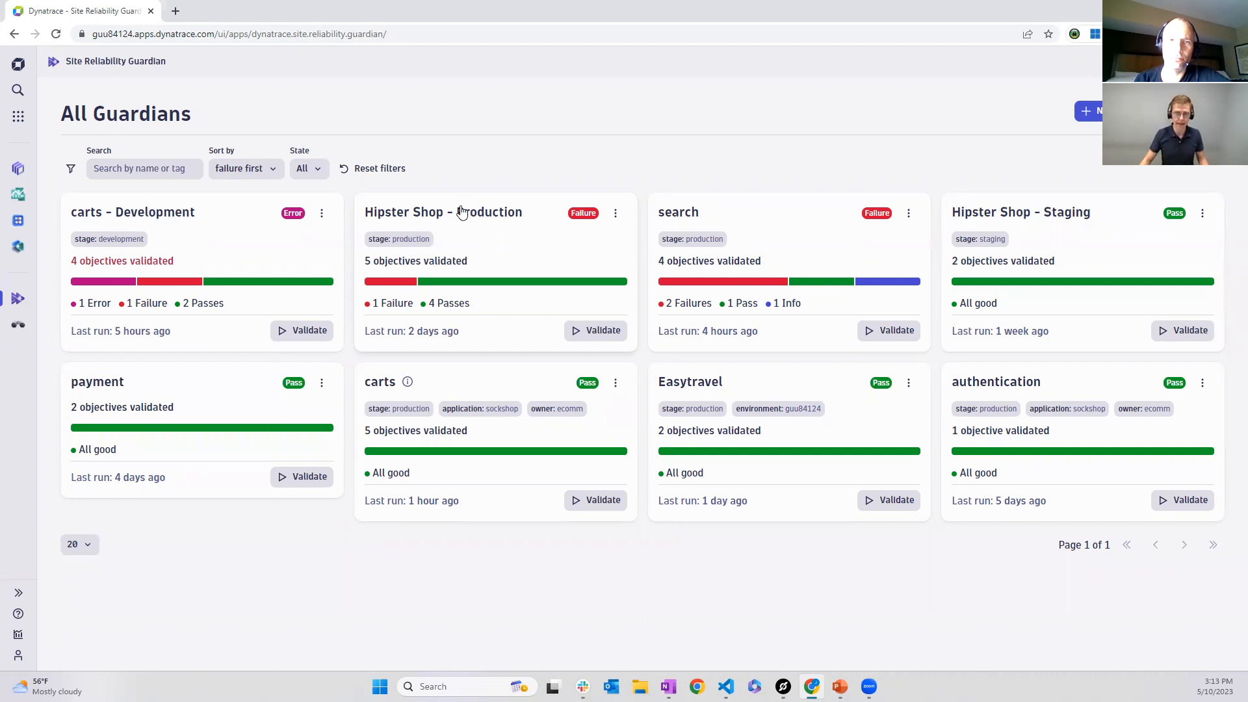
mouse_move(378, 288)
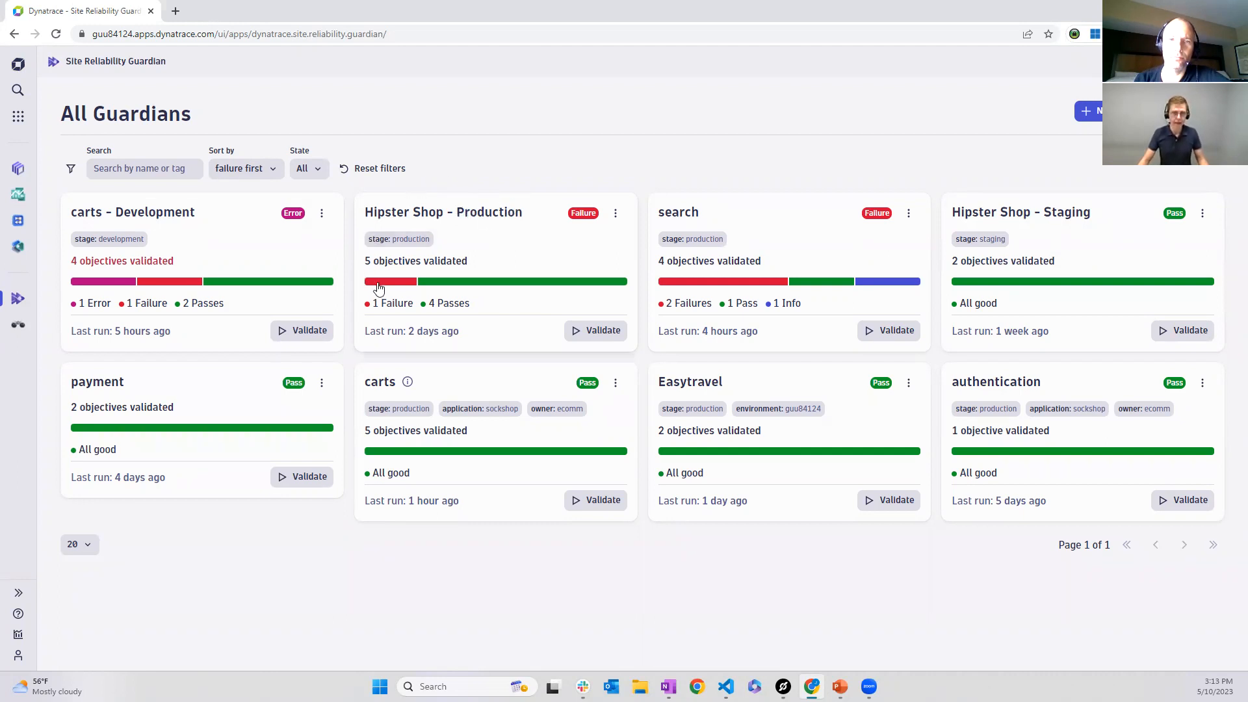
mouse_move(451, 225)
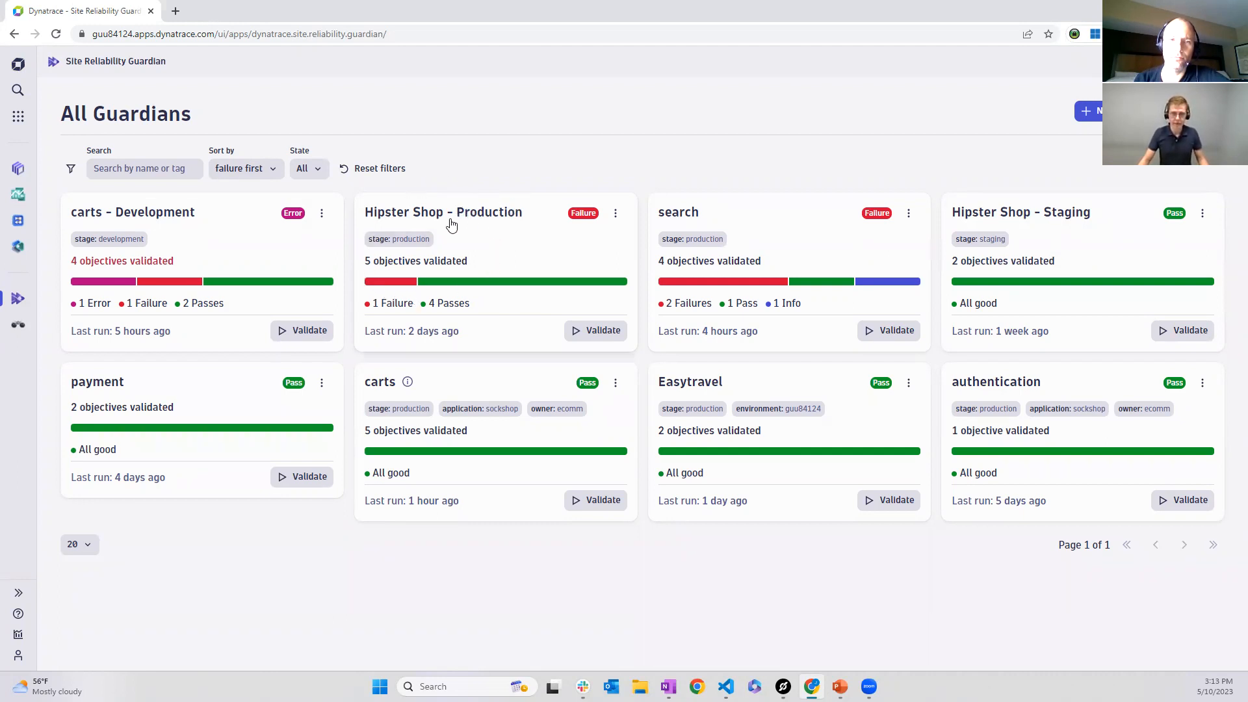
mouse_move(580, 225)
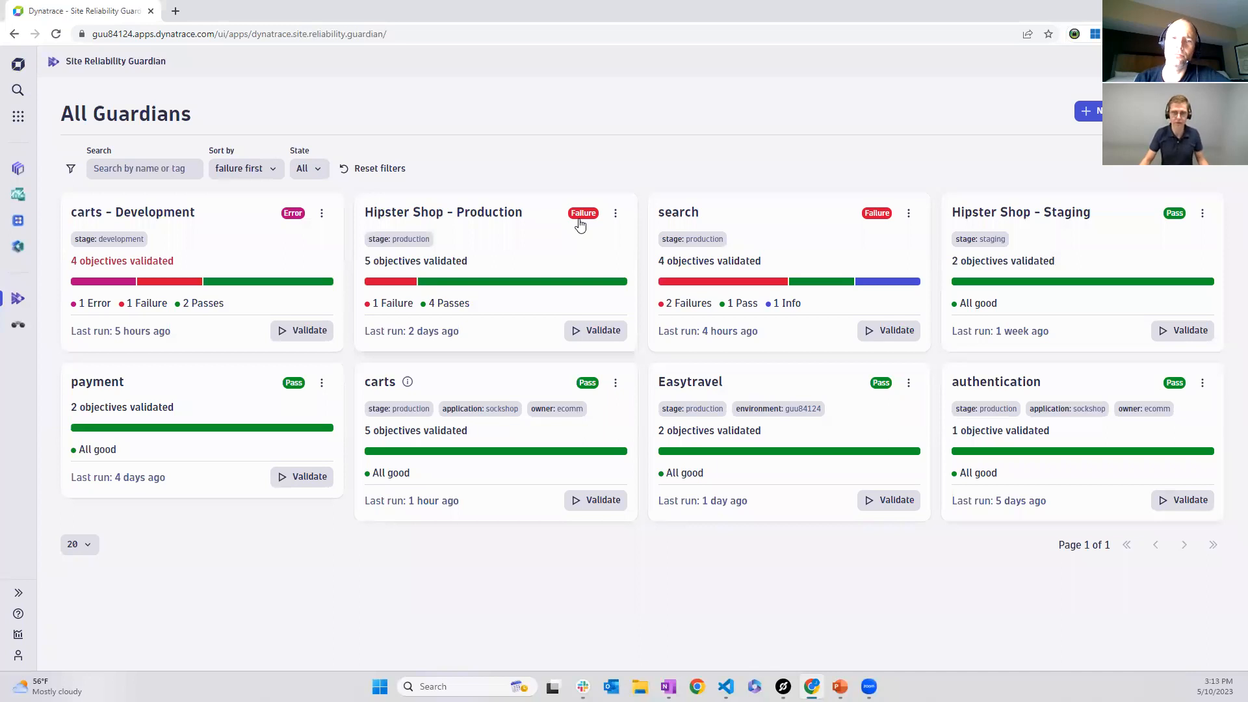
mouse_move(597, 225)
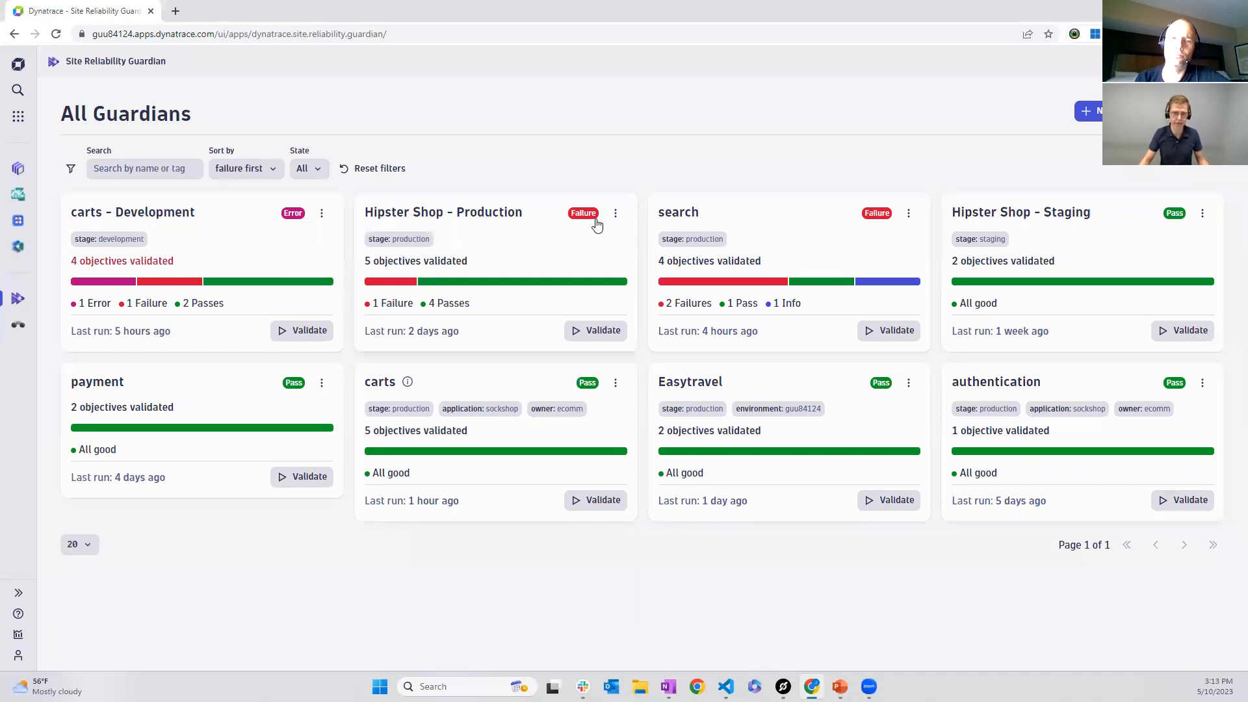
mouse_move(563, 245)
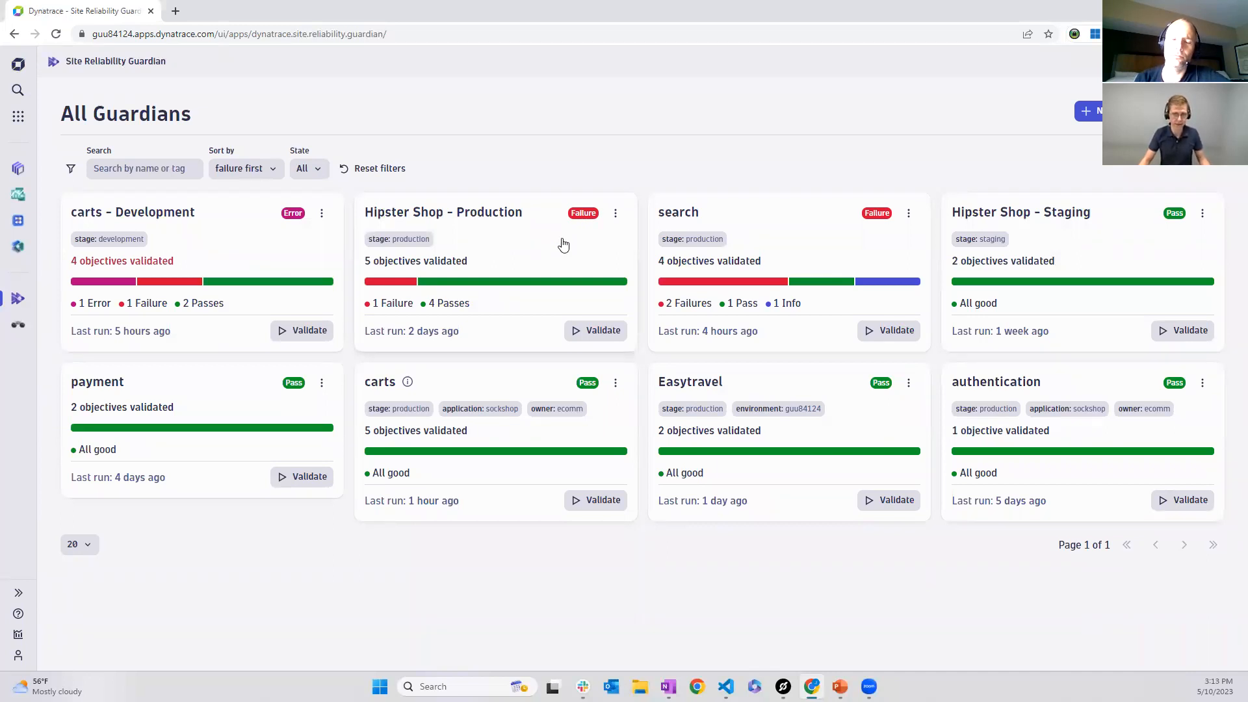
mouse_move(428, 247)
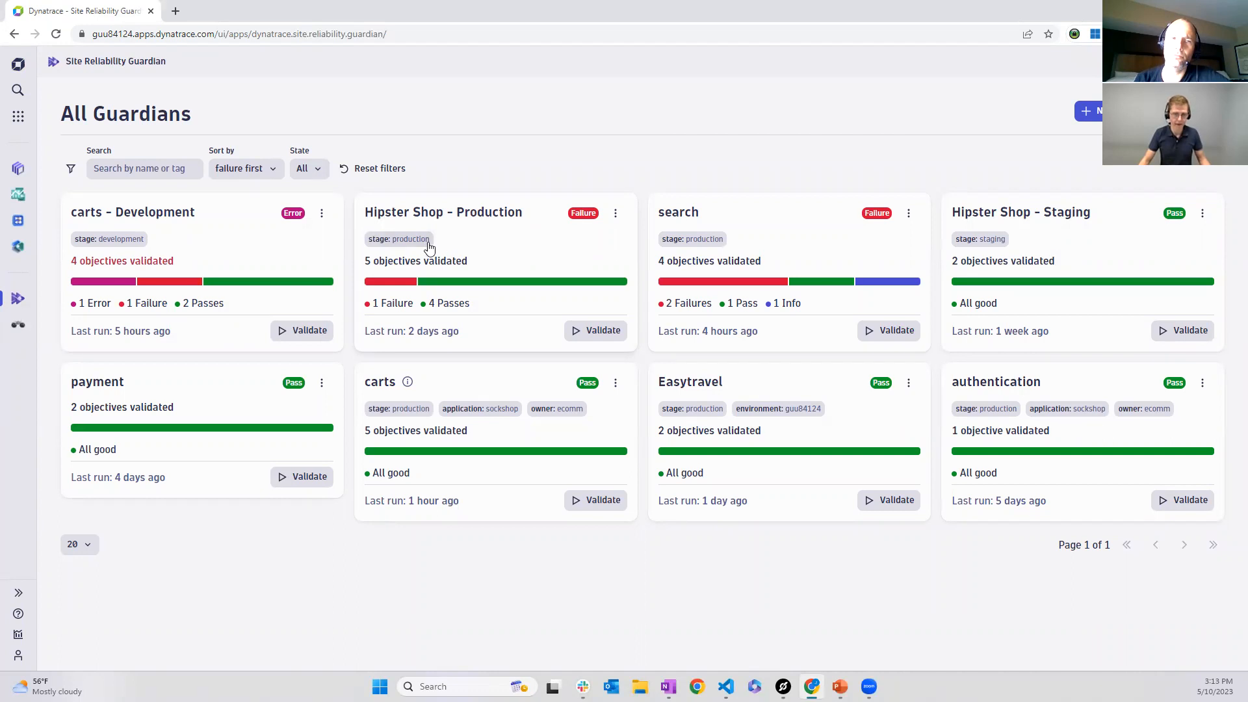
mouse_move(408, 285)
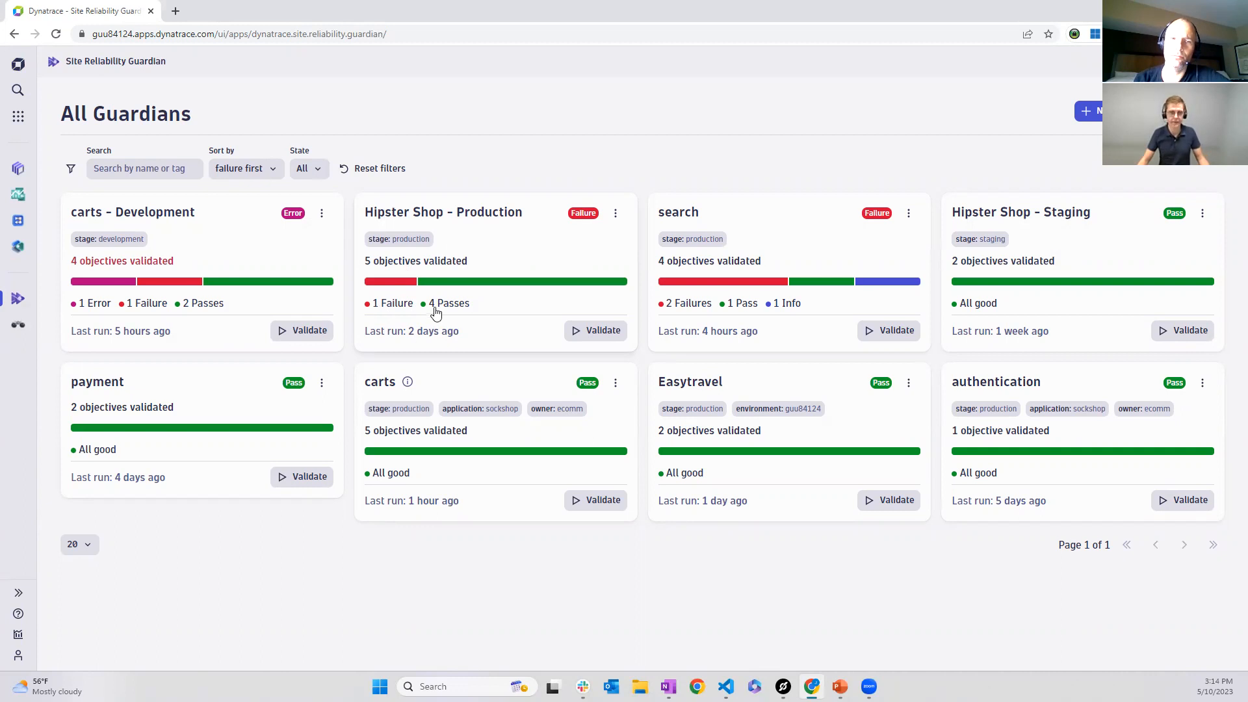
mouse_move(436, 343)
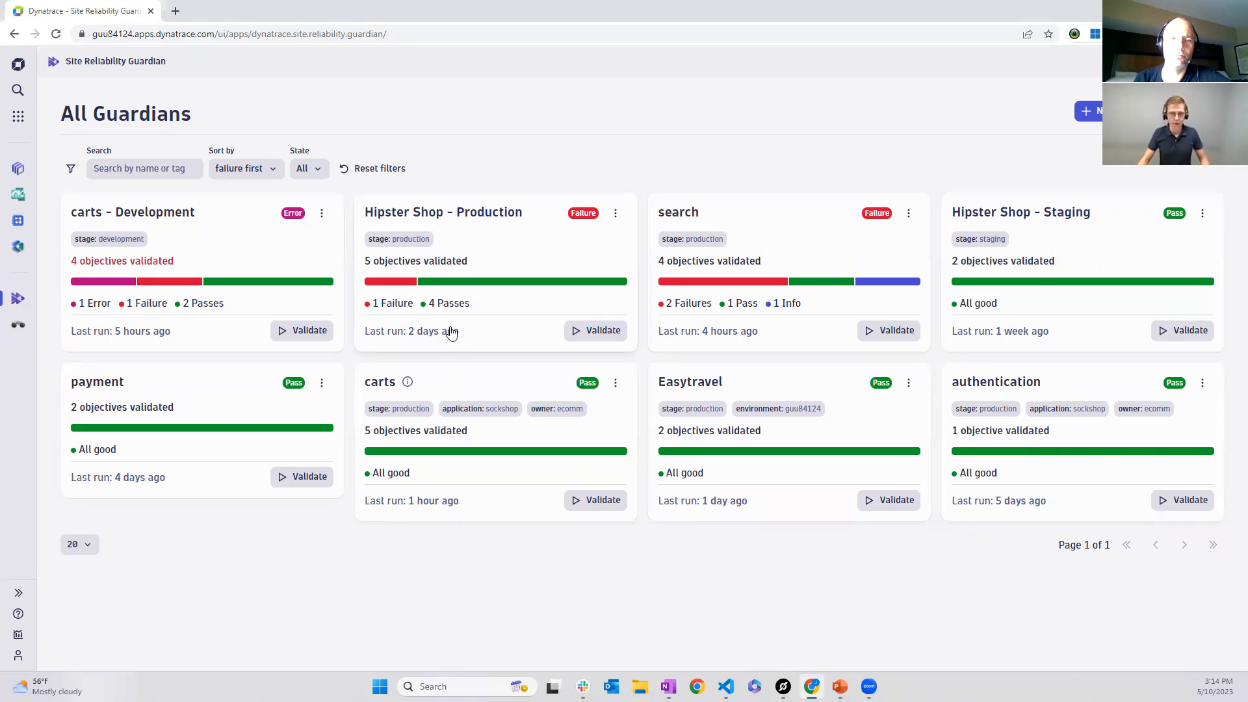
mouse_move(595, 331)
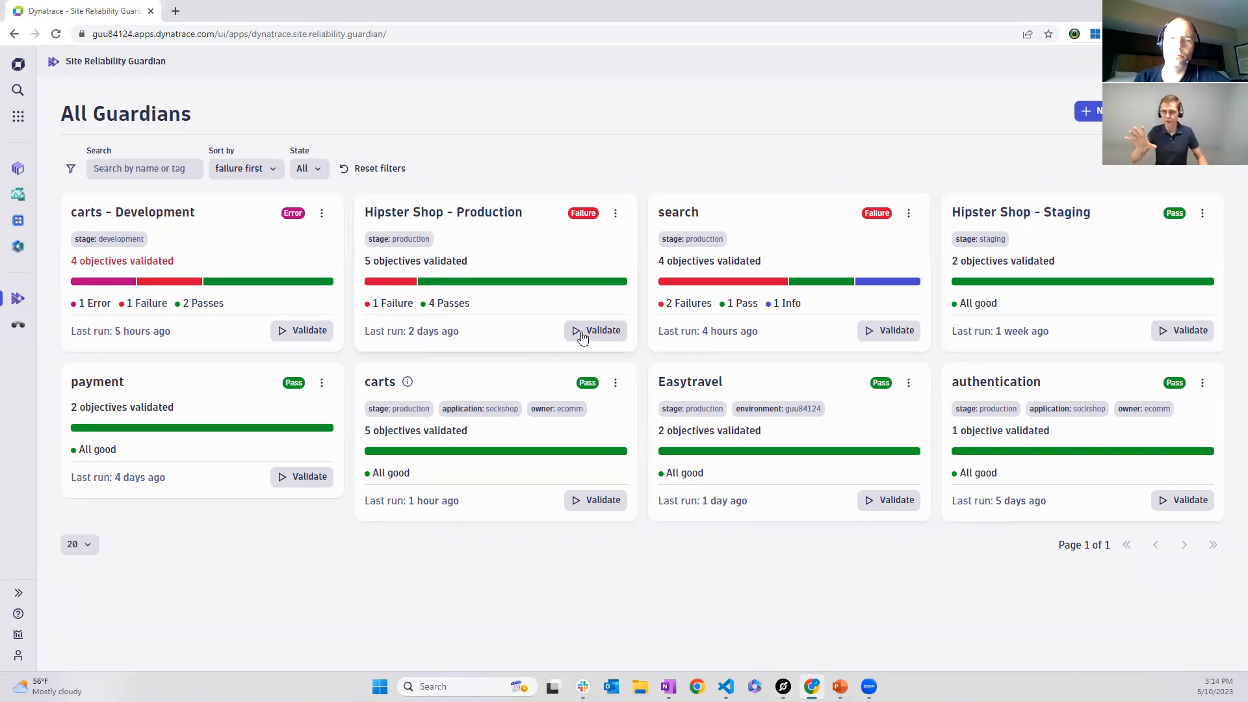
mouse_move(554, 374)
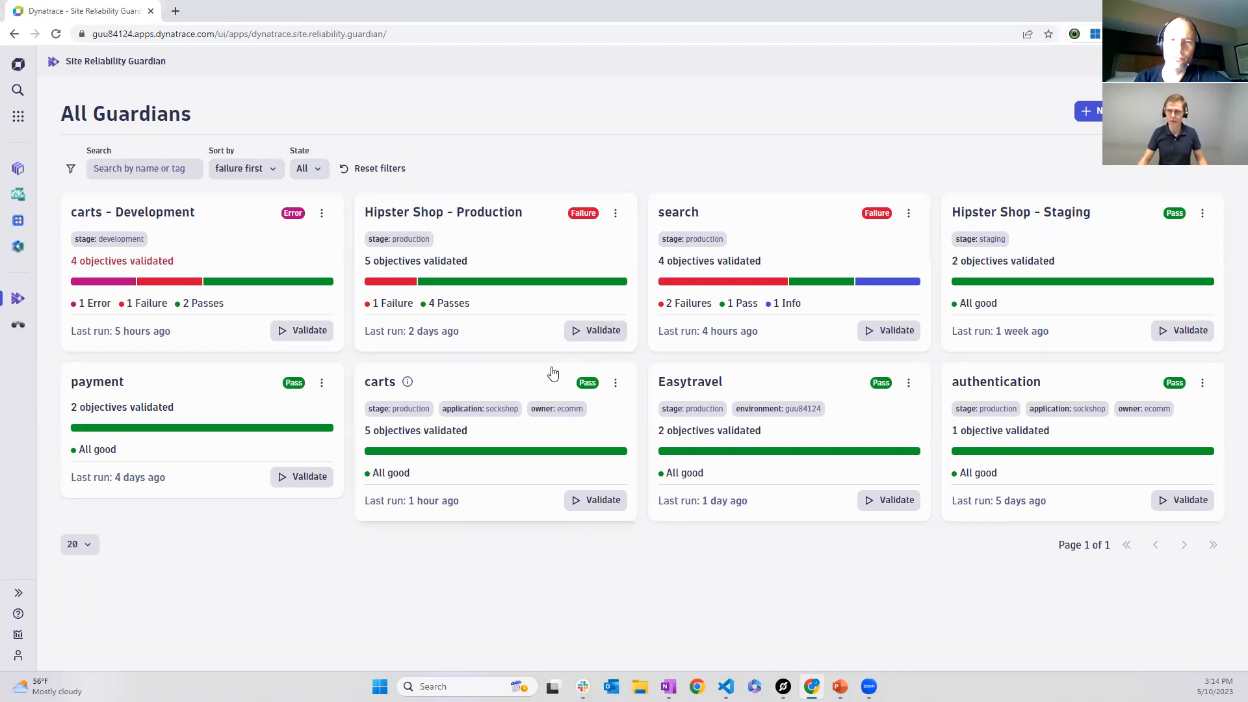
mouse_move(978, 165)
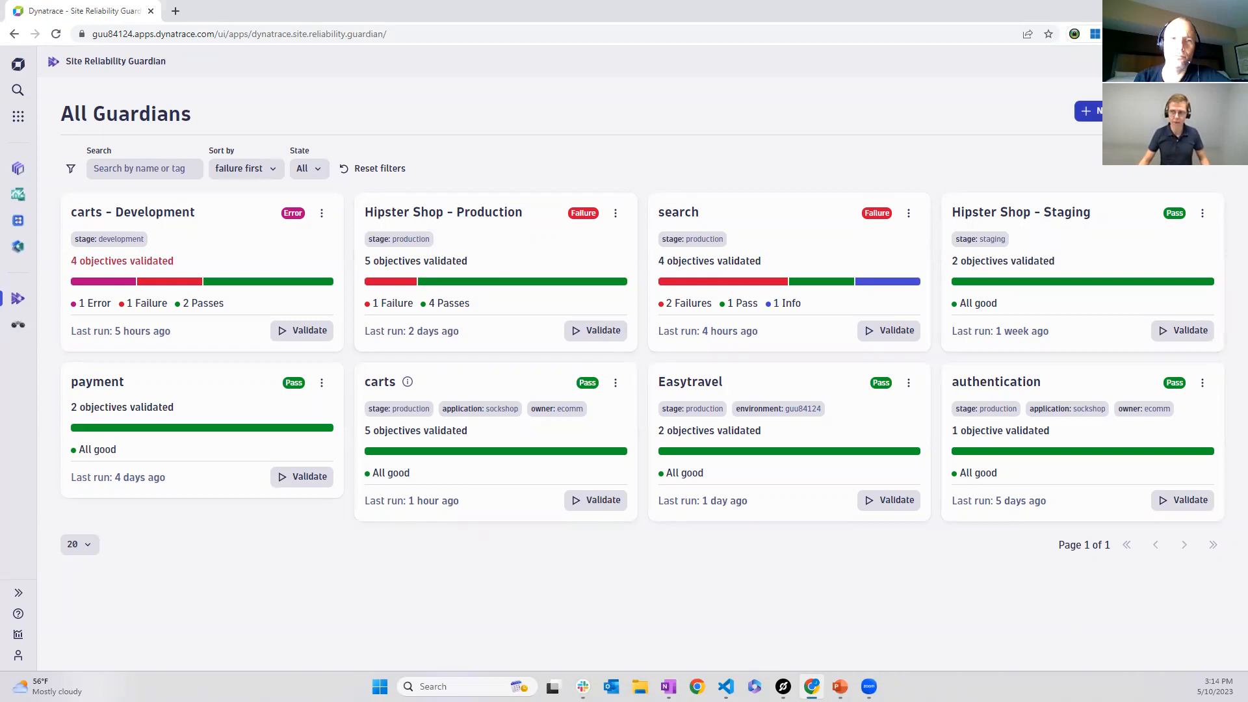
Start a new guardian and name it EasyTravel
click(1098, 111)
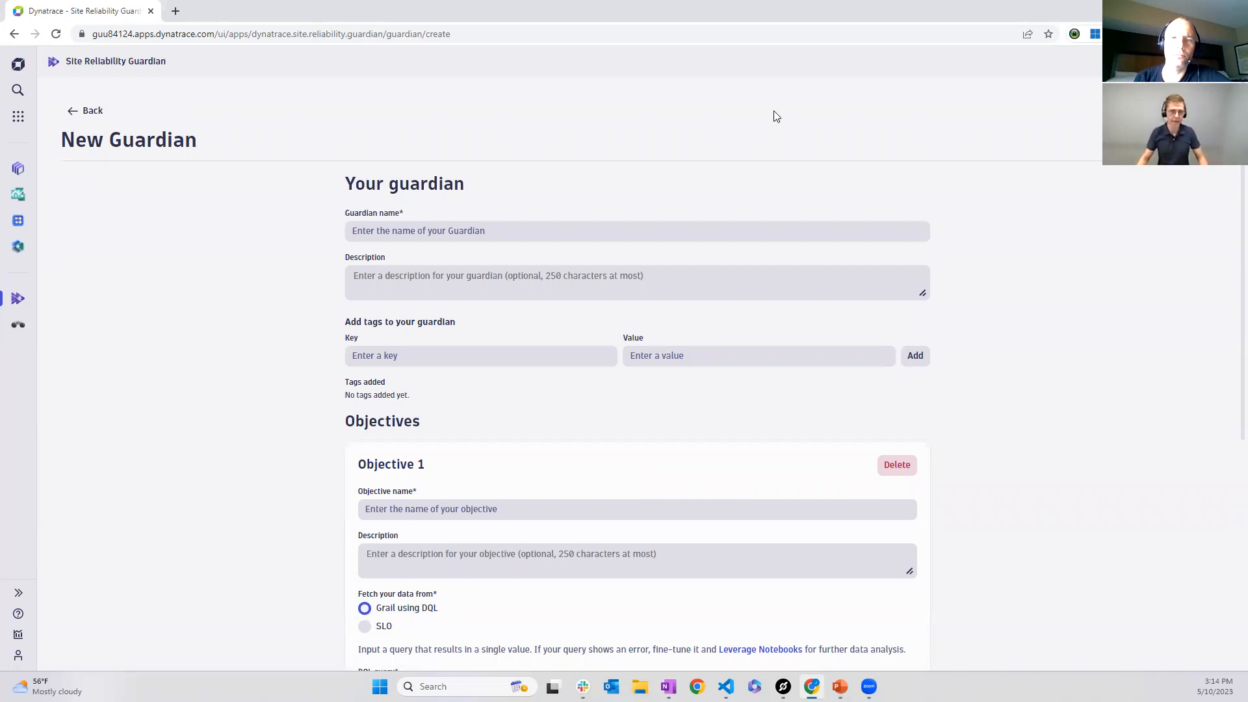
mouse_move(1025, 127)
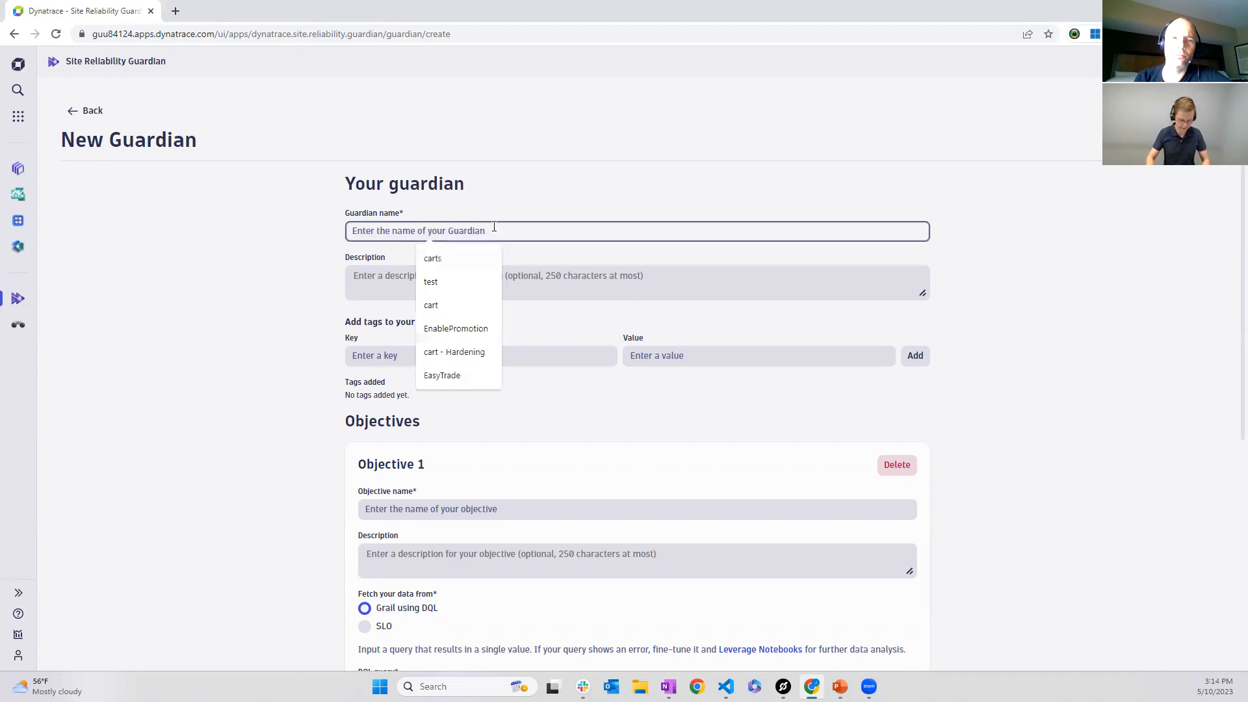
text(E)
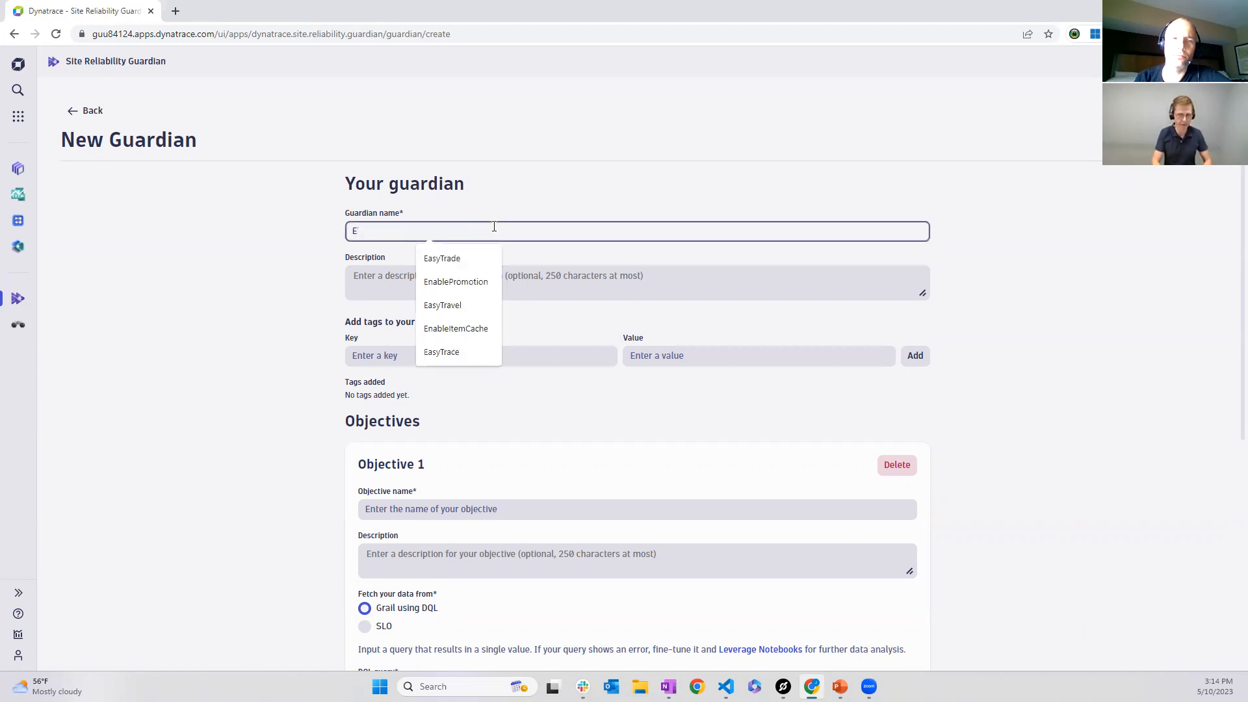
text(asy)
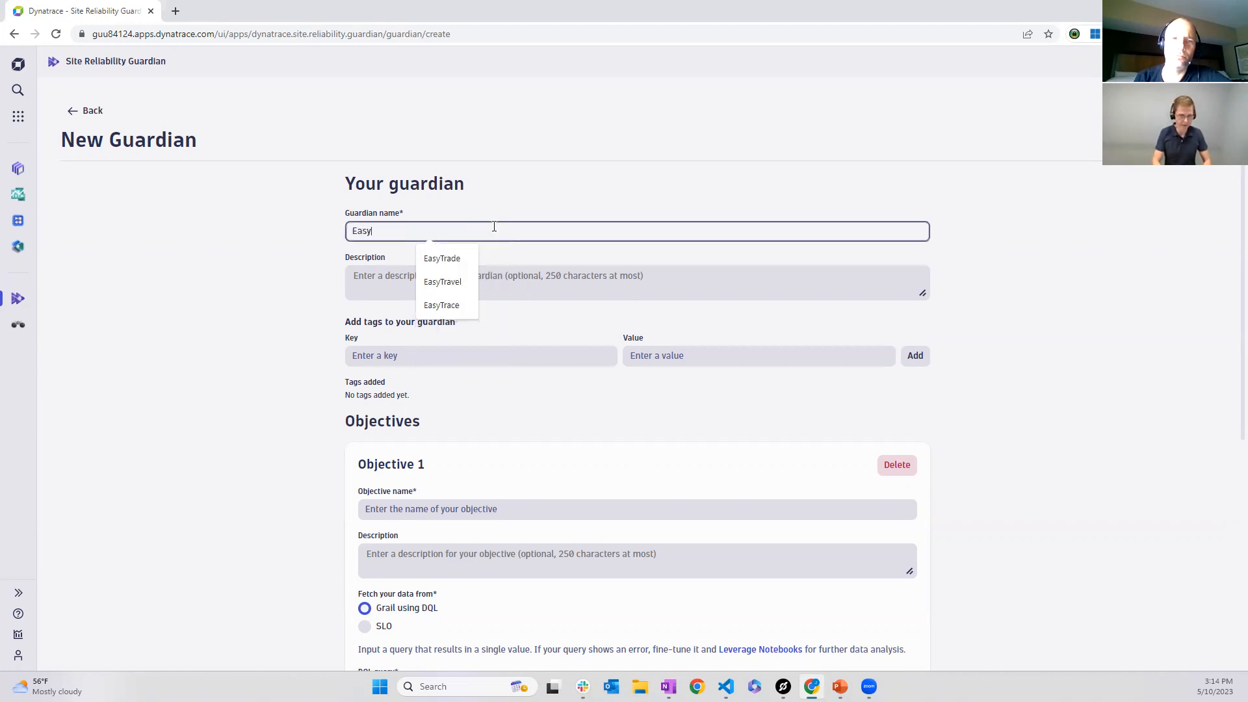
click(442, 282)
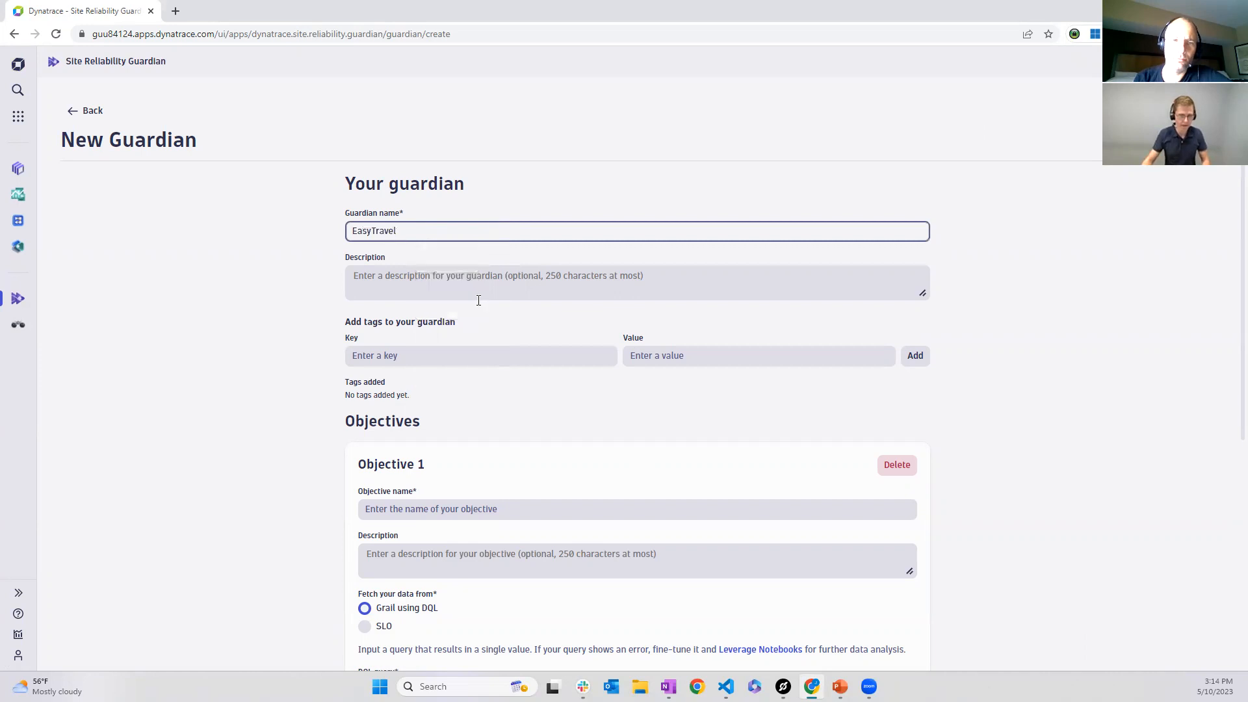
Add the tag stage: production to the new guardian
click(480, 354)
text(stage)
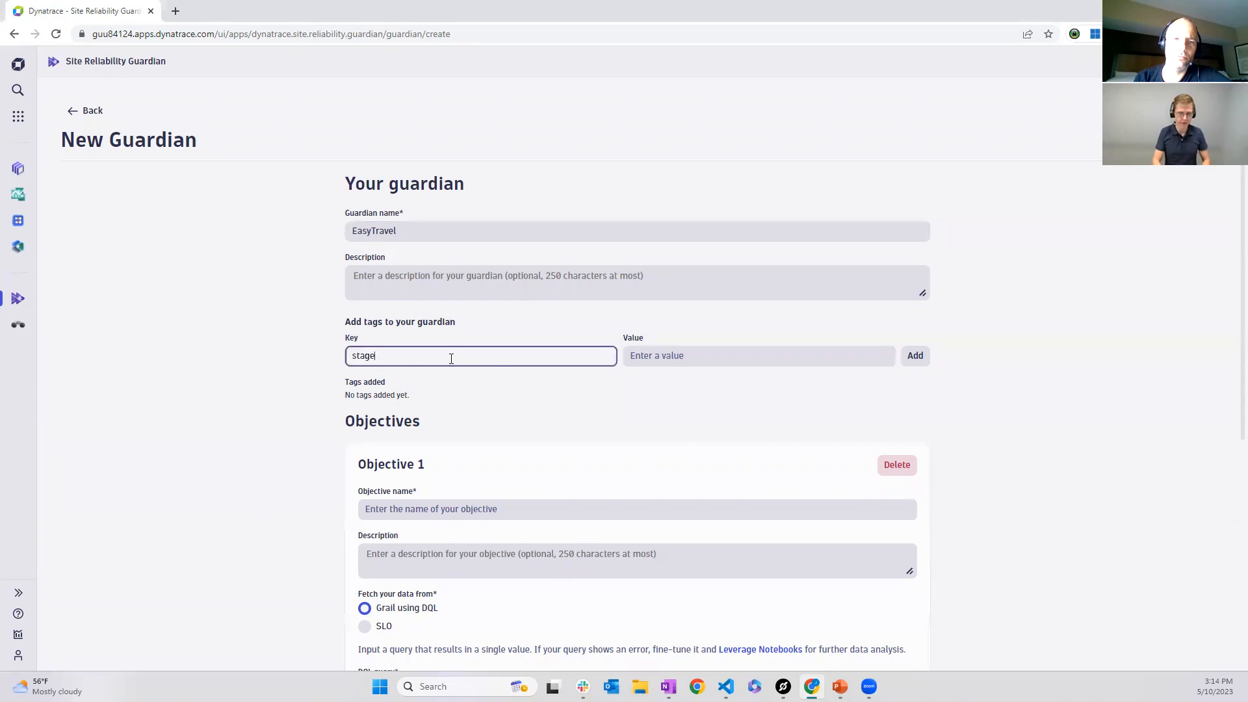
text(prd)
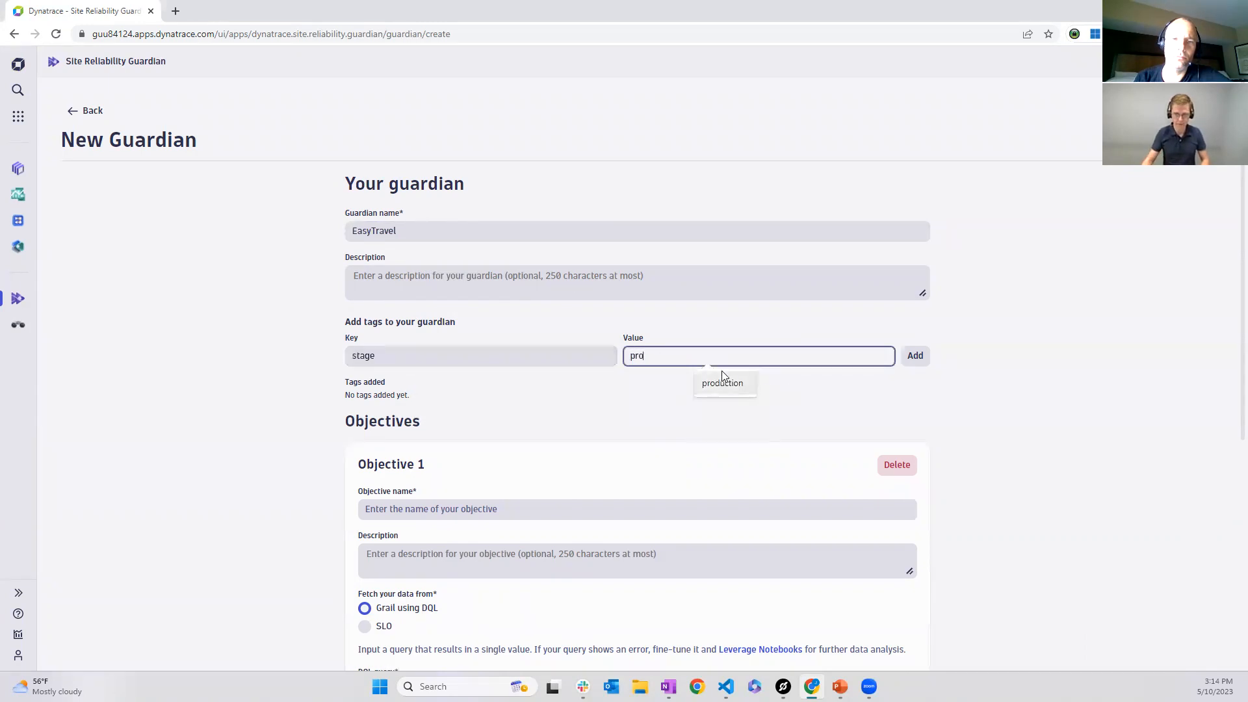
click(914, 355)
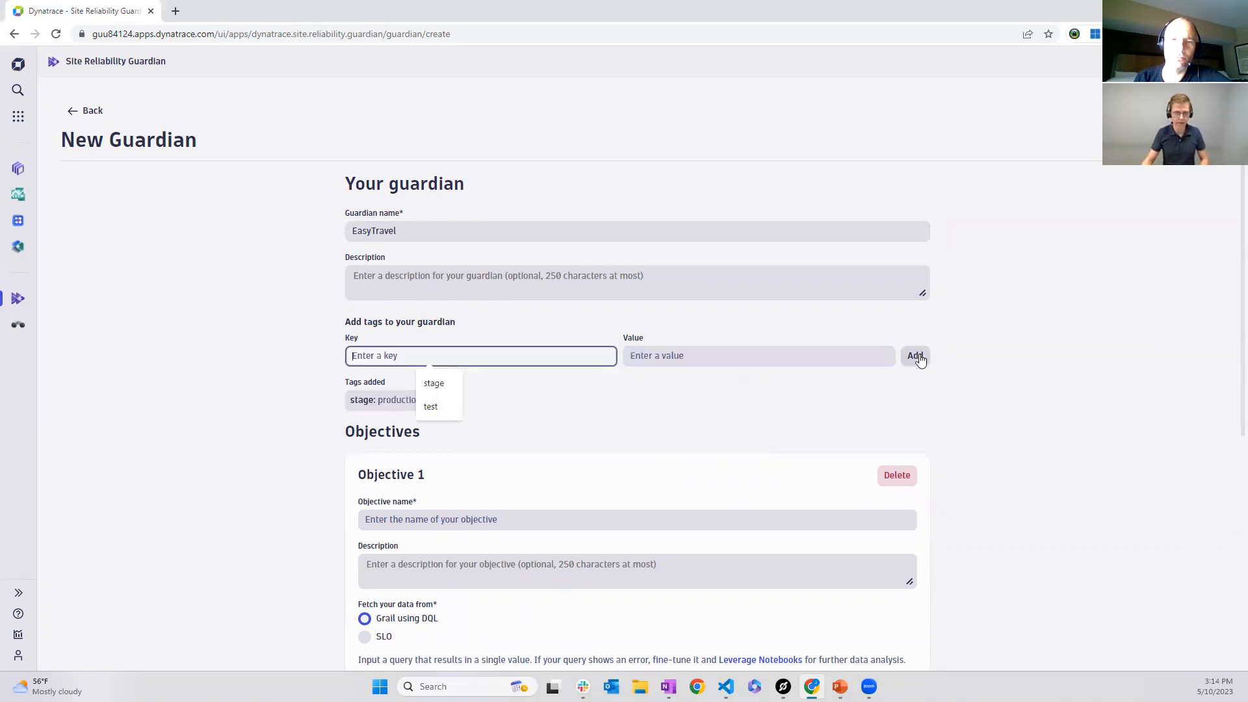
mouse_move(1027, 425)
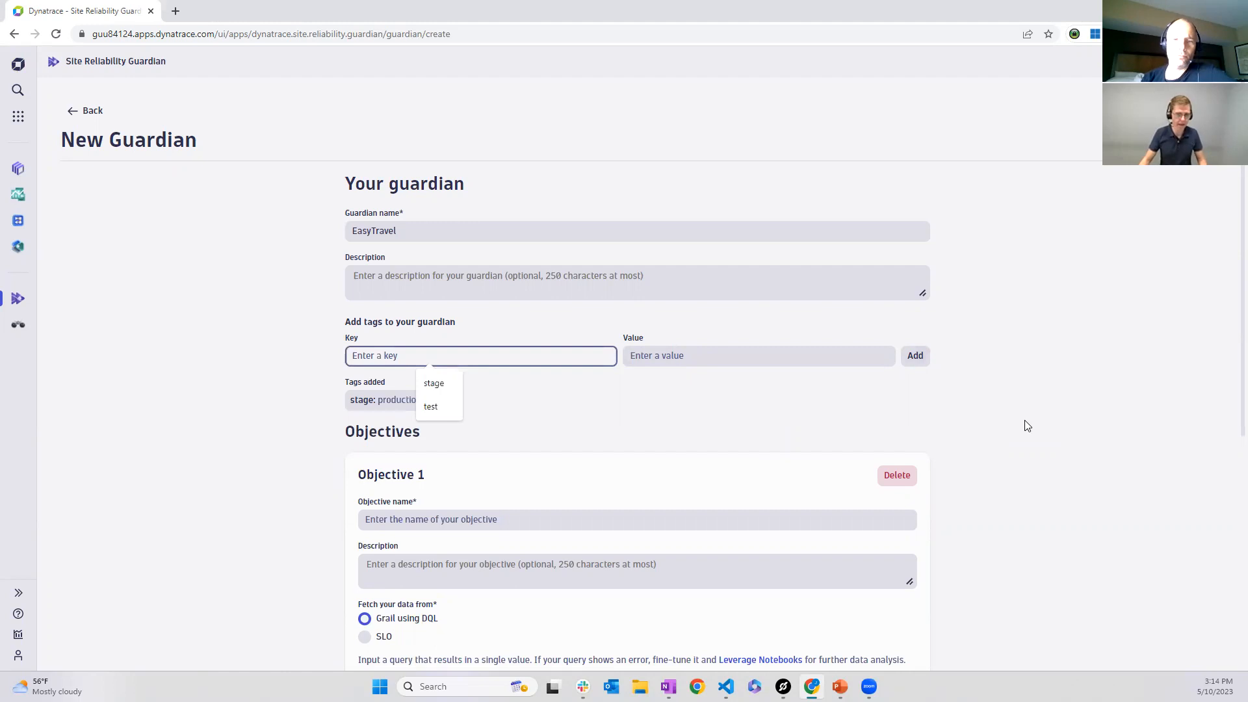
Name Objective 1 'Failure rate' and enter its failure-rate DQL query on Grail
scroll(down, 3)
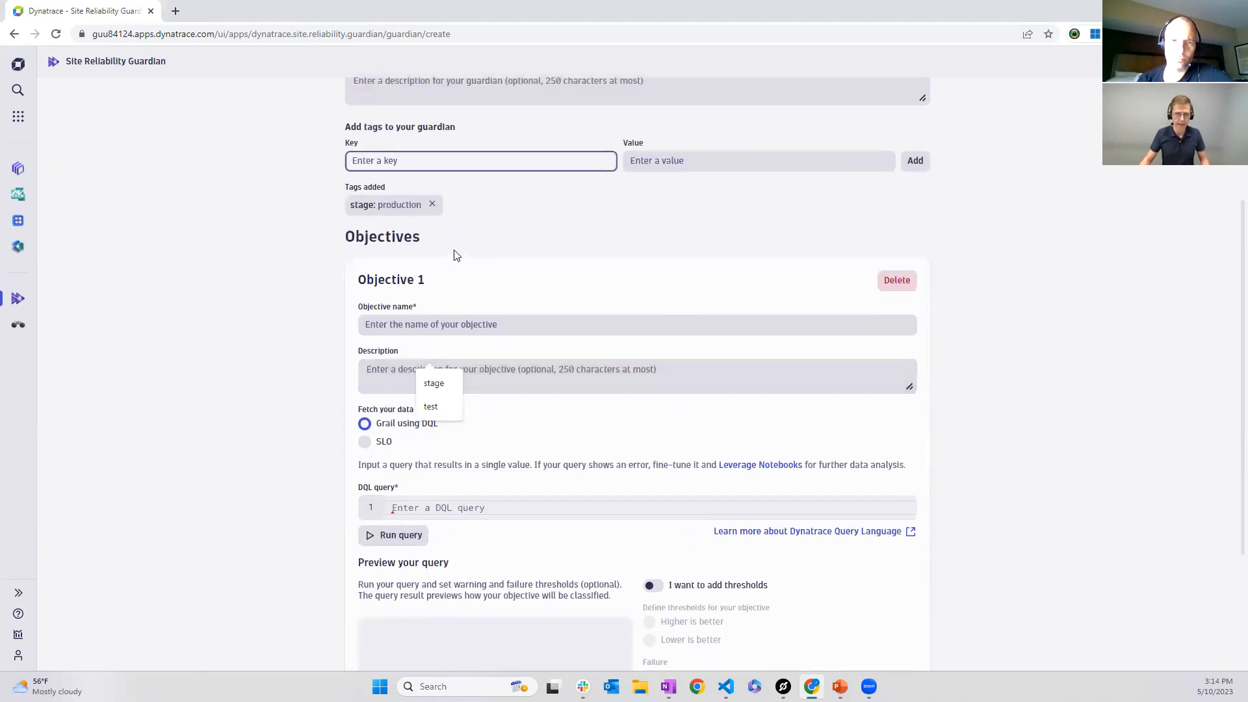
mouse_move(384, 297)
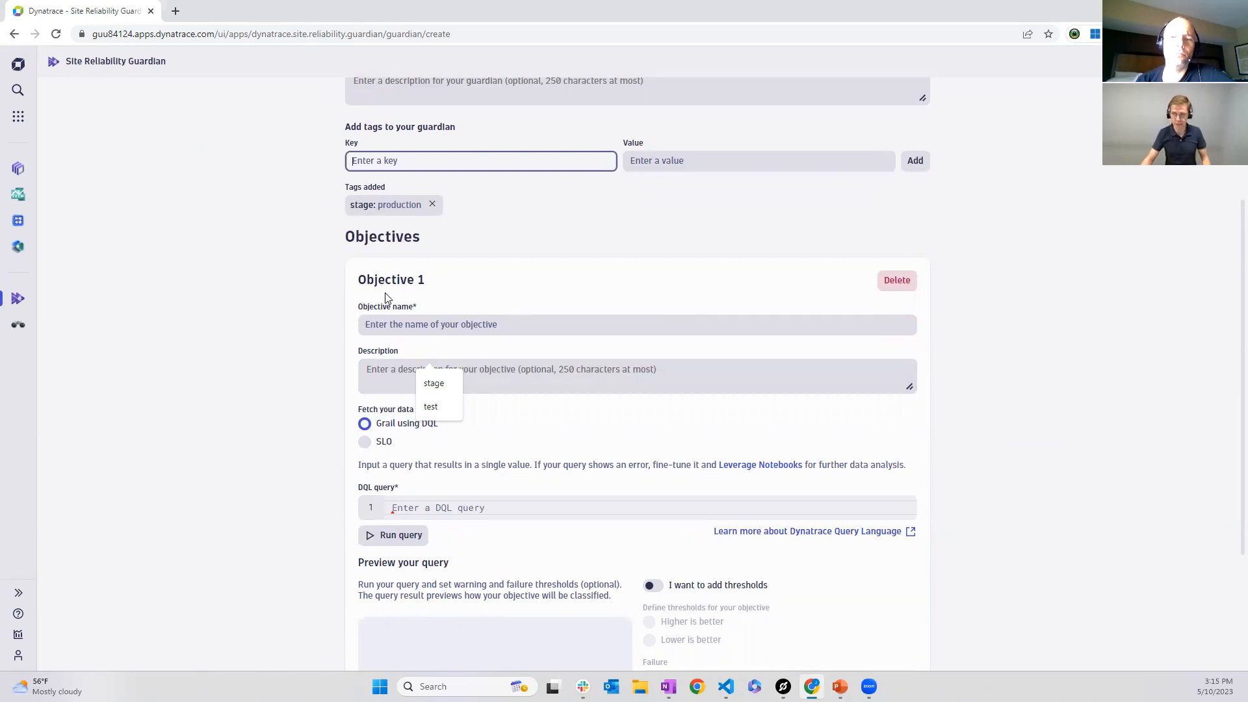
mouse_move(388, 314)
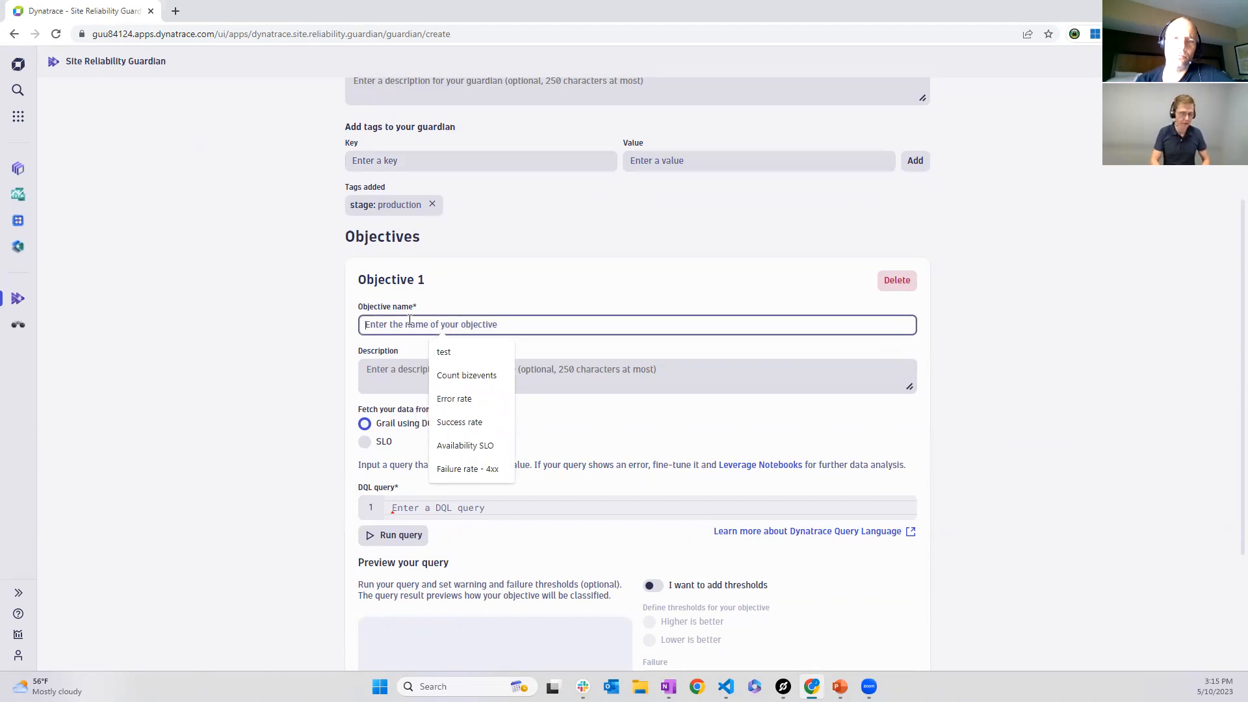
text(Failure rate)
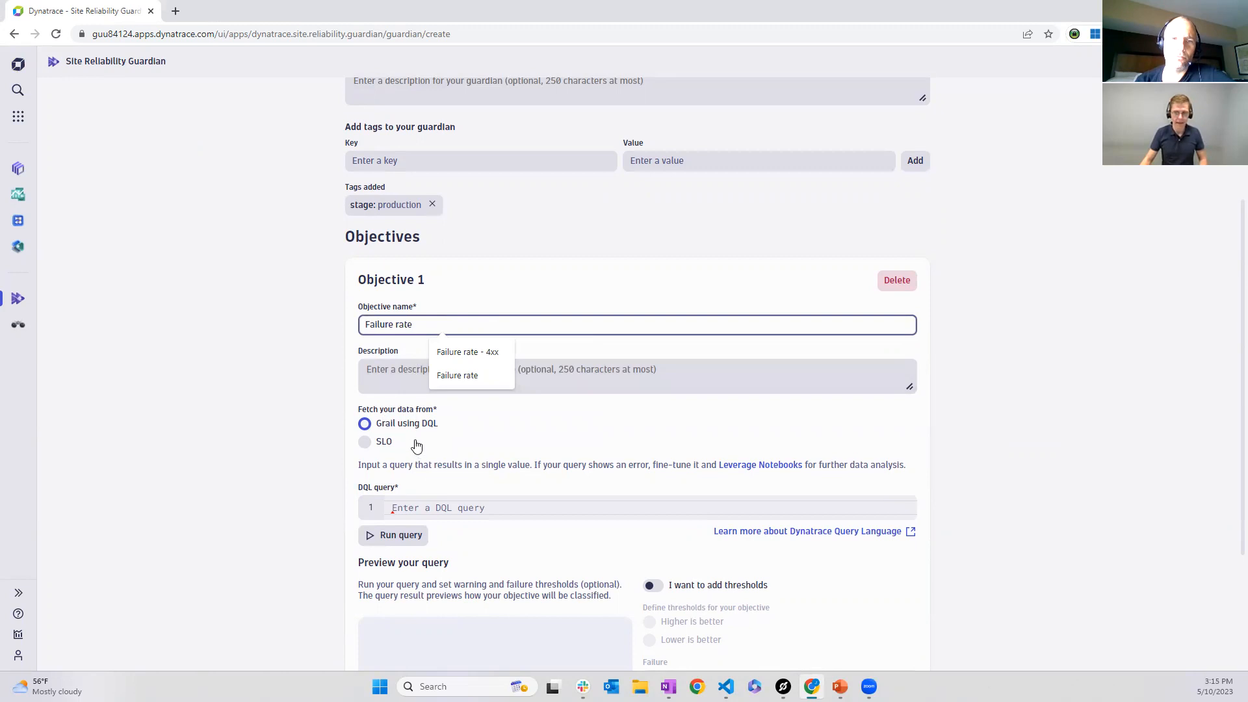
scroll(down, 3)
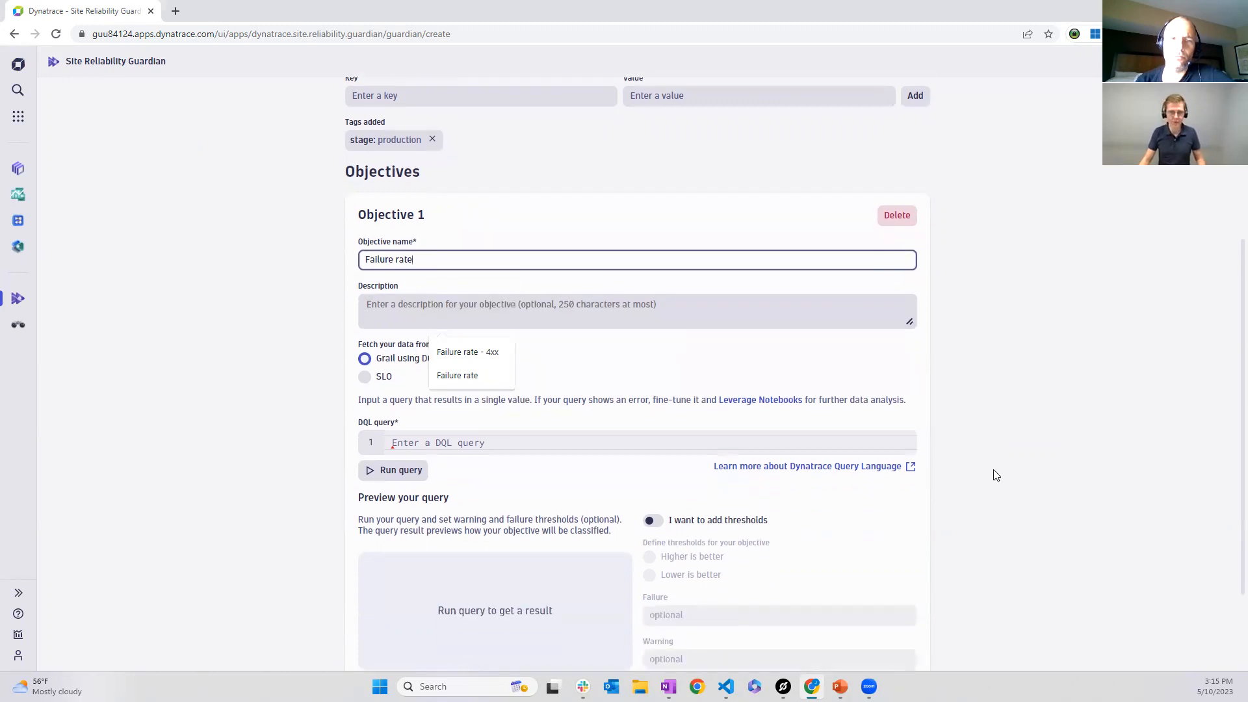
mouse_move(398, 373)
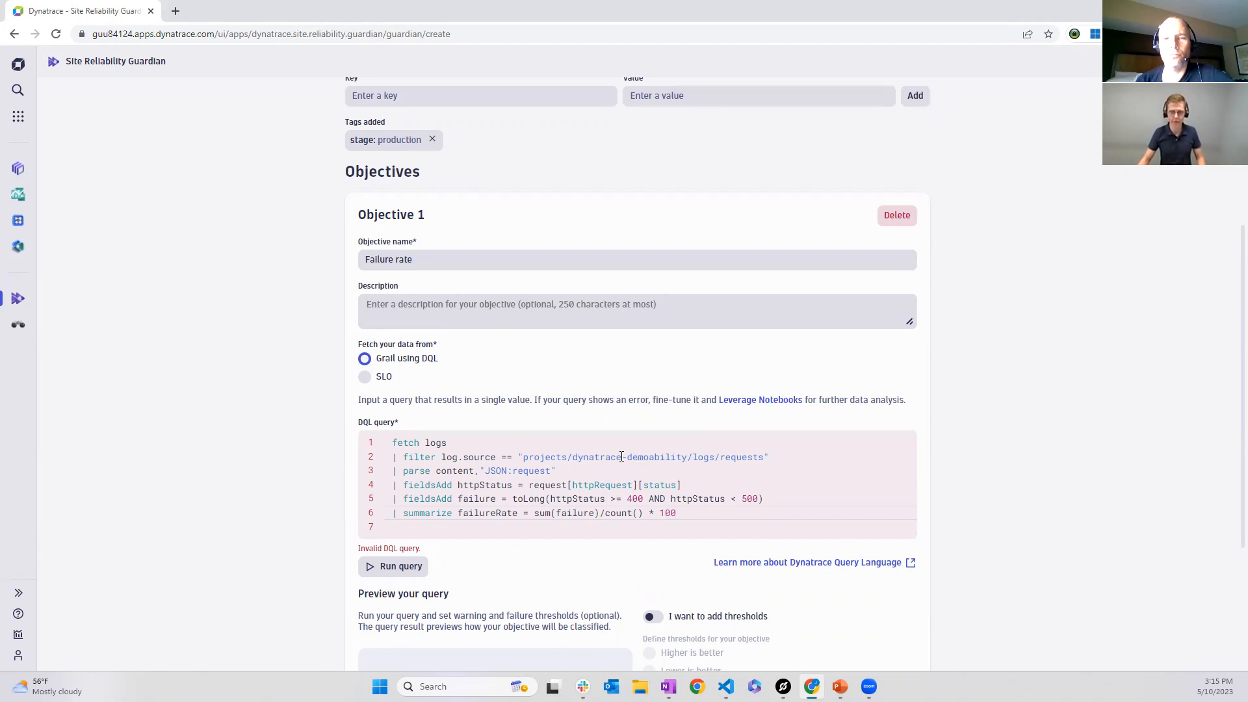
mouse_move(523, 456)
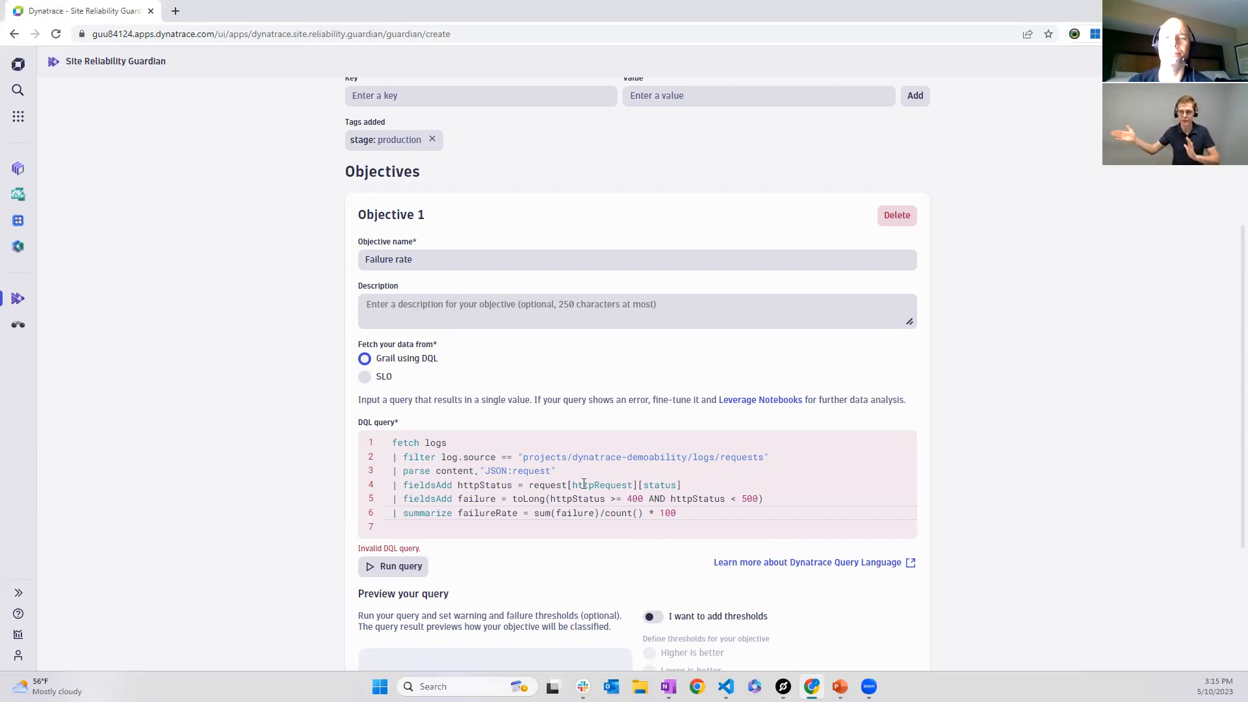
click(676, 512)
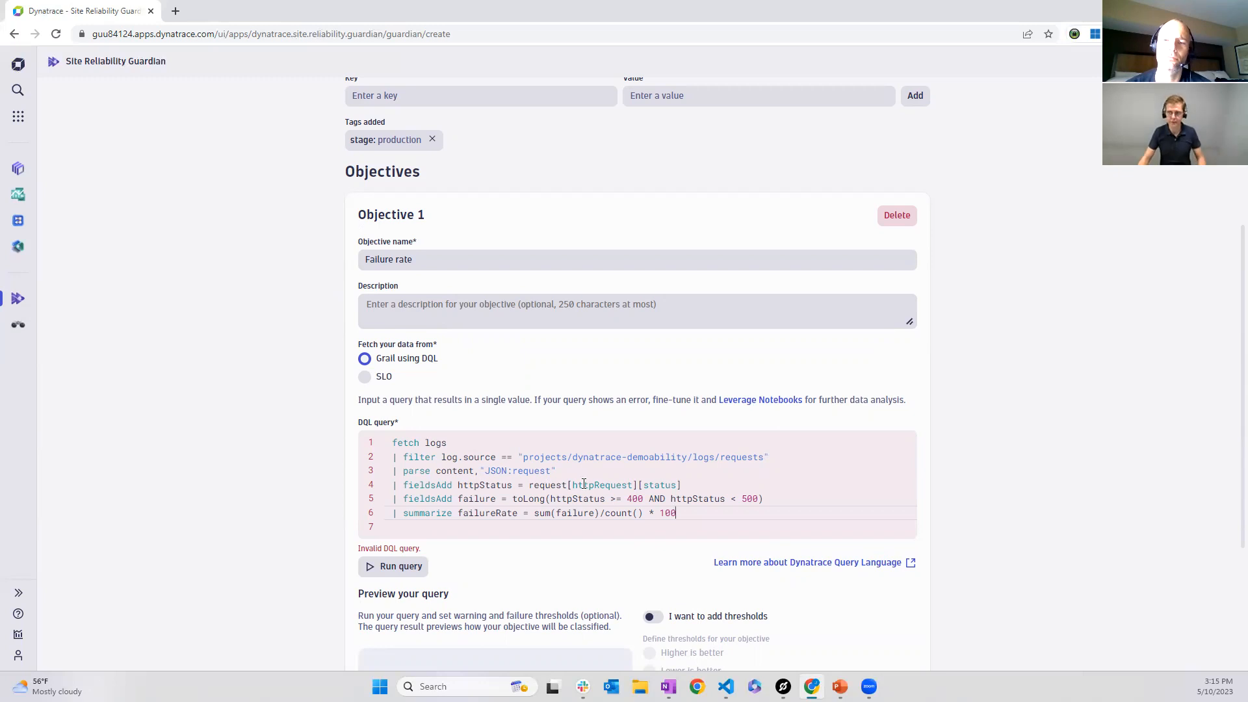
scroll(down, 3)
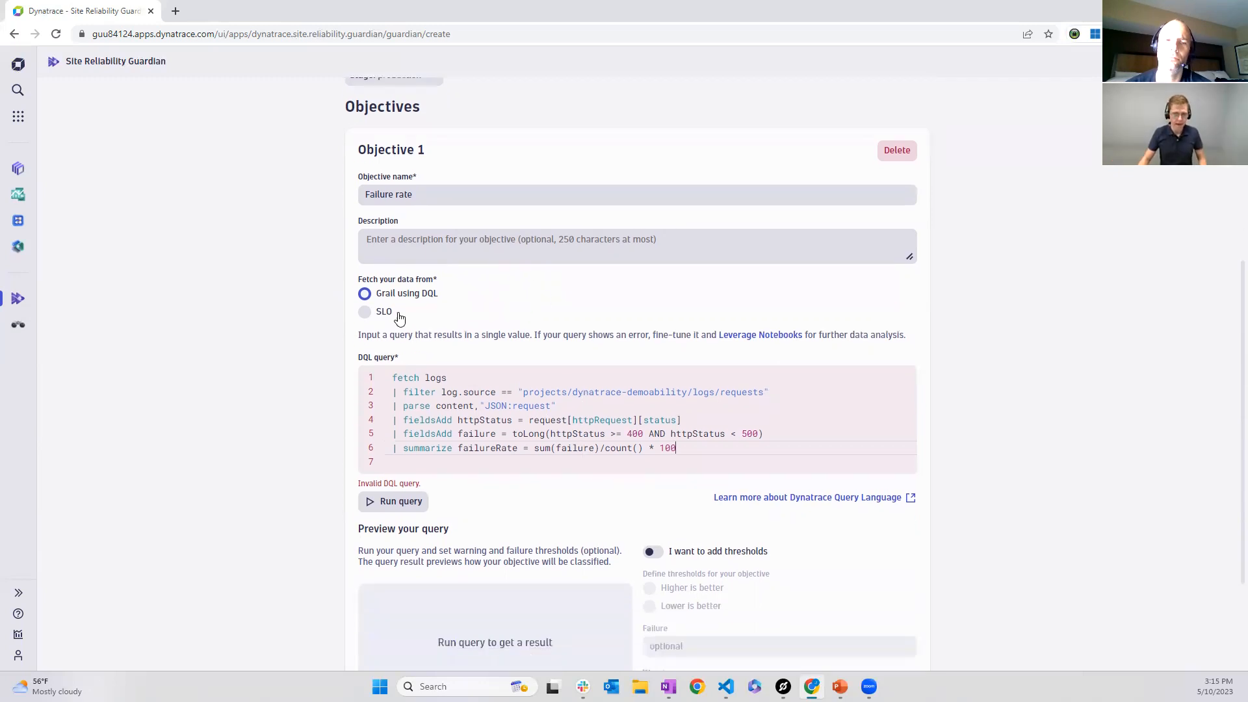
Run the query over the last 2 hours to preview a failureRate of 37.81
click(400, 500)
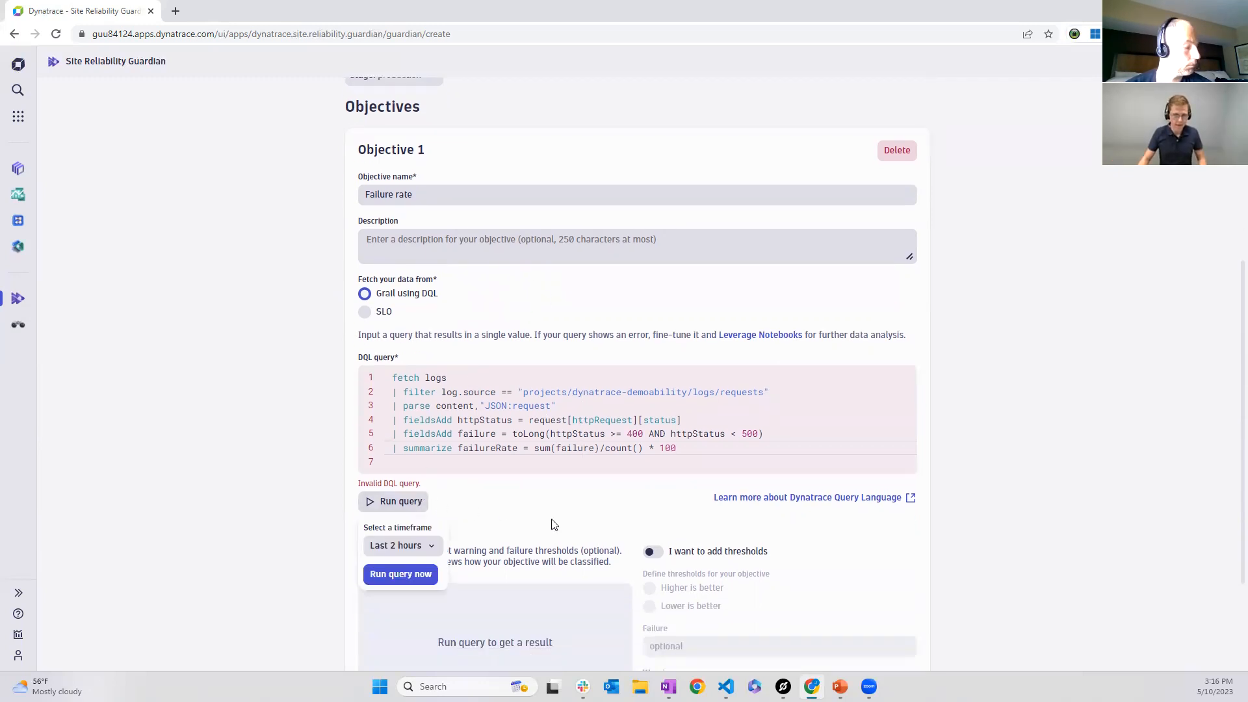
click(400, 573)
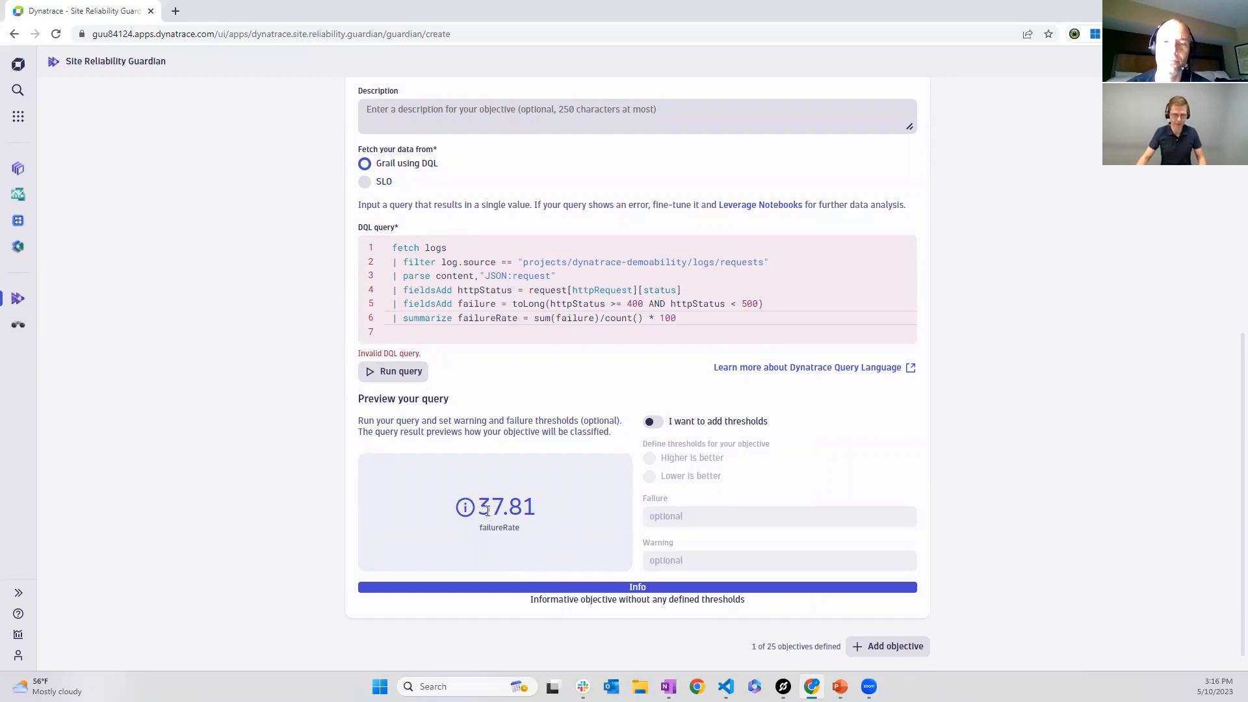
mouse_move(473, 517)
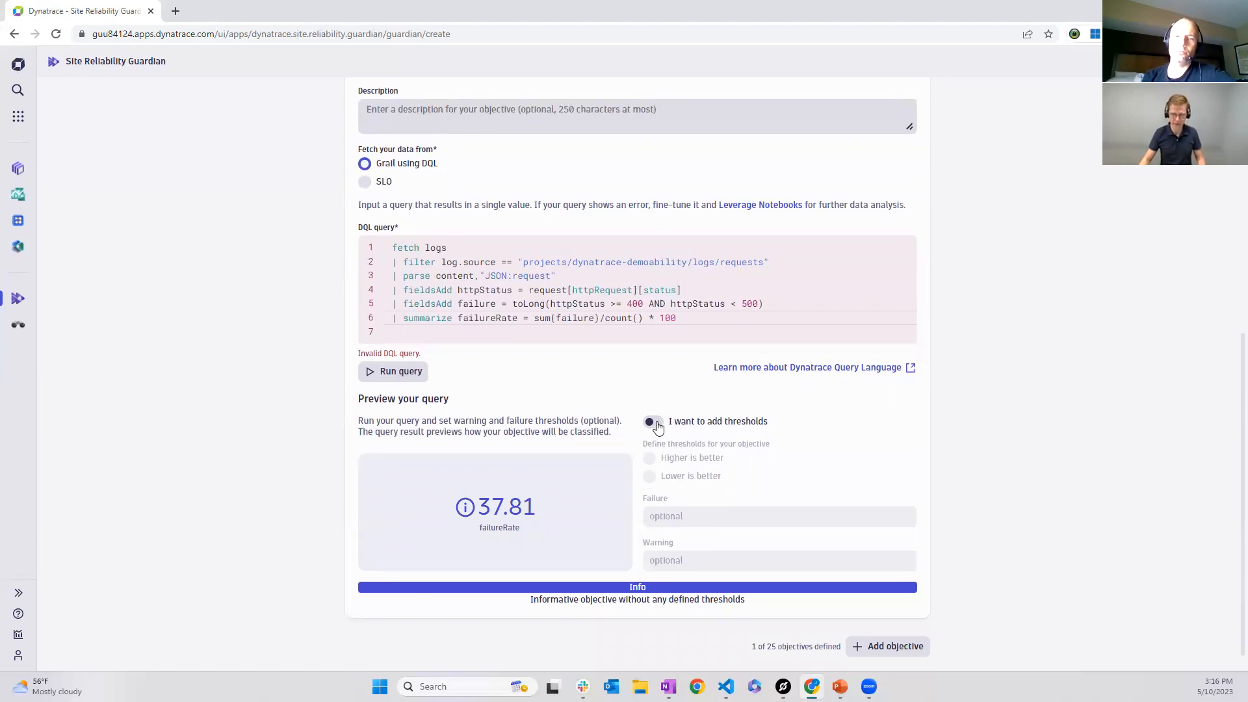
Enable lower-is-better thresholds with failure 10 and warning 8 on the Failure rate objective
click(652, 421)
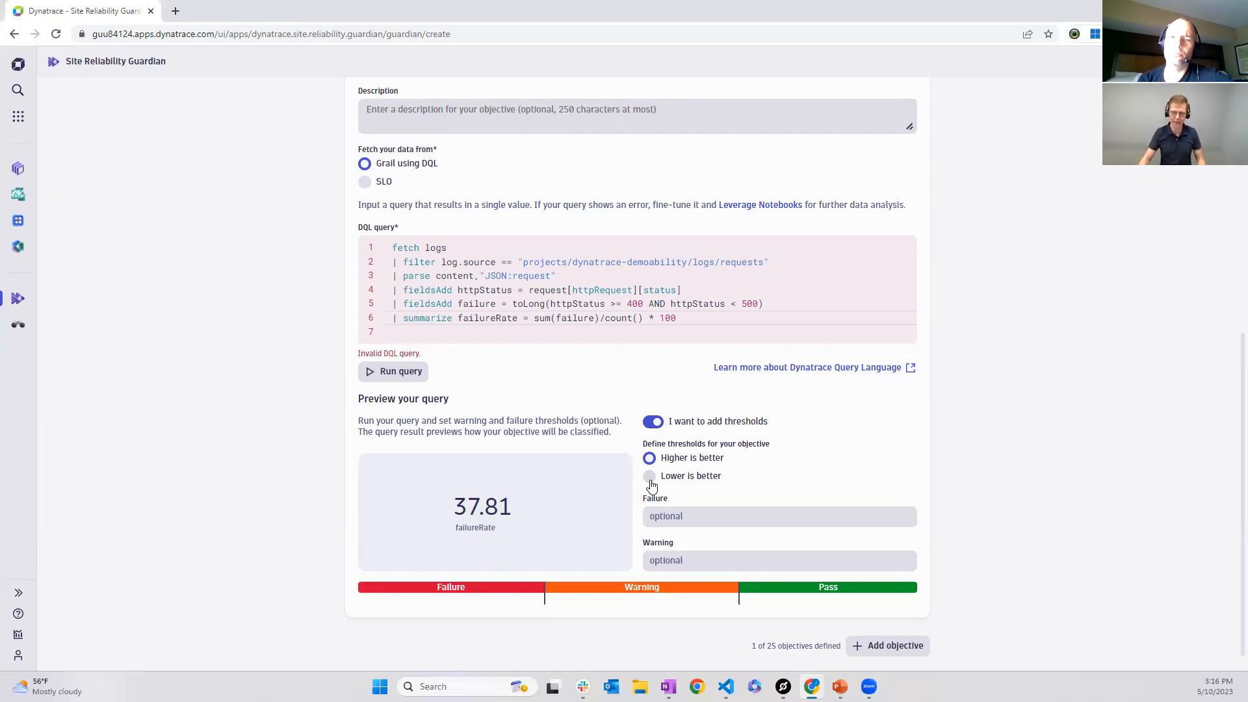
click(650, 476)
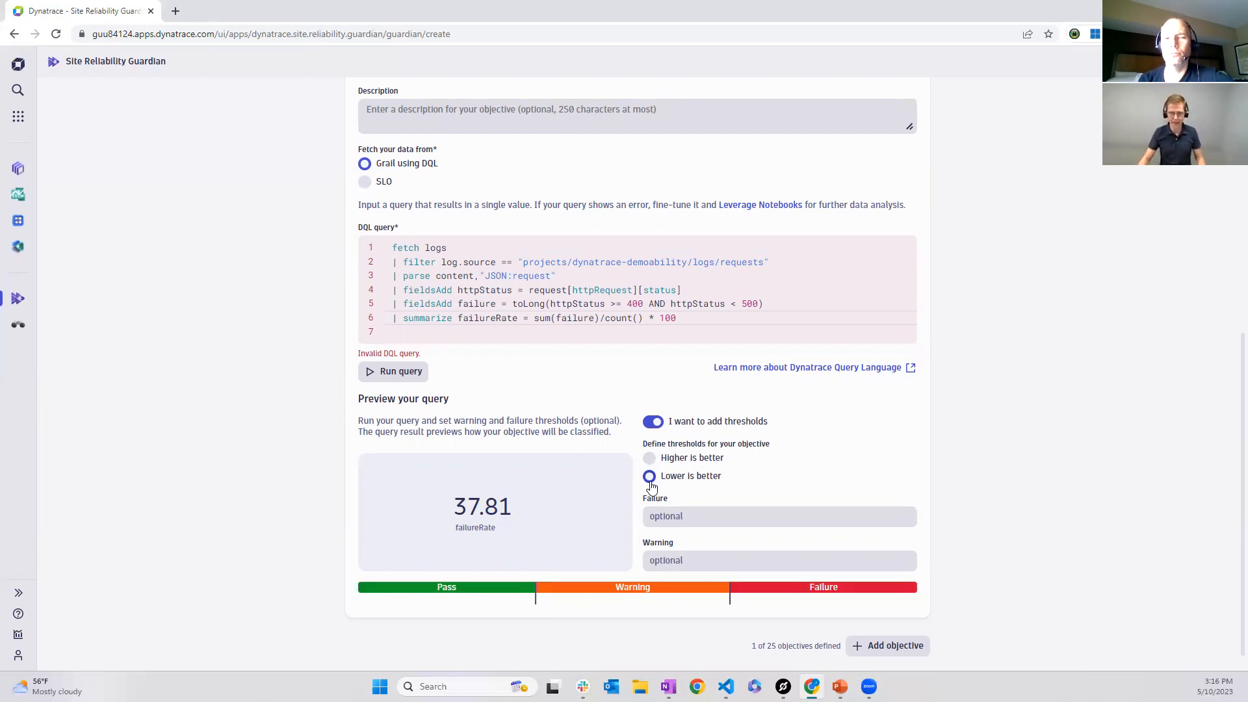
click(779, 516)
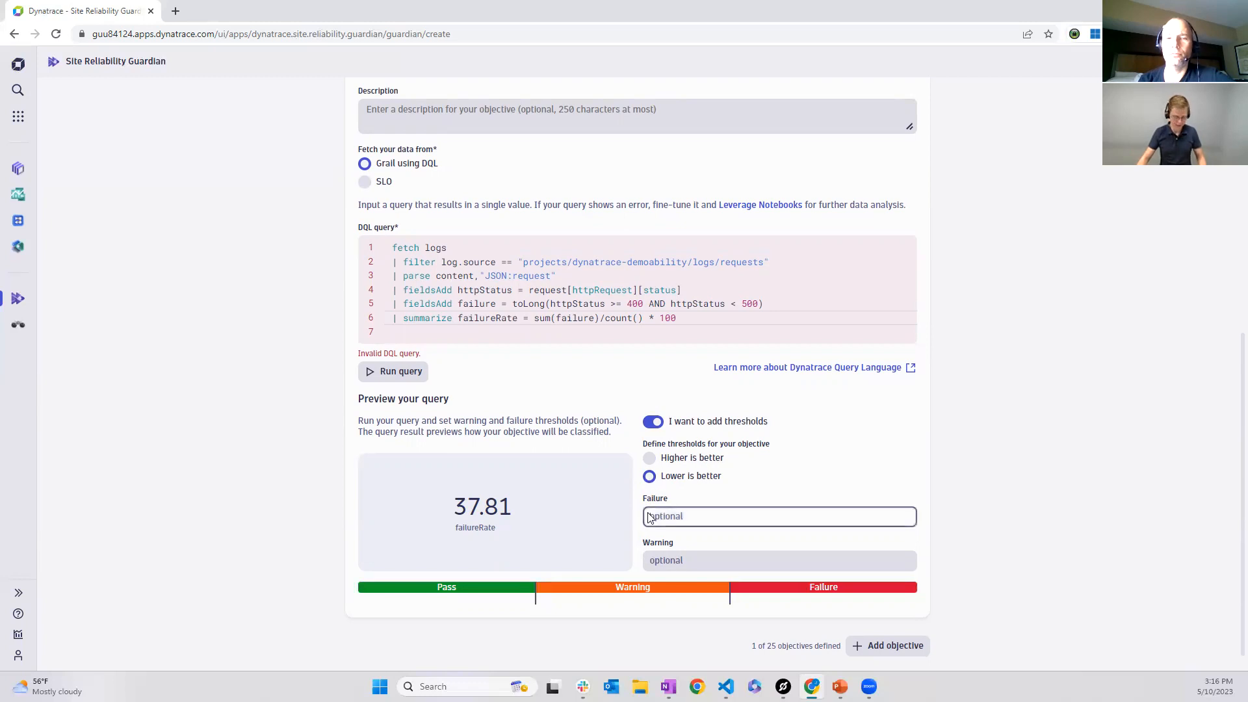
text(50)
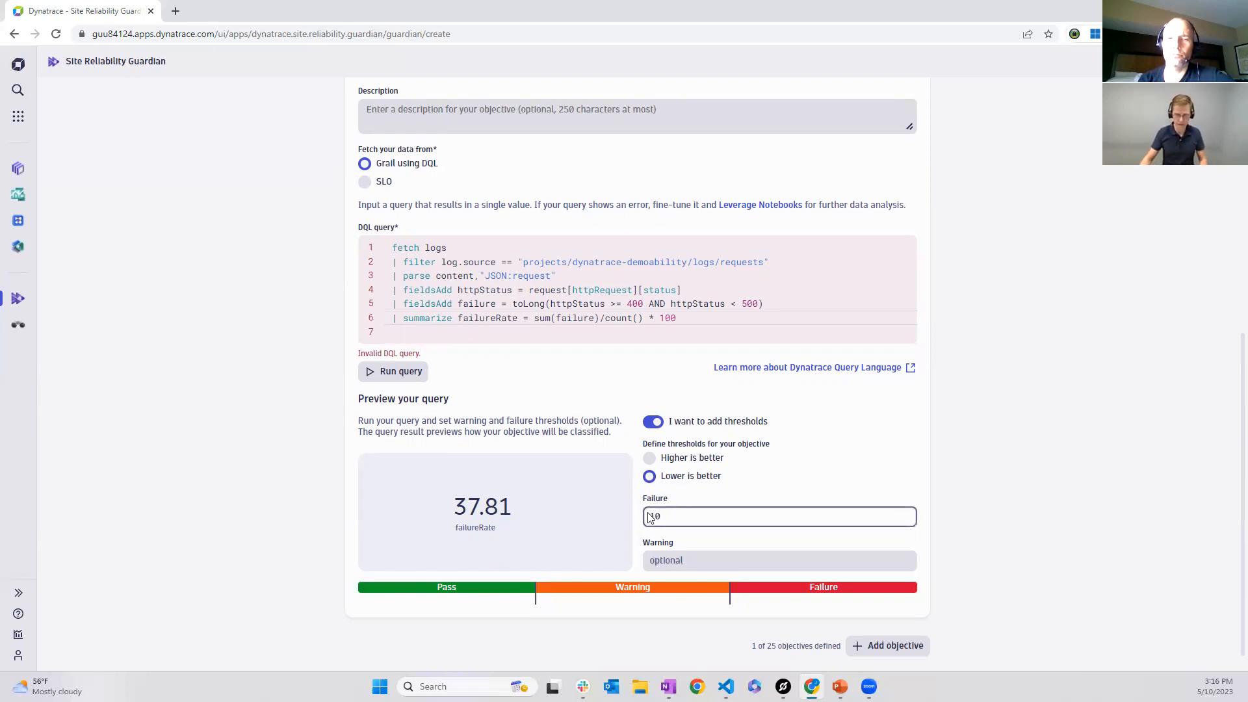
text(10)
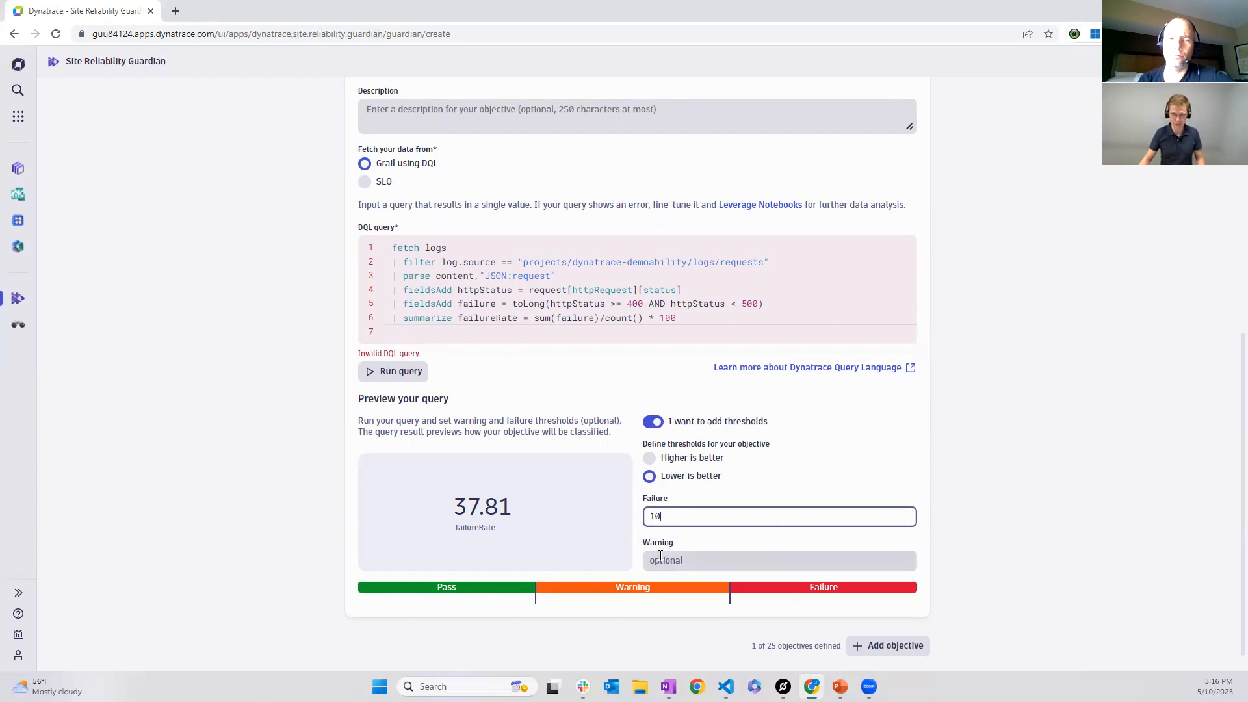
click(778, 559)
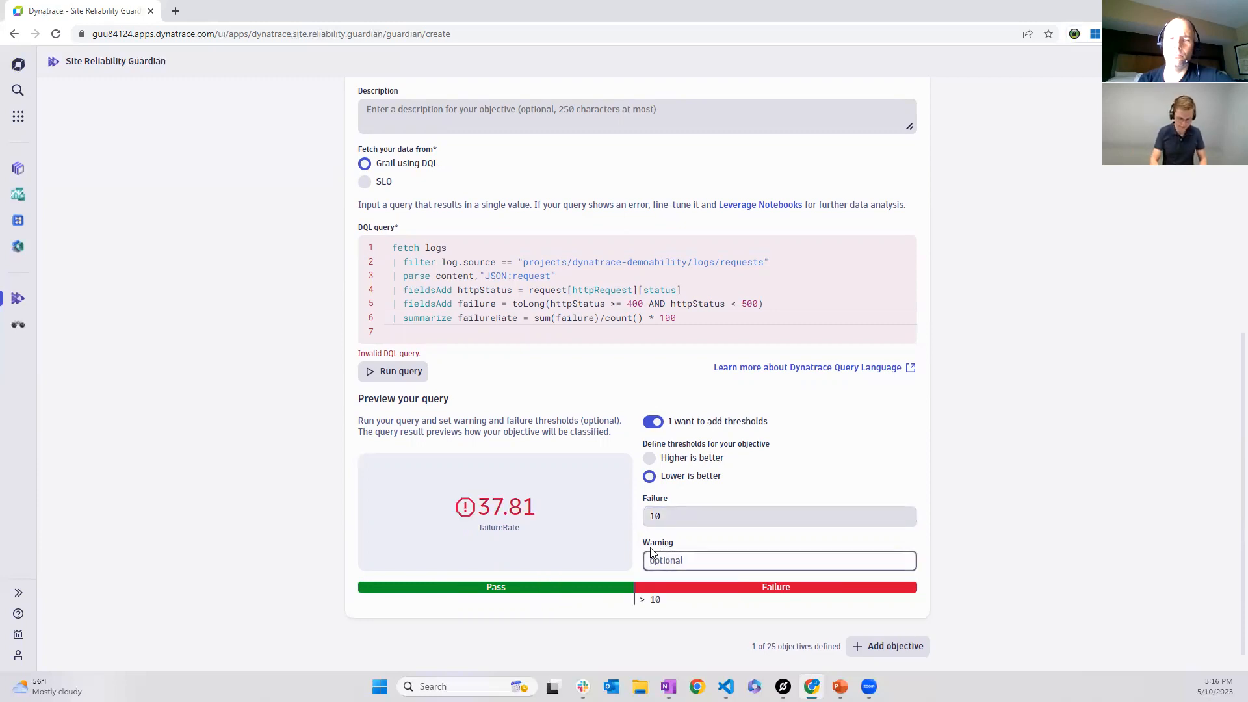
text(8)
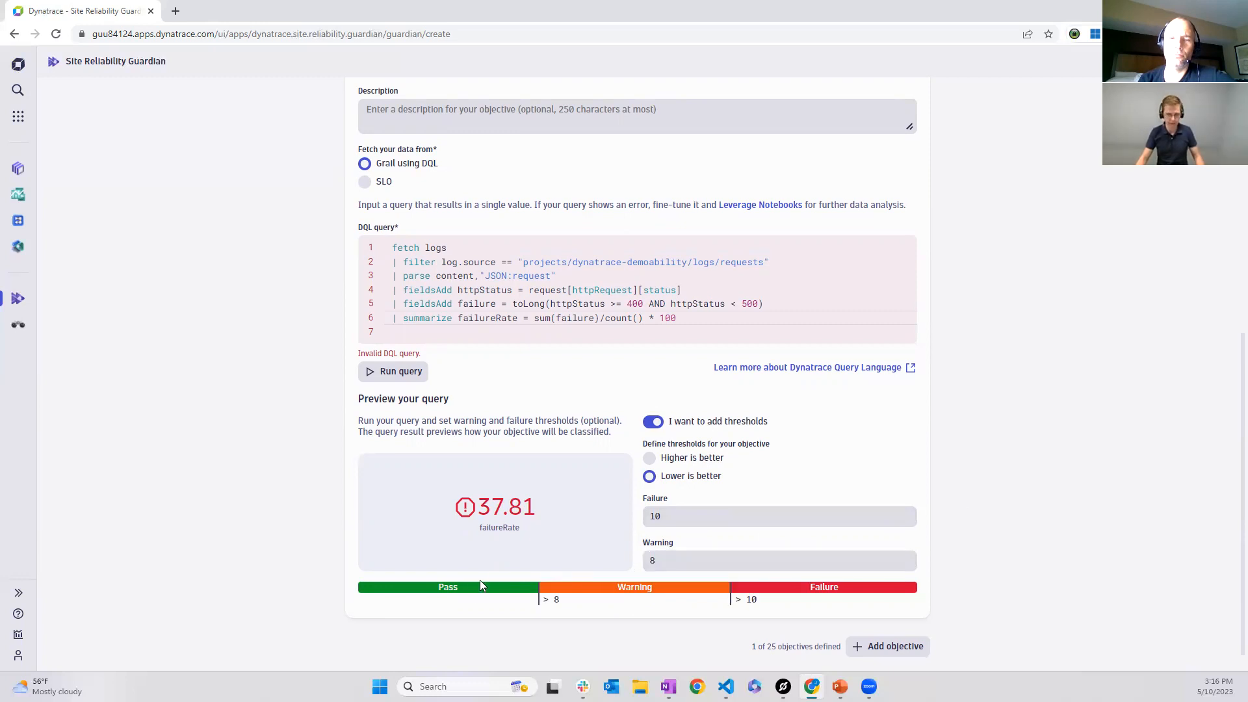
mouse_move(573, 612)
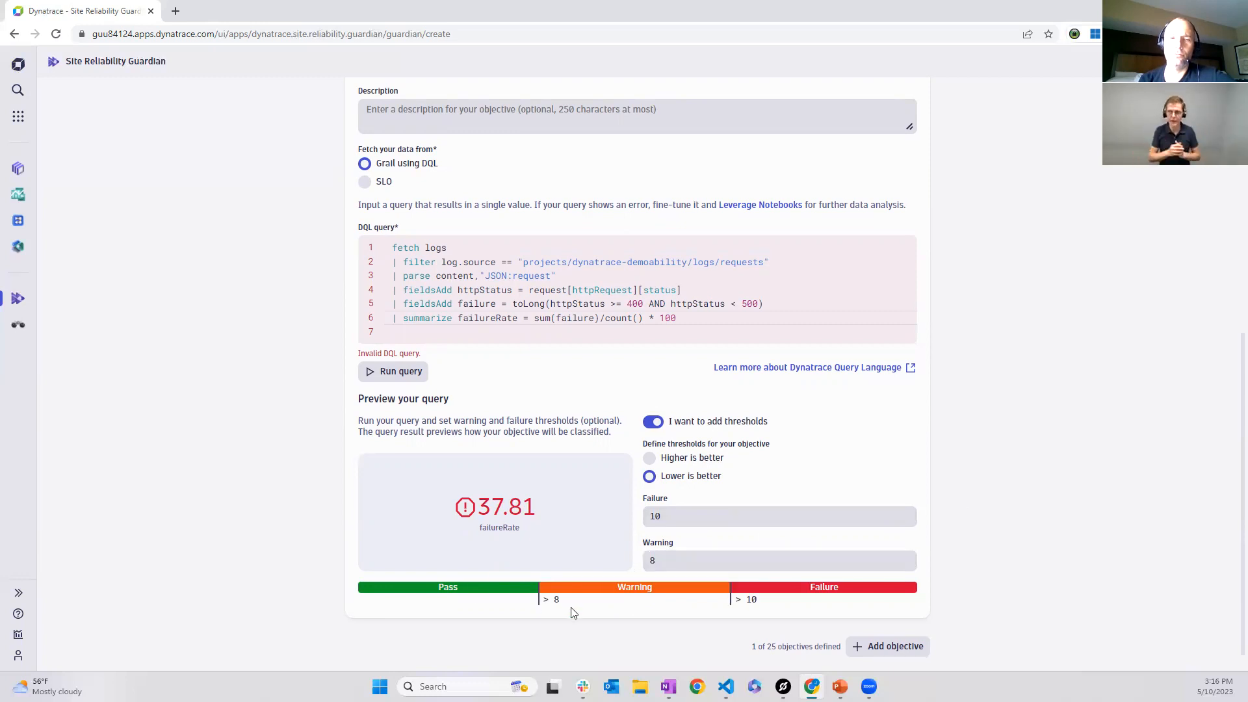
mouse_move(559, 611)
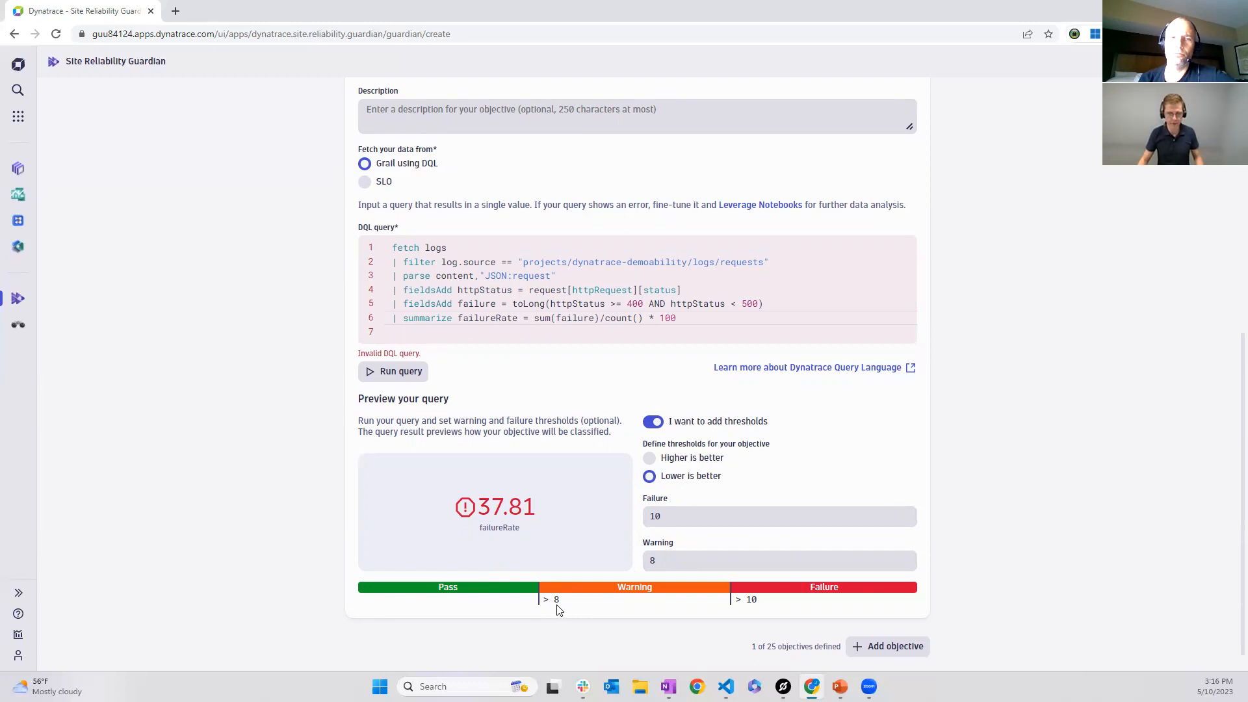
mouse_move(400, 602)
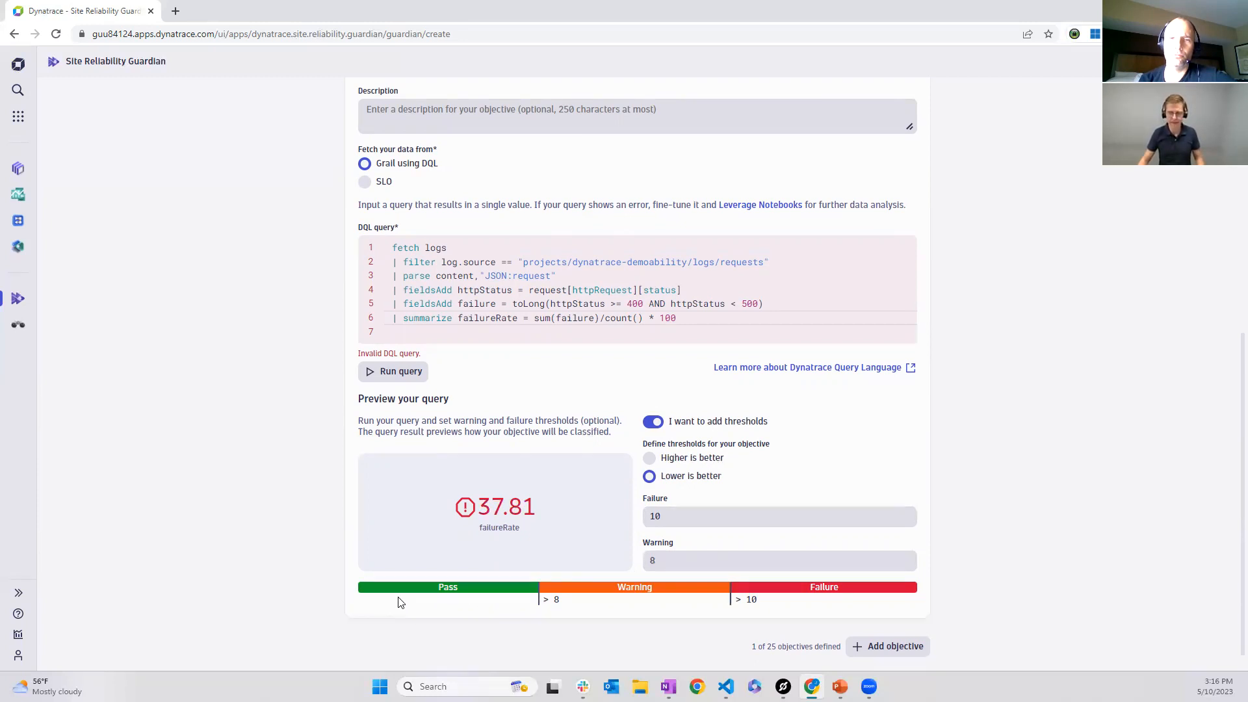
mouse_move(367, 602)
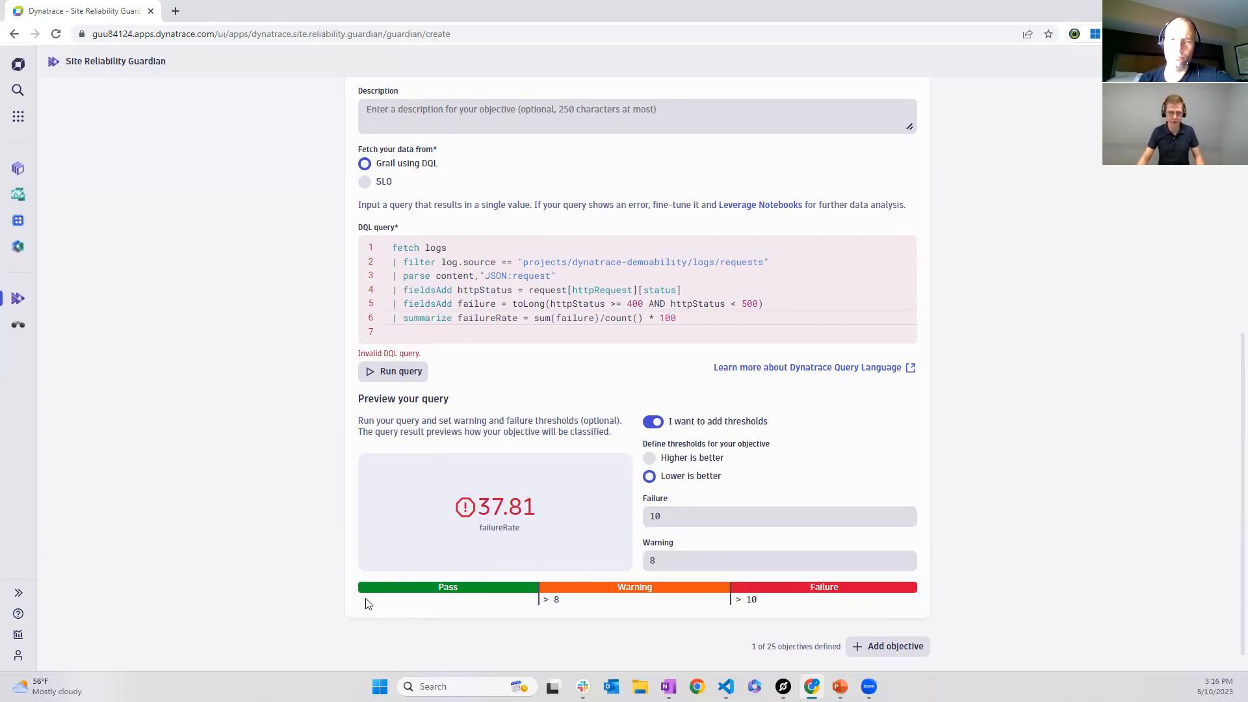
mouse_move(562, 601)
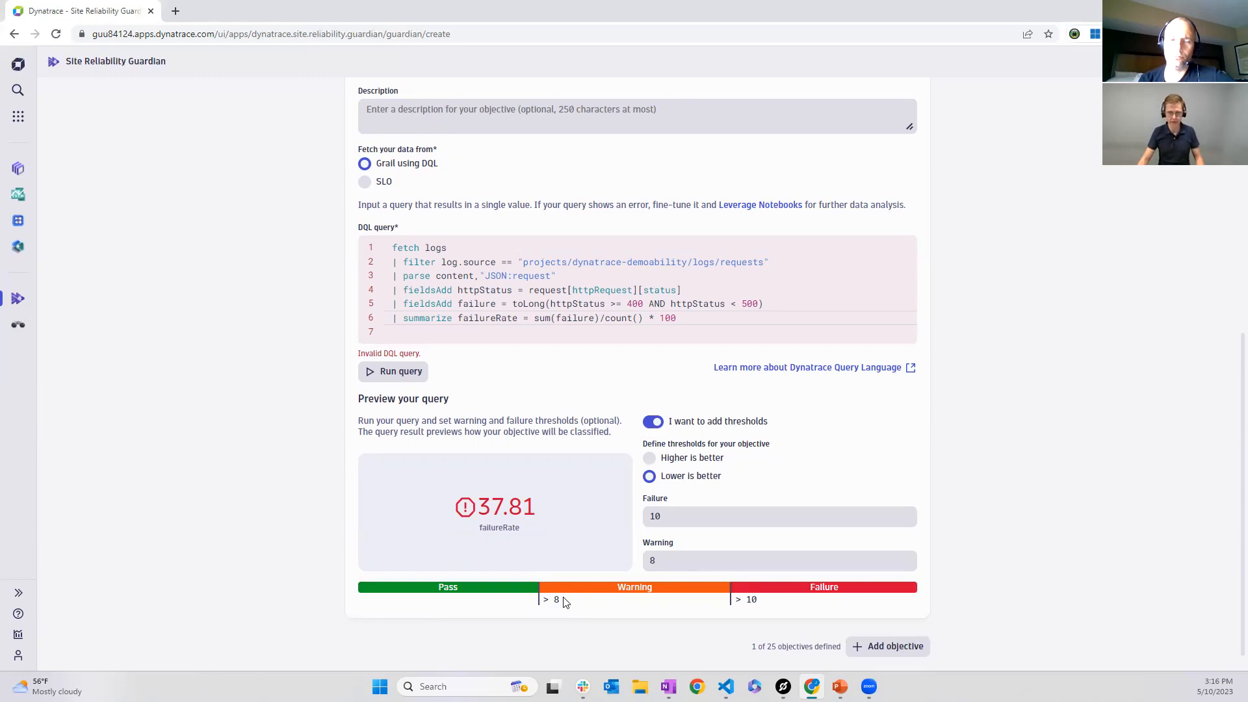
mouse_move(742, 612)
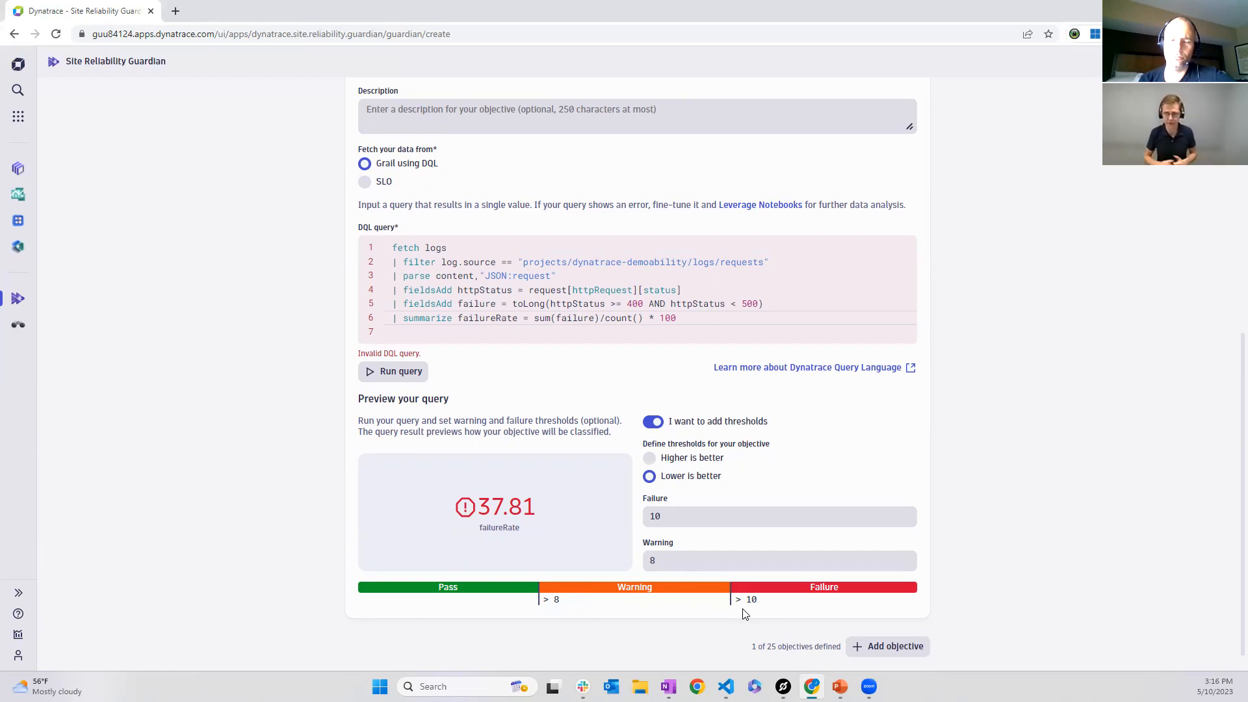
mouse_move(941, 602)
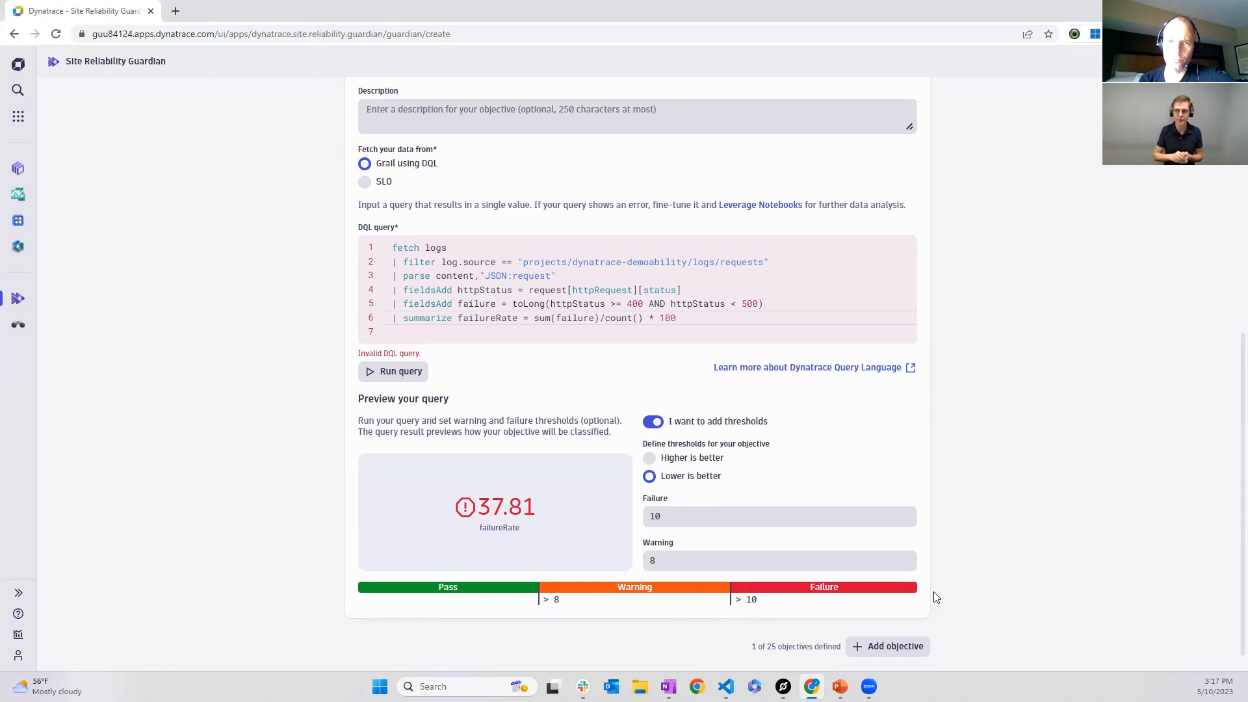
mouse_move(938, 151)
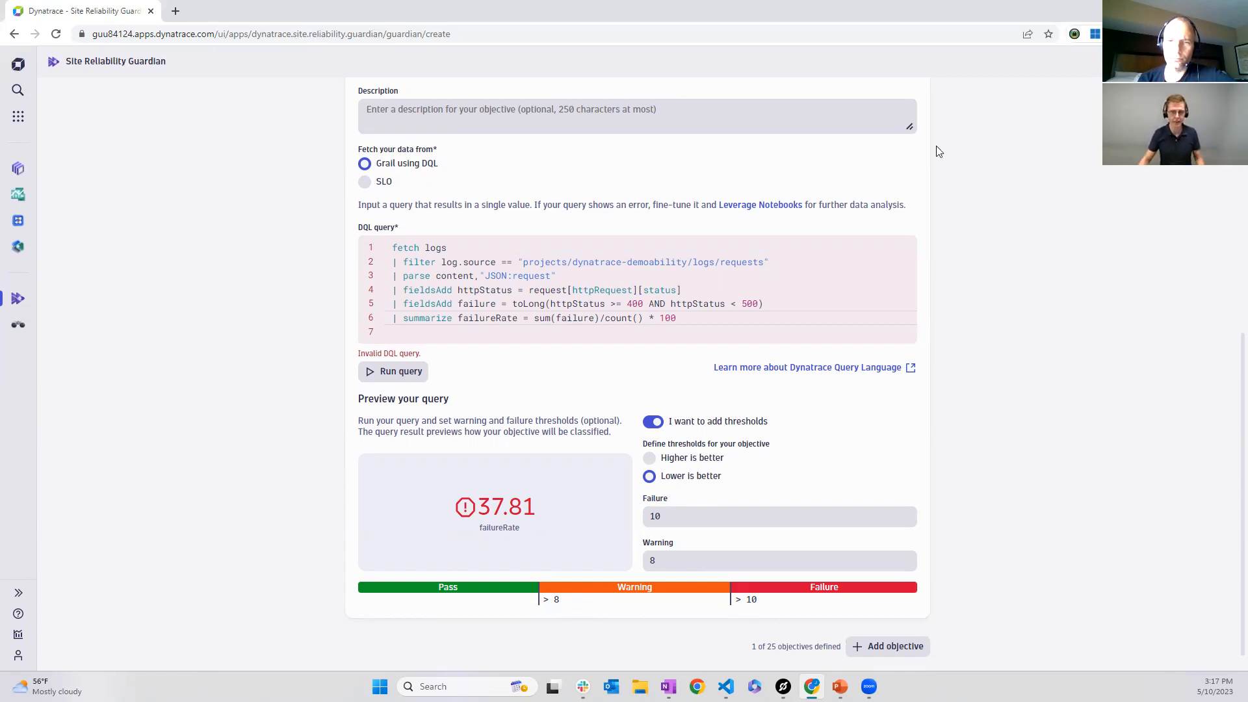
mouse_move(621, 225)
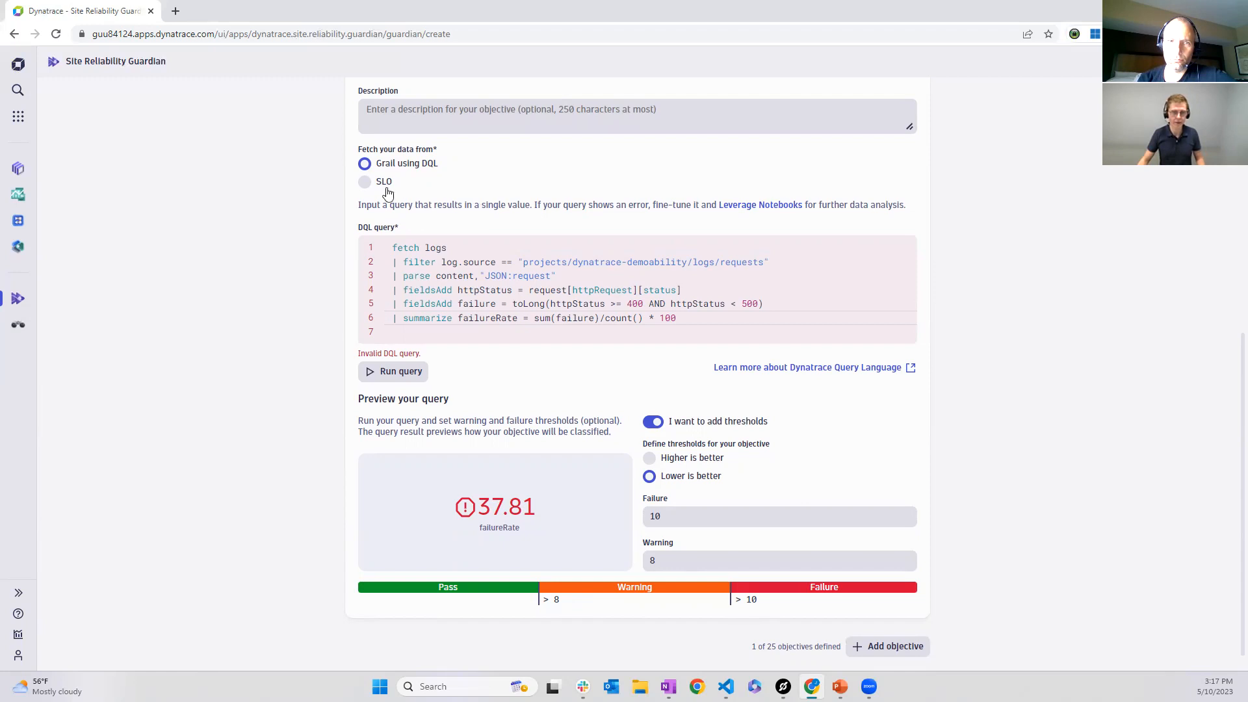
mouse_move(784, 354)
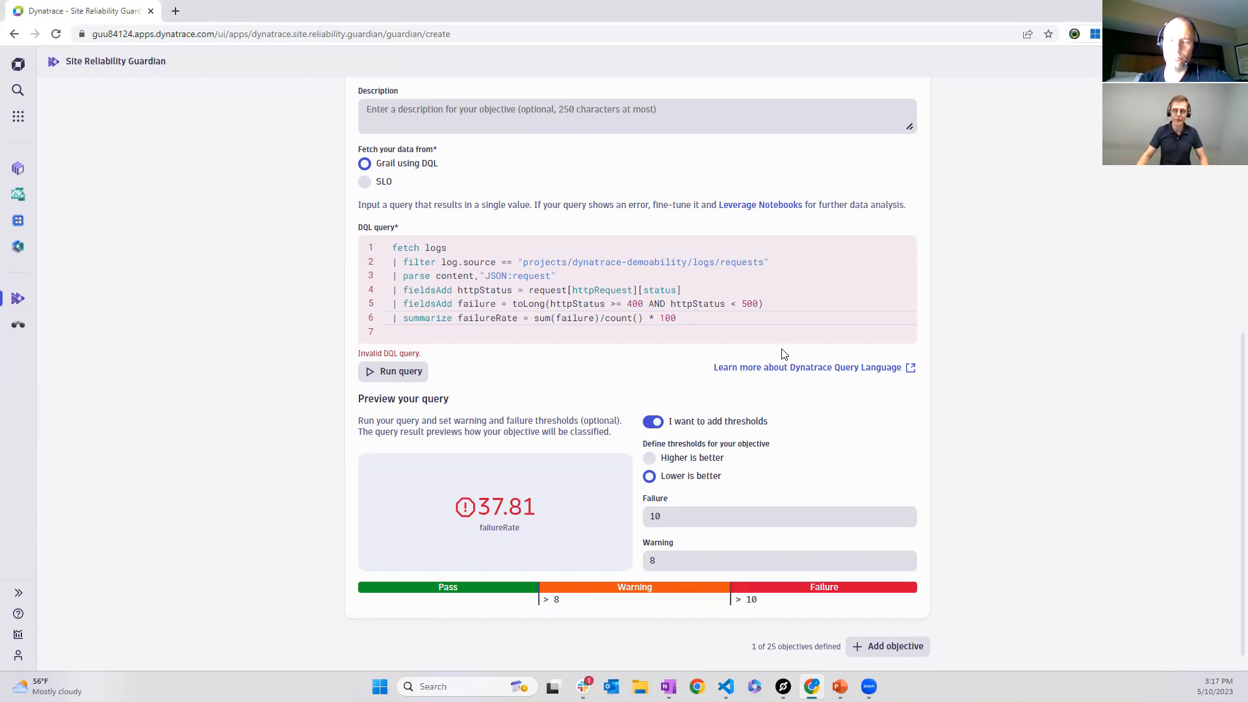
mouse_move(941, 486)
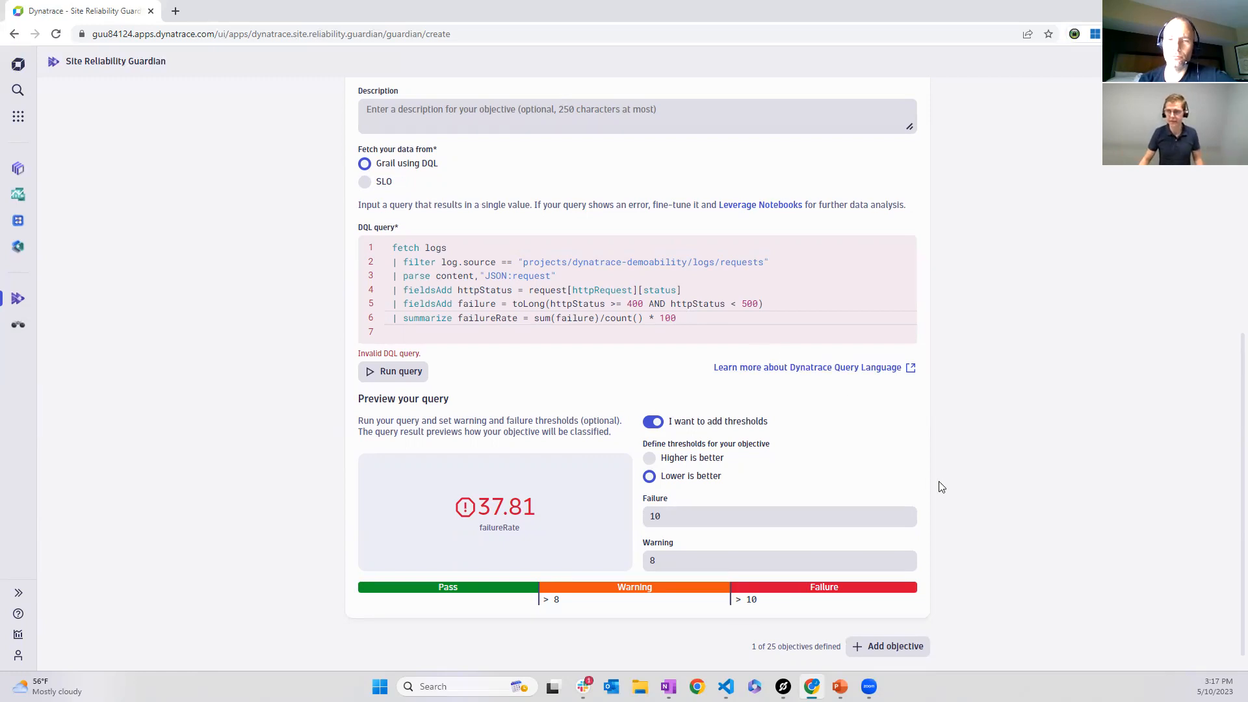
scroll(up, 3)
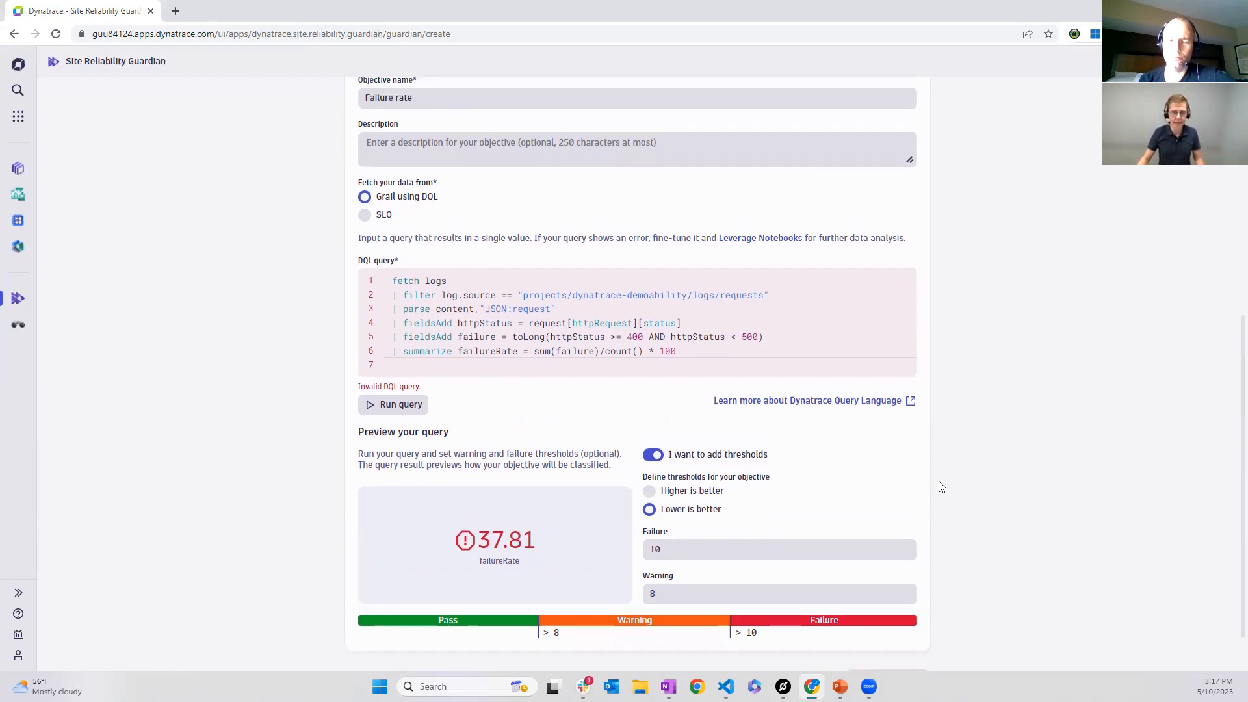
scroll(down, 3)
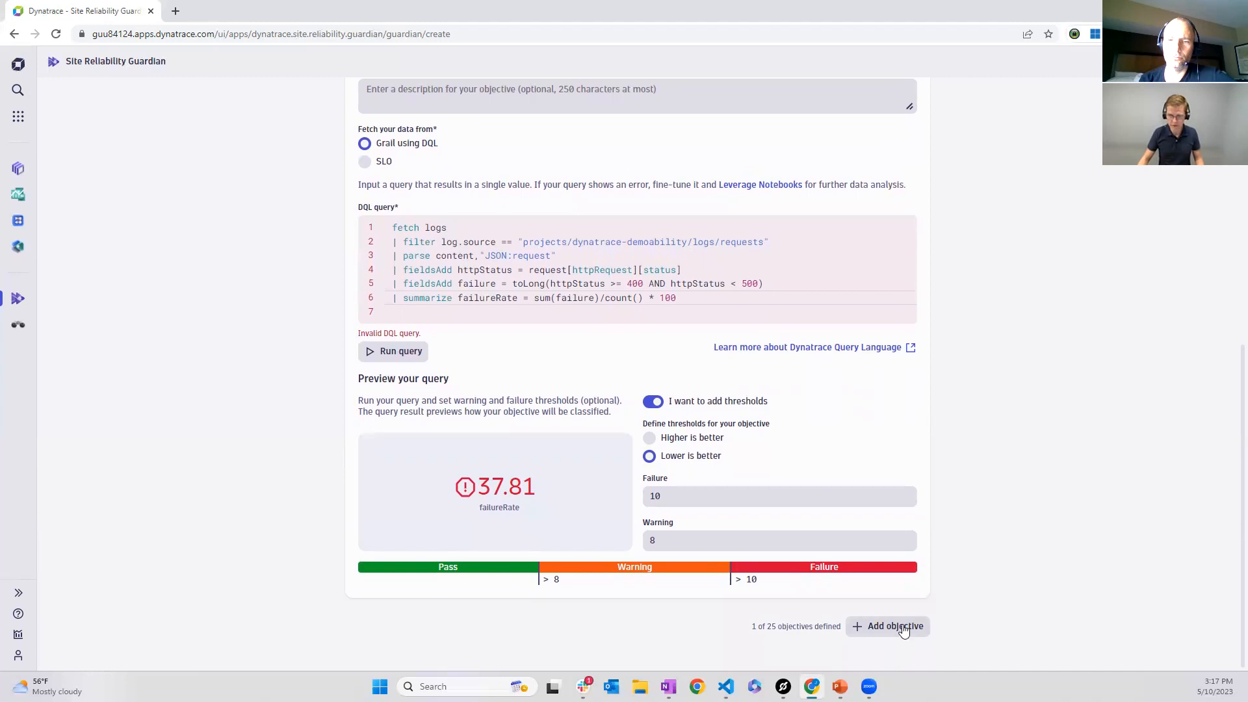
Add Objective 2 and name it 'Mobil app crashes'
click(887, 625)
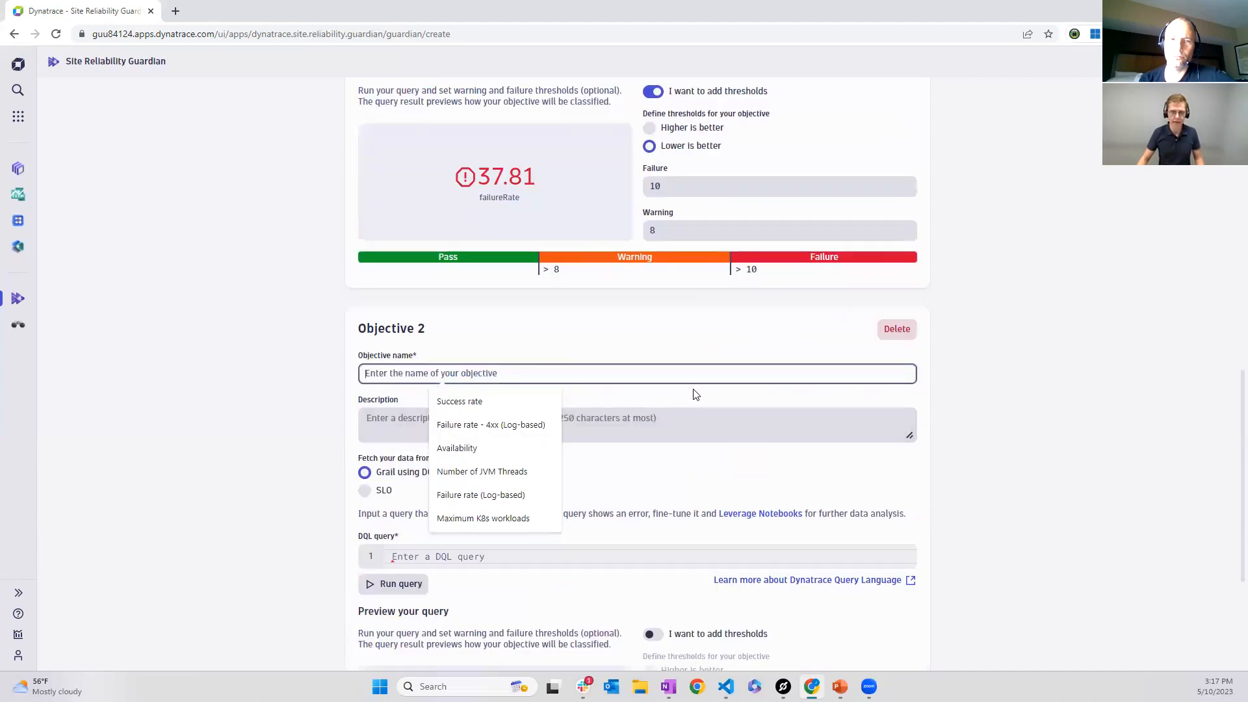
mouse_move(695, 376)
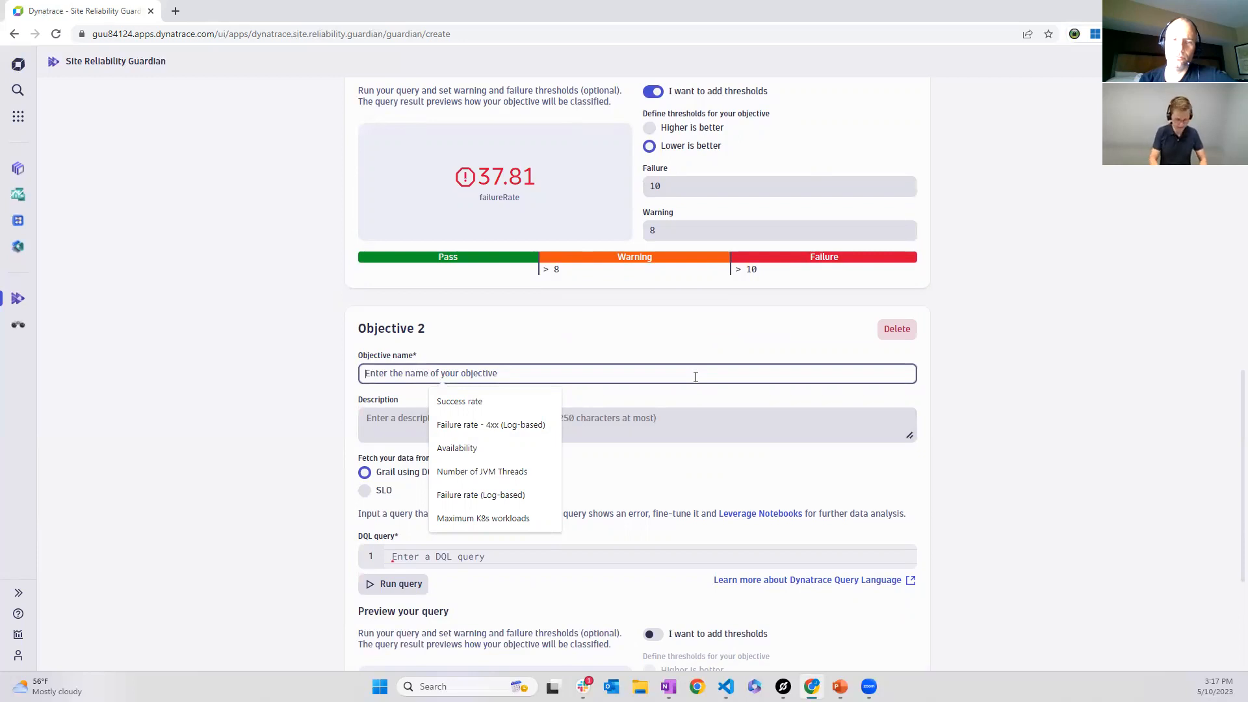
text(Mob)
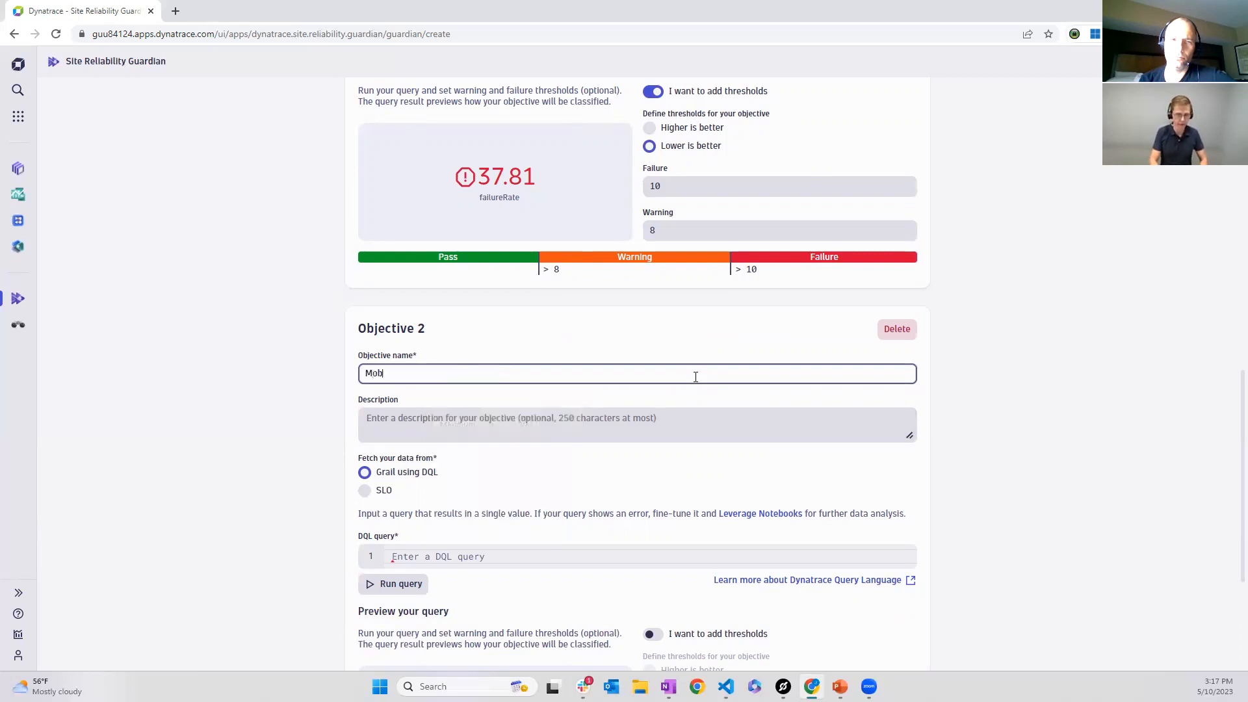
text(il app cra)
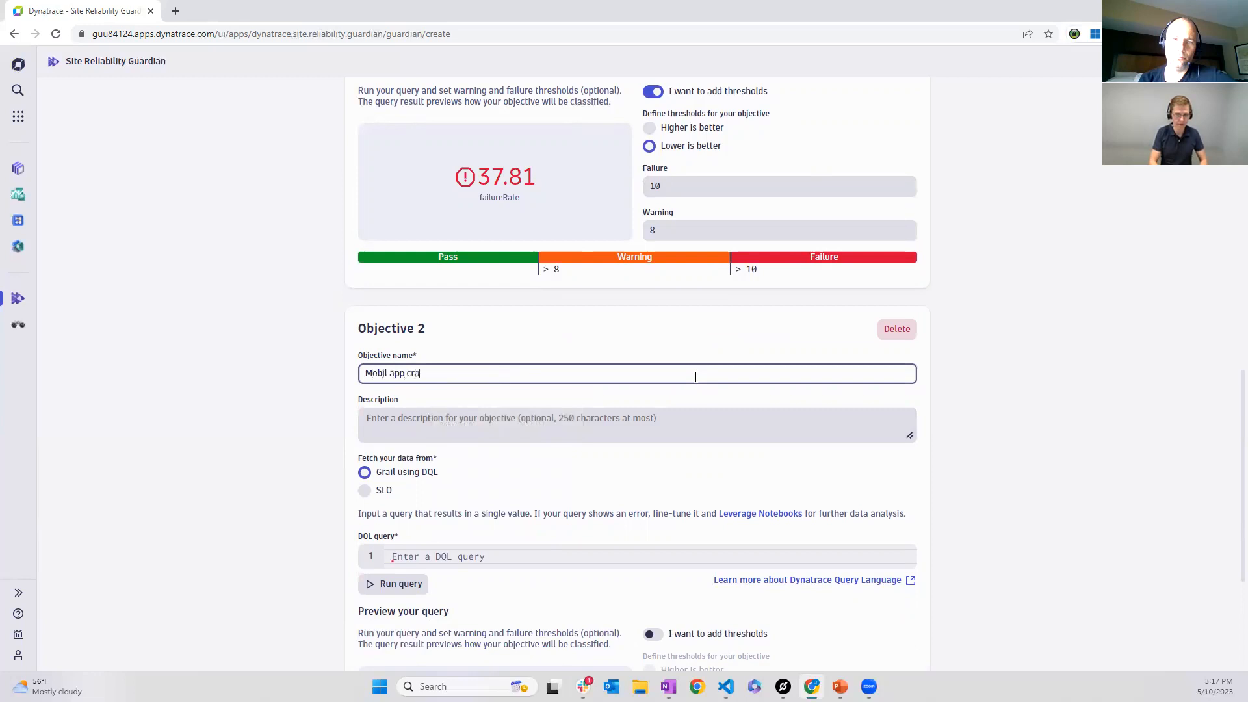
text(shes)
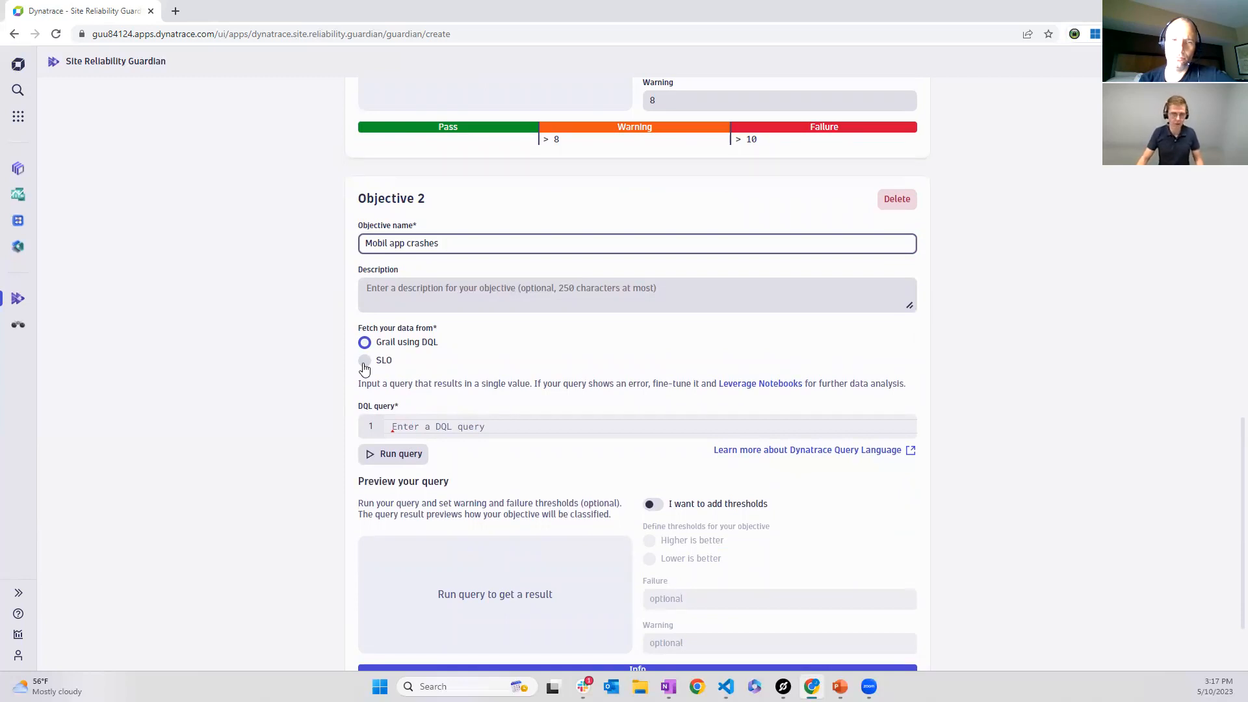
Source the objective from the SLO 'Mobile crash SLO for easyTravel Mobile'
click(364, 360)
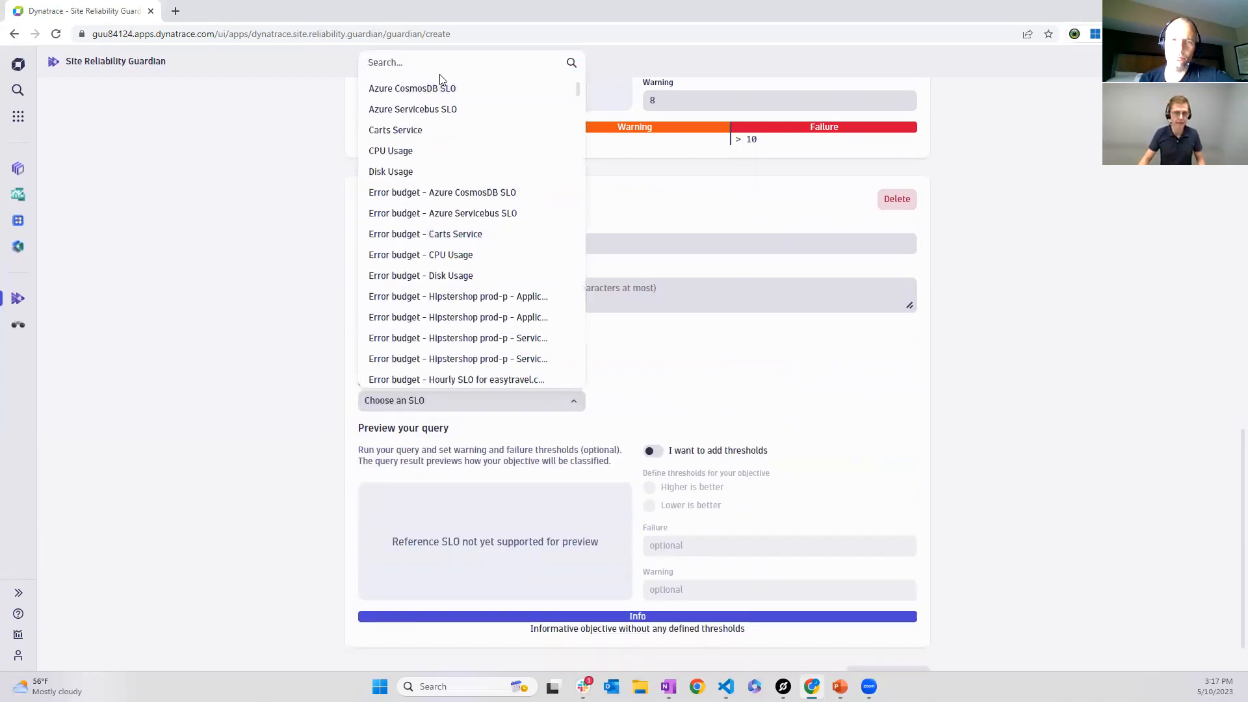
text(mobile)
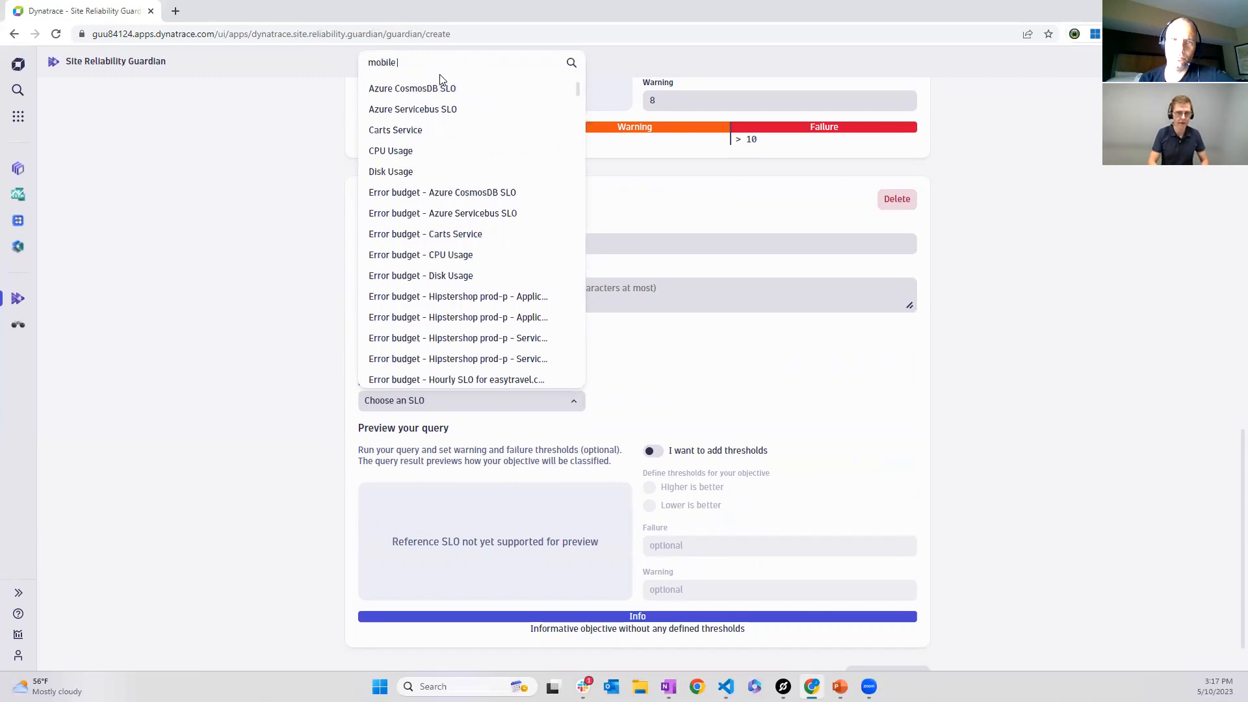
text(a)
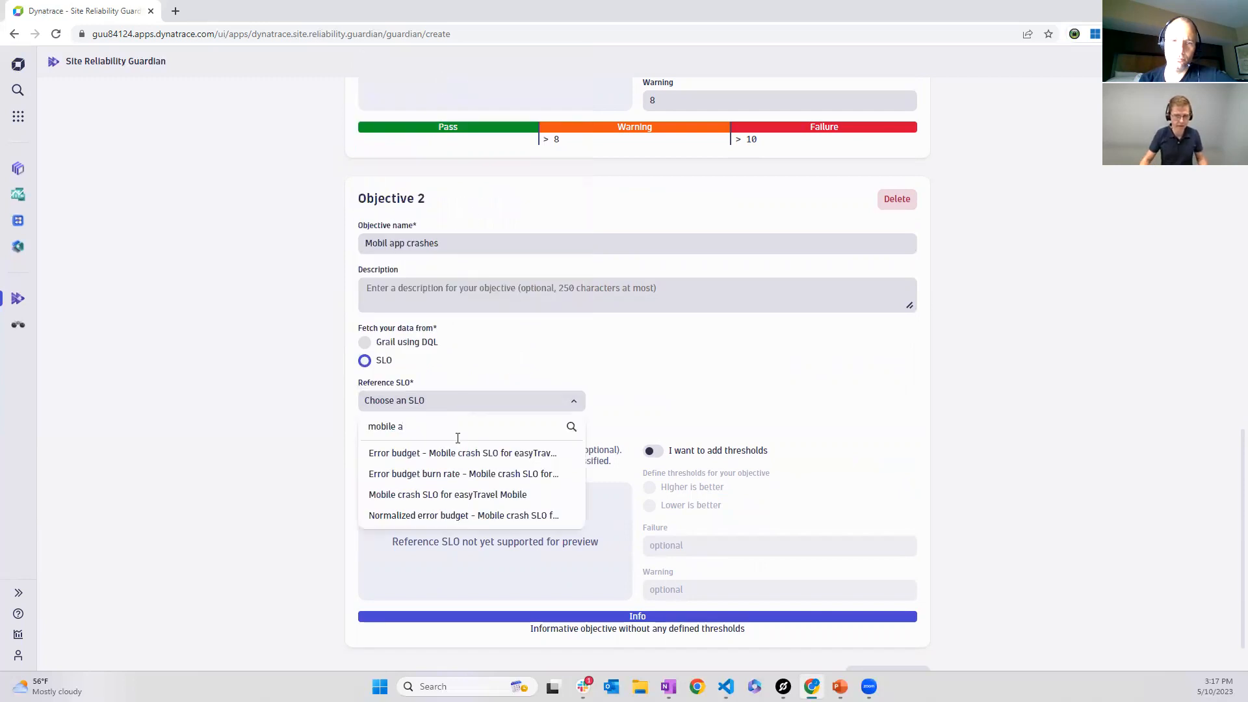
mouse_move(447, 494)
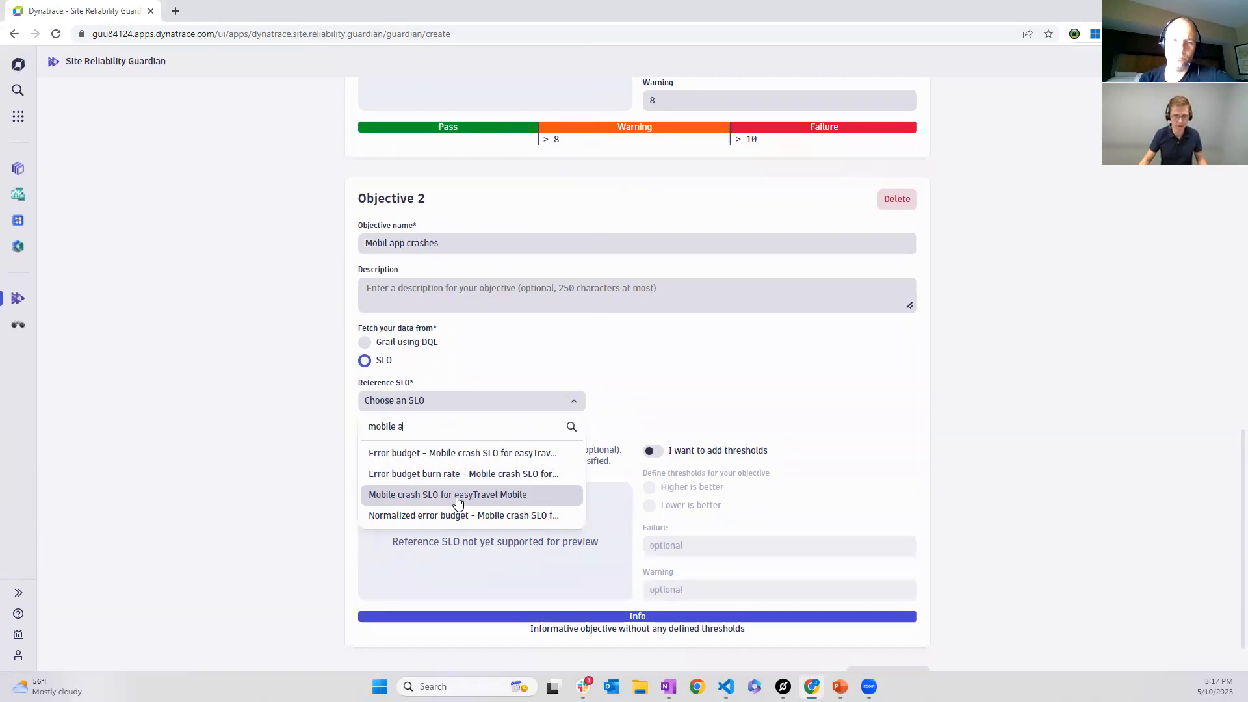
click(447, 494)
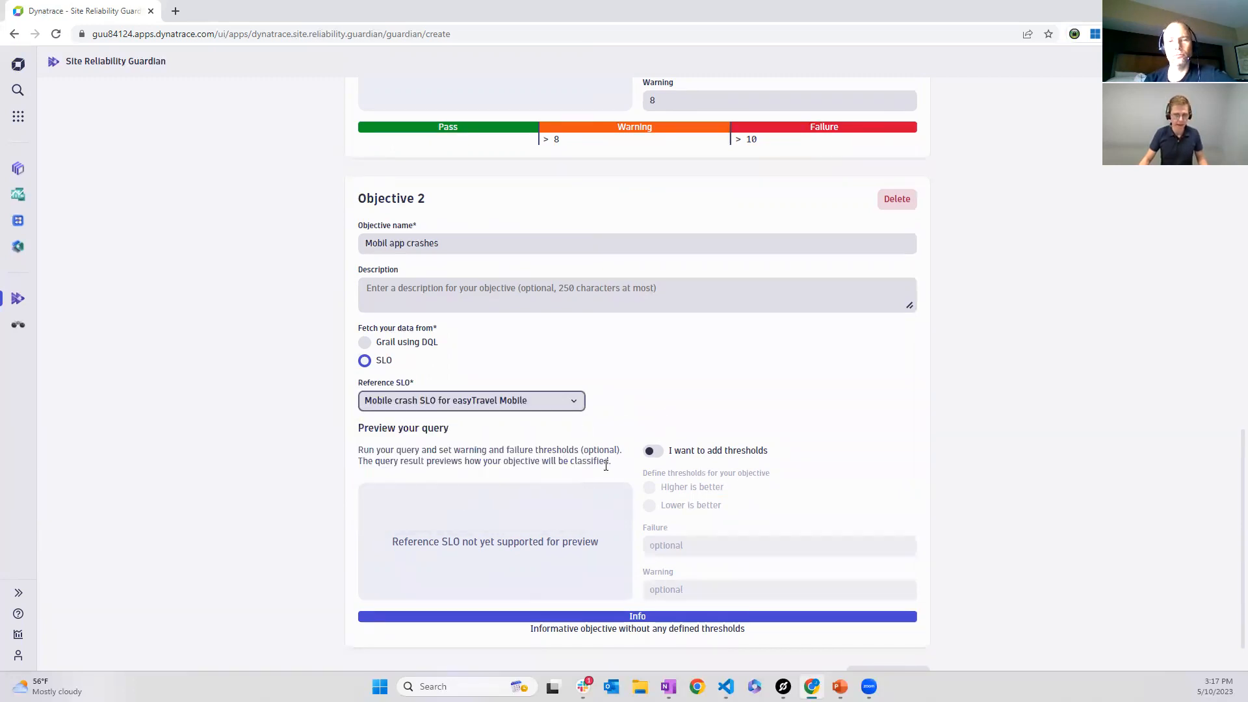
scroll(down, 3)
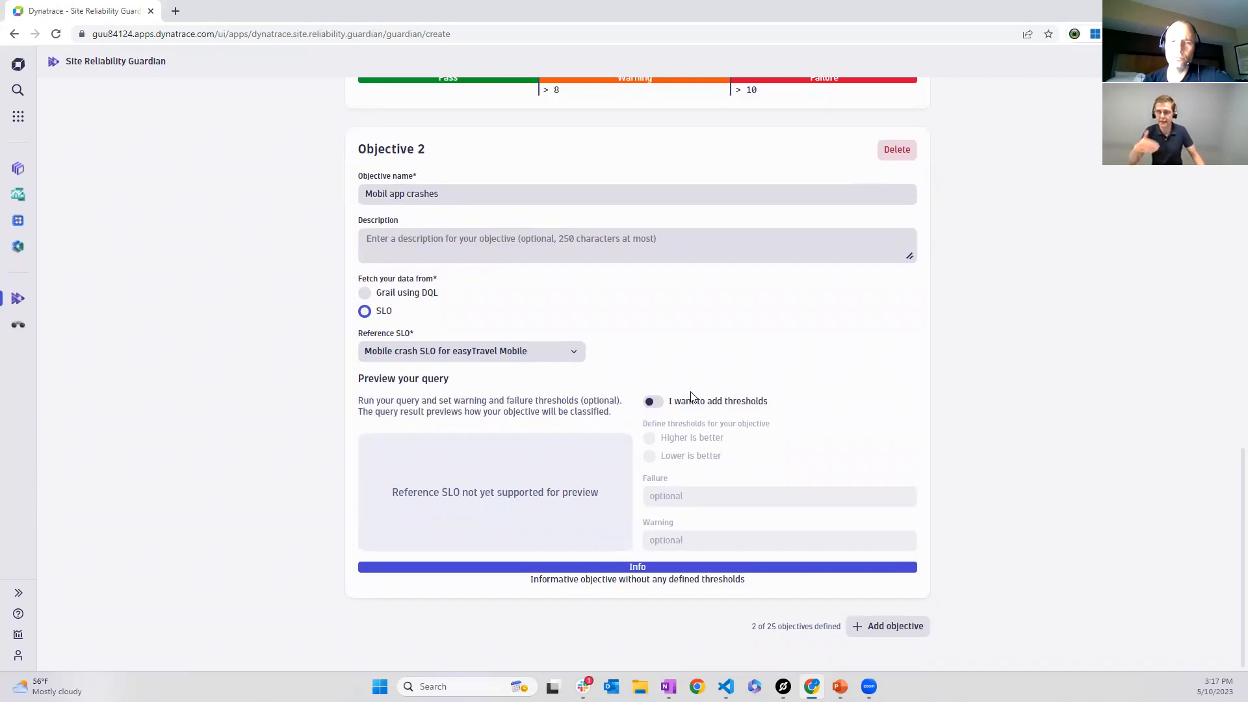
mouse_move(679, 405)
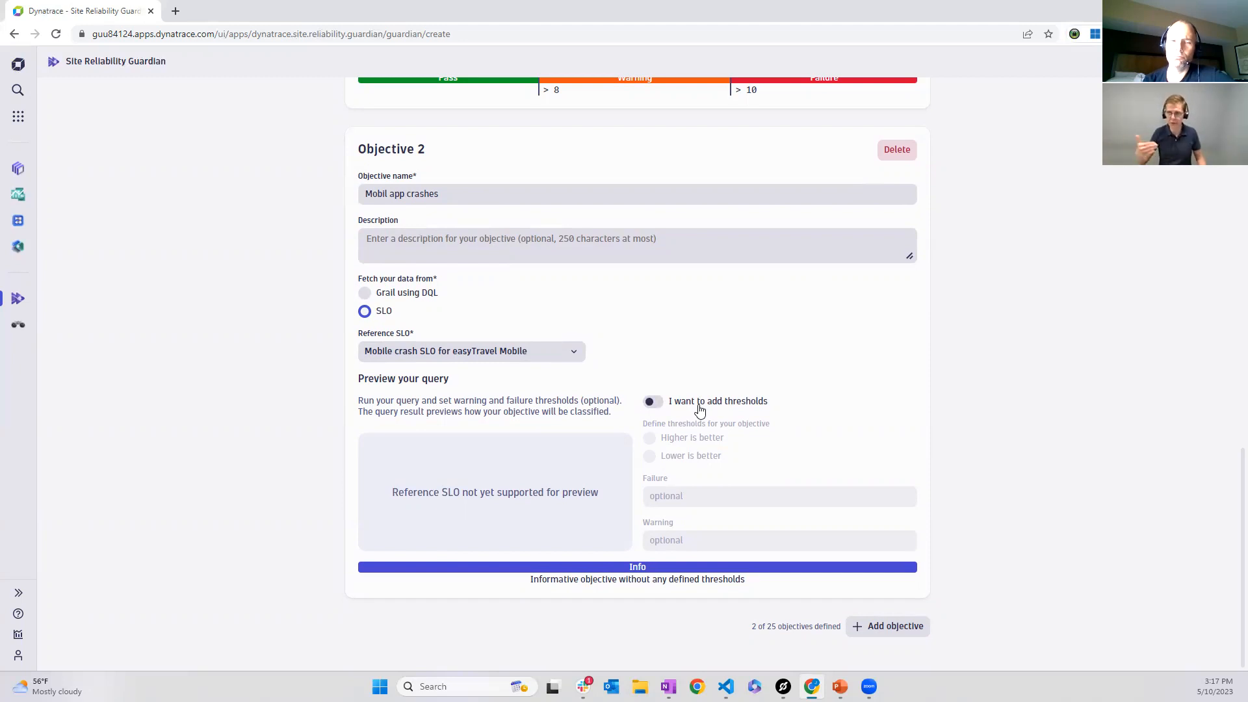
mouse_move(810, 469)
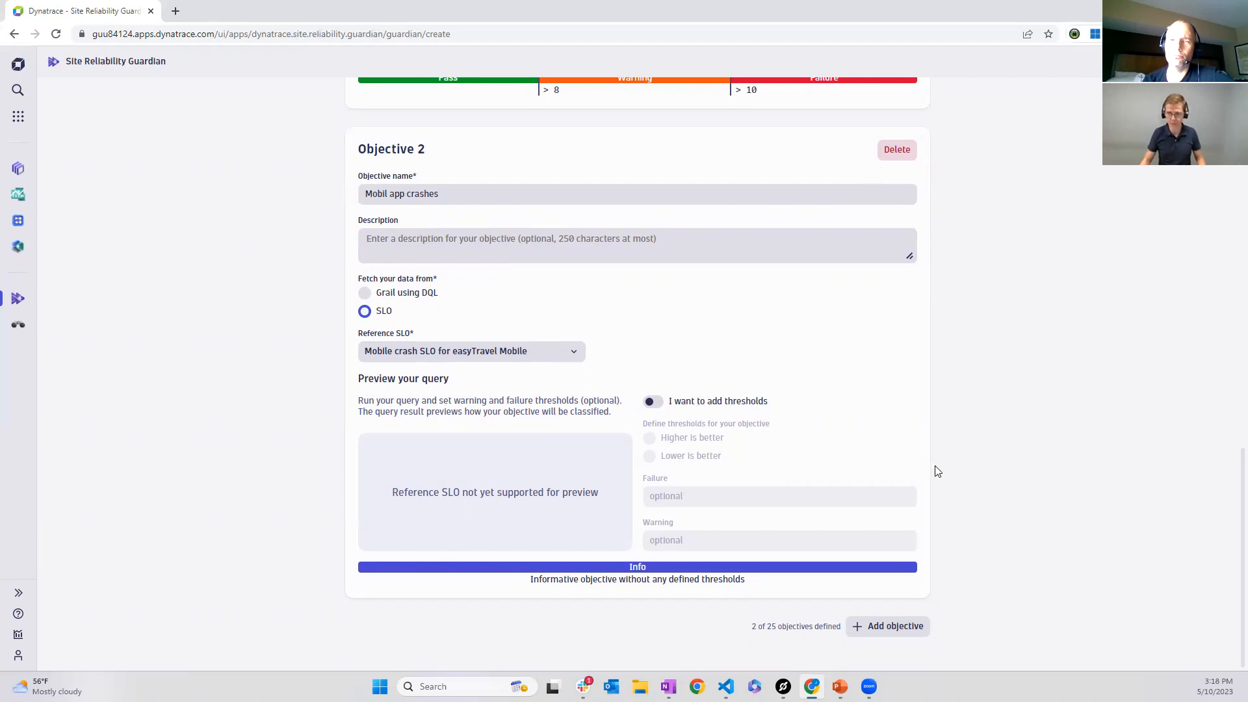
Scroll back to the top of the EasyTravel guardian draft to review it before creating
scroll(up, 3)
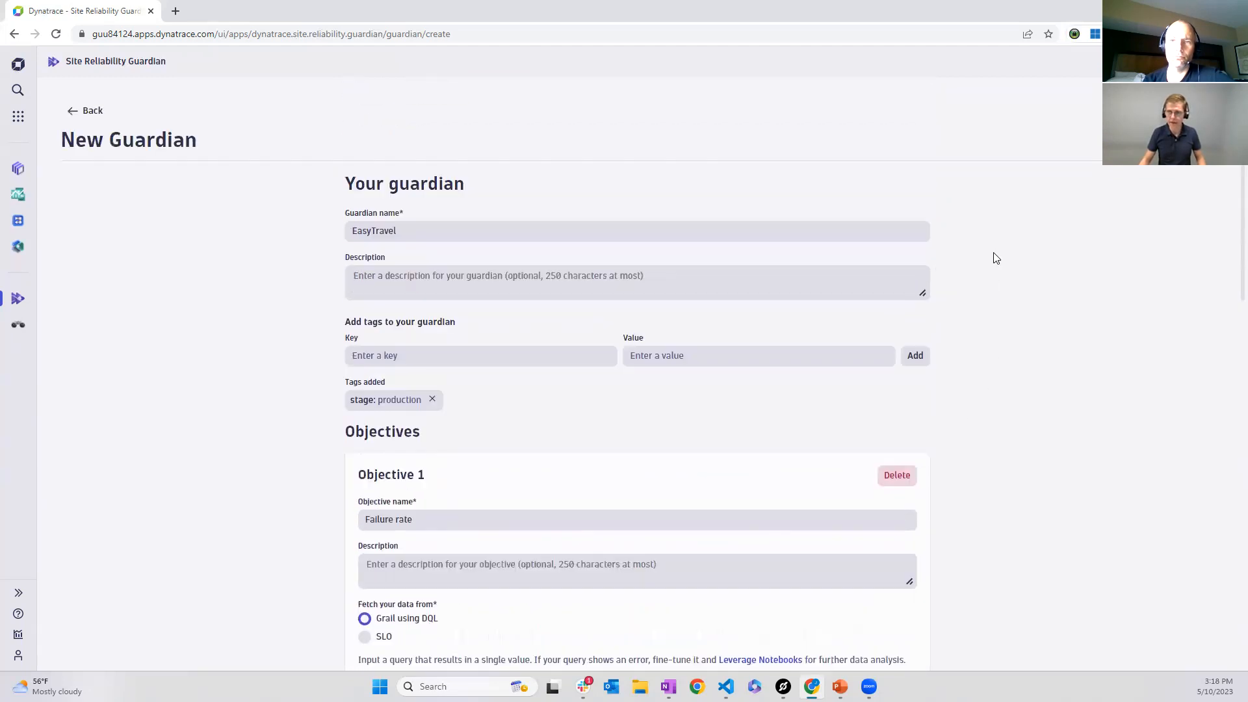
mouse_move(1173, 209)
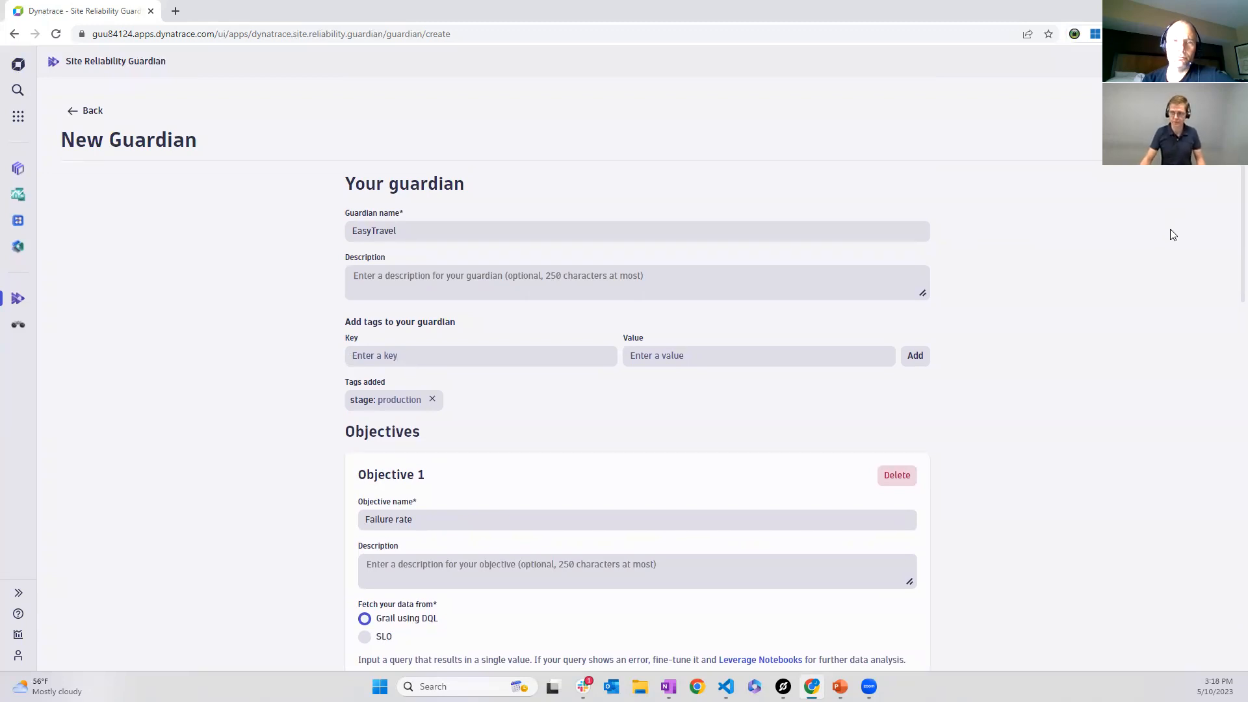
mouse_move(1181, 245)
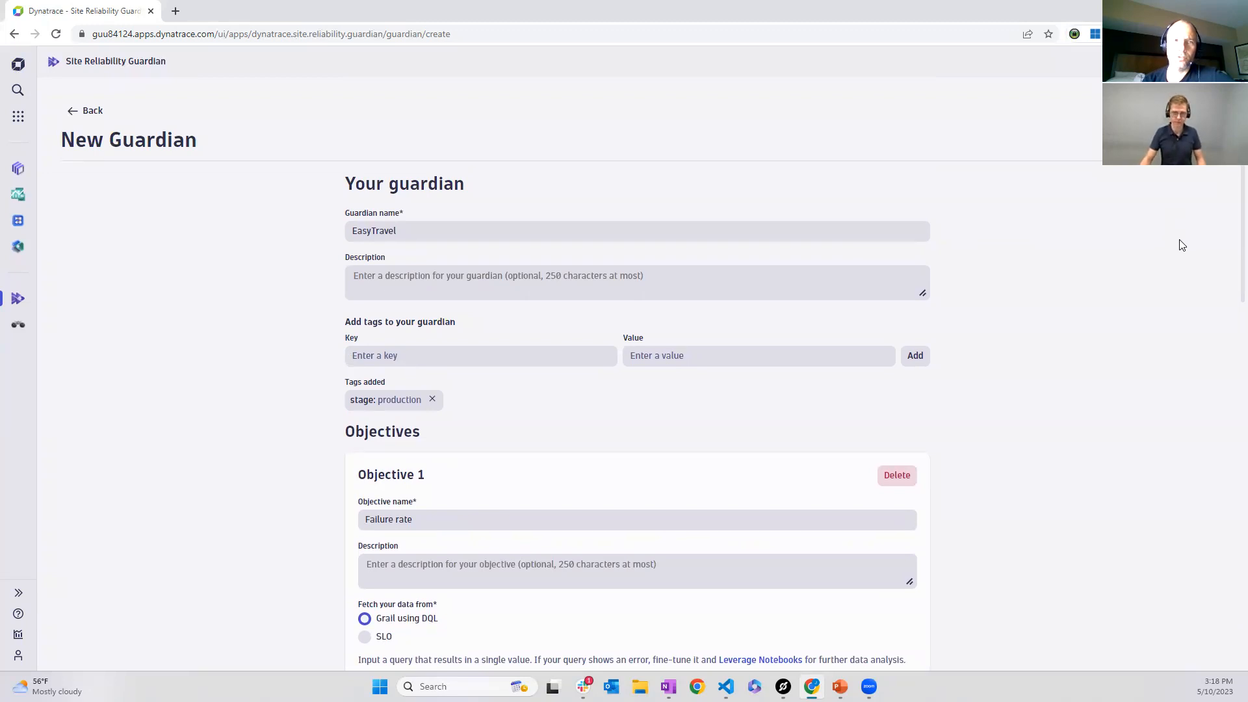
mouse_move(1189, 331)
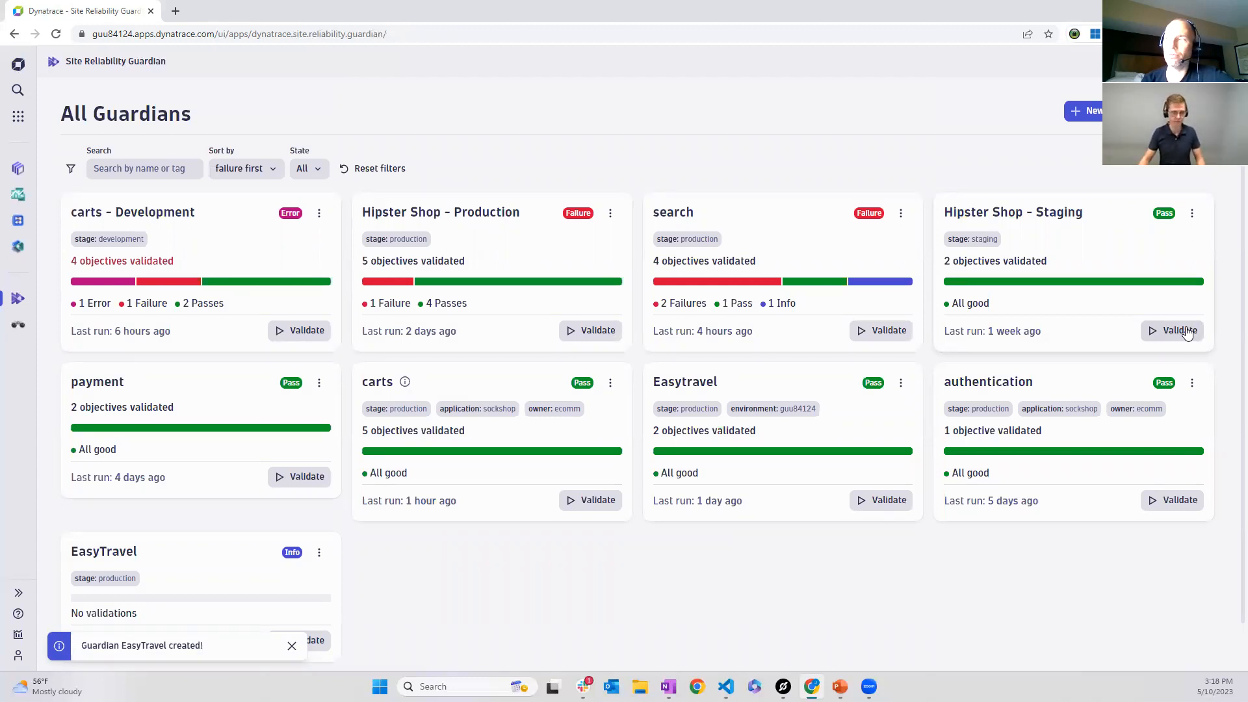
Create the EasyTravel guardian and start a Validate run from its card
click(291, 646)
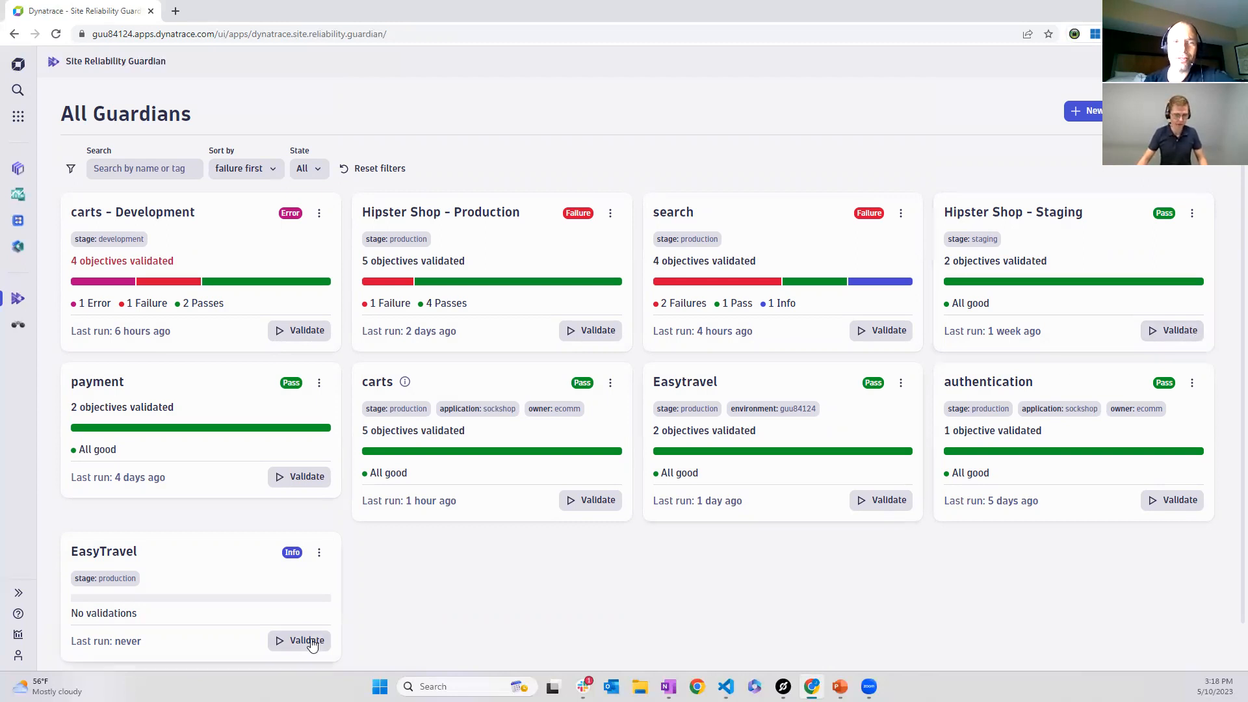
click(306, 640)
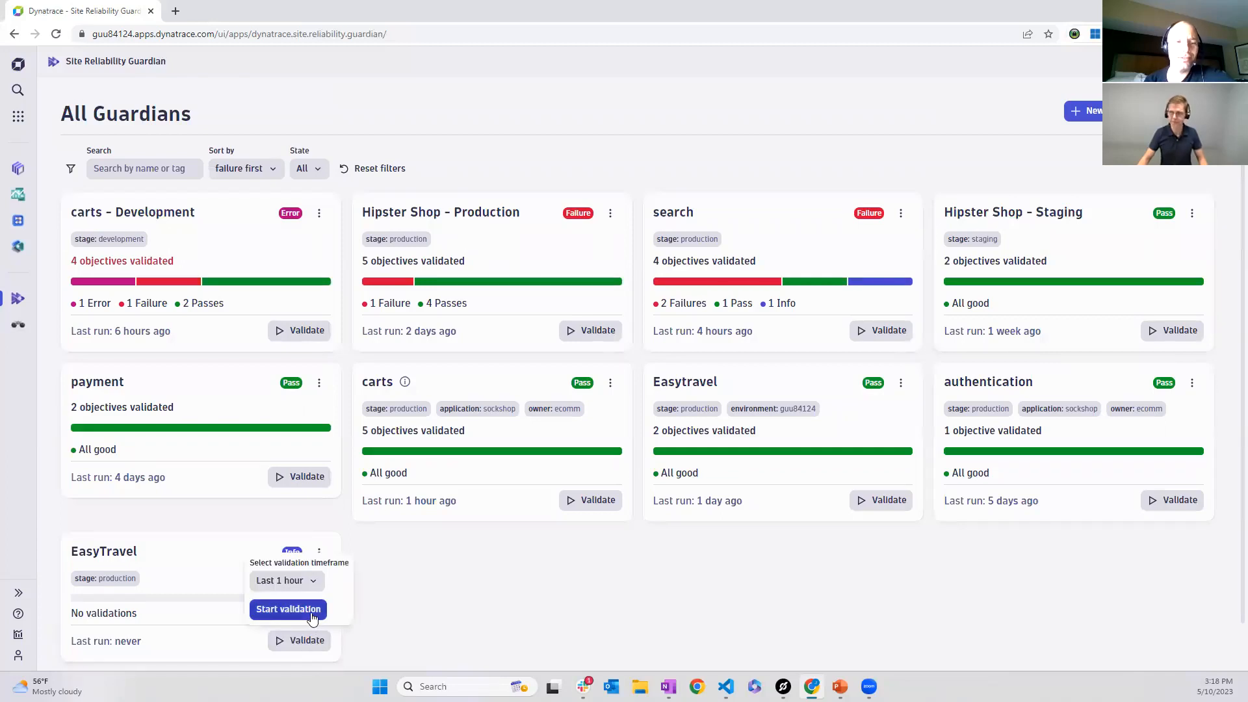
Start a last-hour validation of the EasyTravel guardian
click(289, 609)
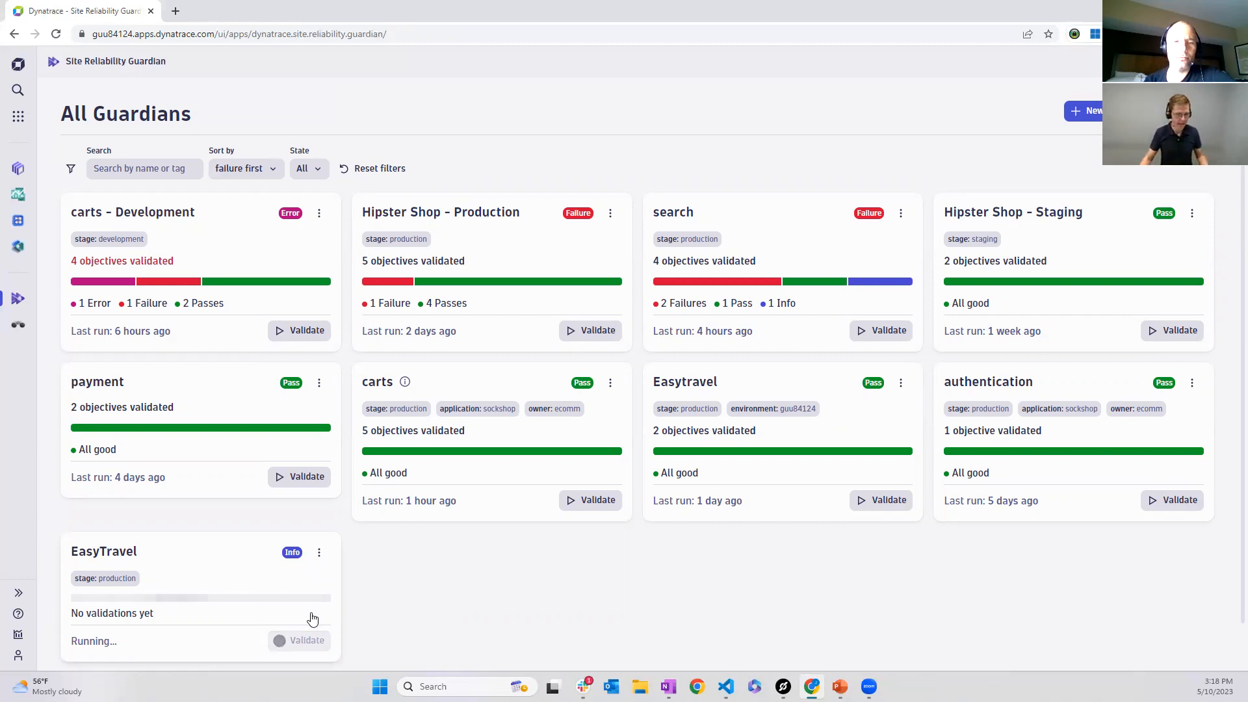
mouse_move(400, 600)
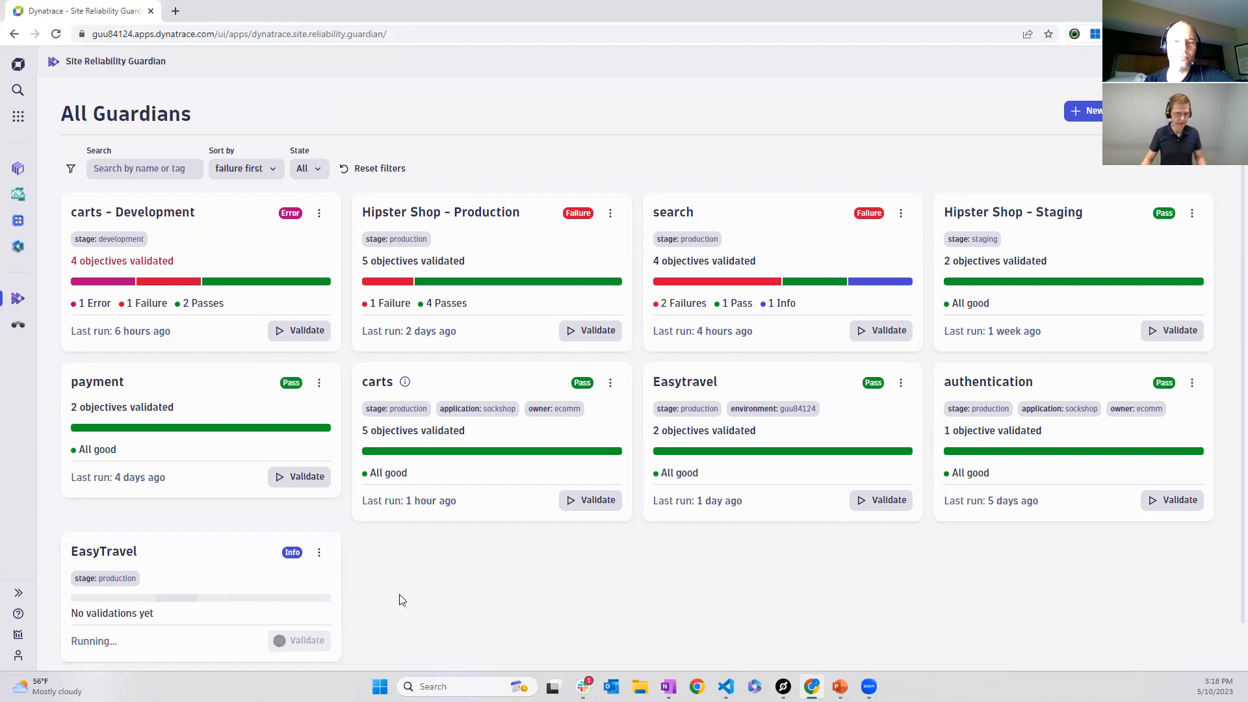
mouse_move(249, 566)
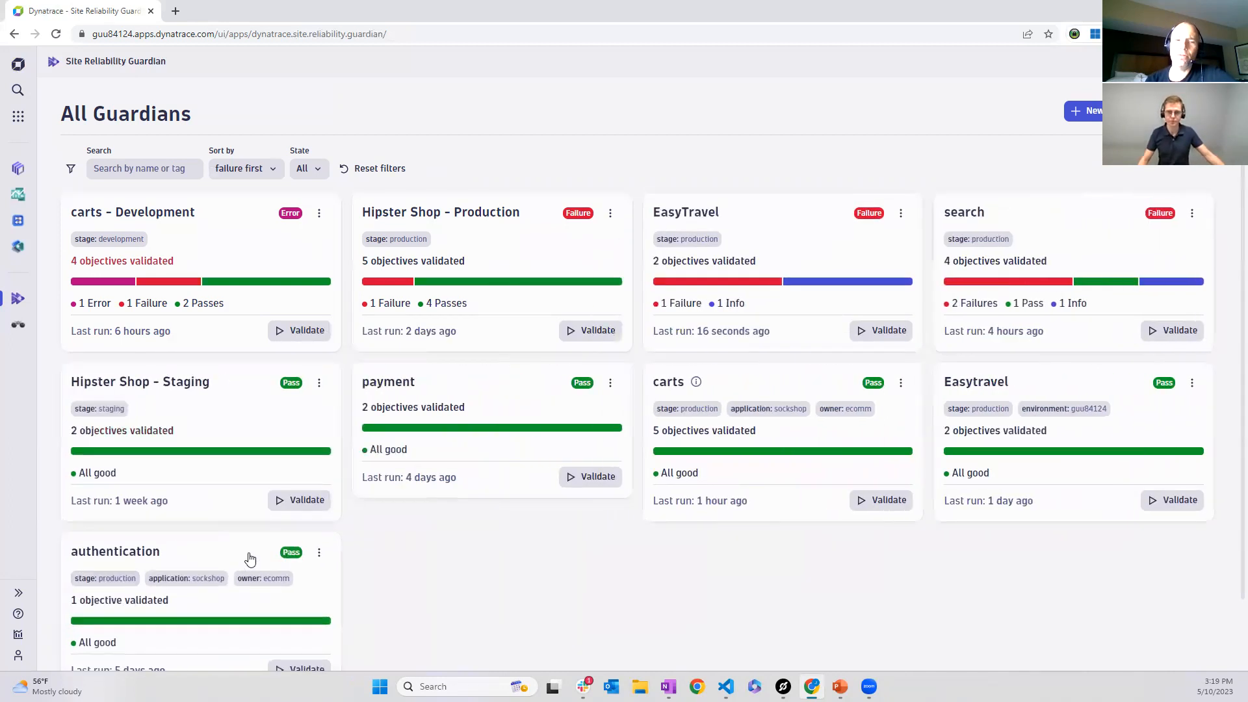
mouse_move(674, 541)
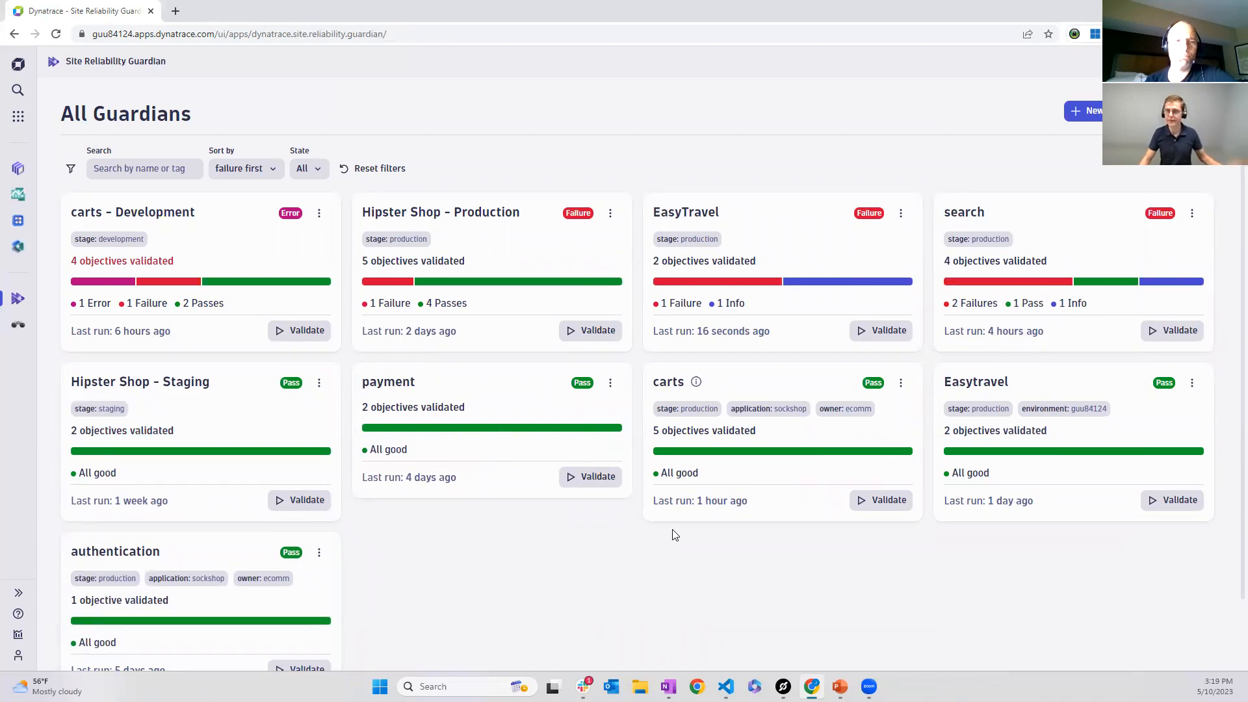
mouse_move(803, 294)
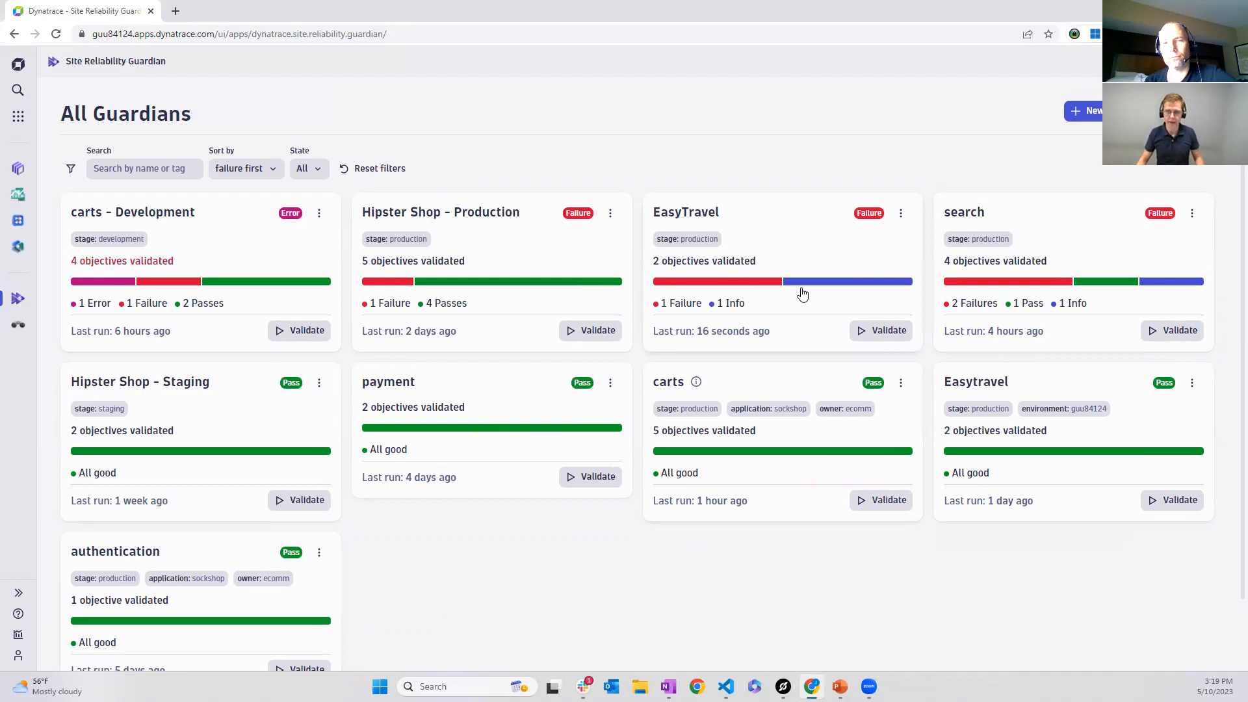
mouse_move(668, 314)
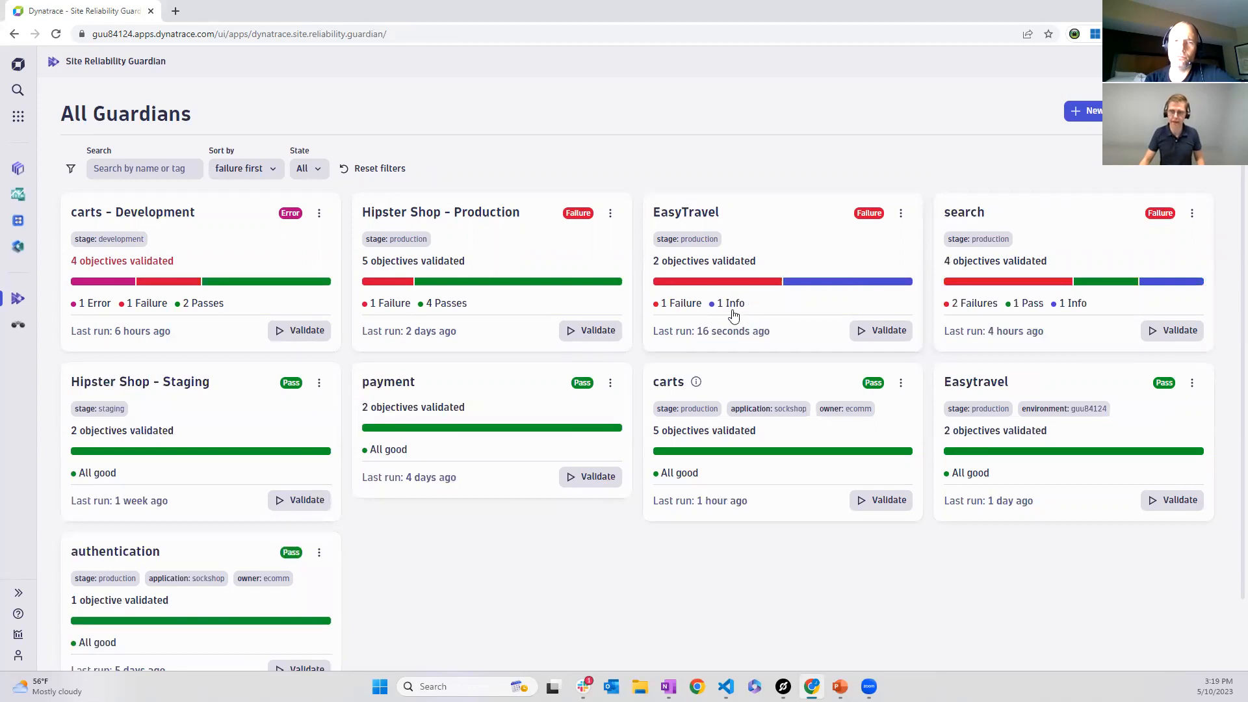
mouse_move(768, 254)
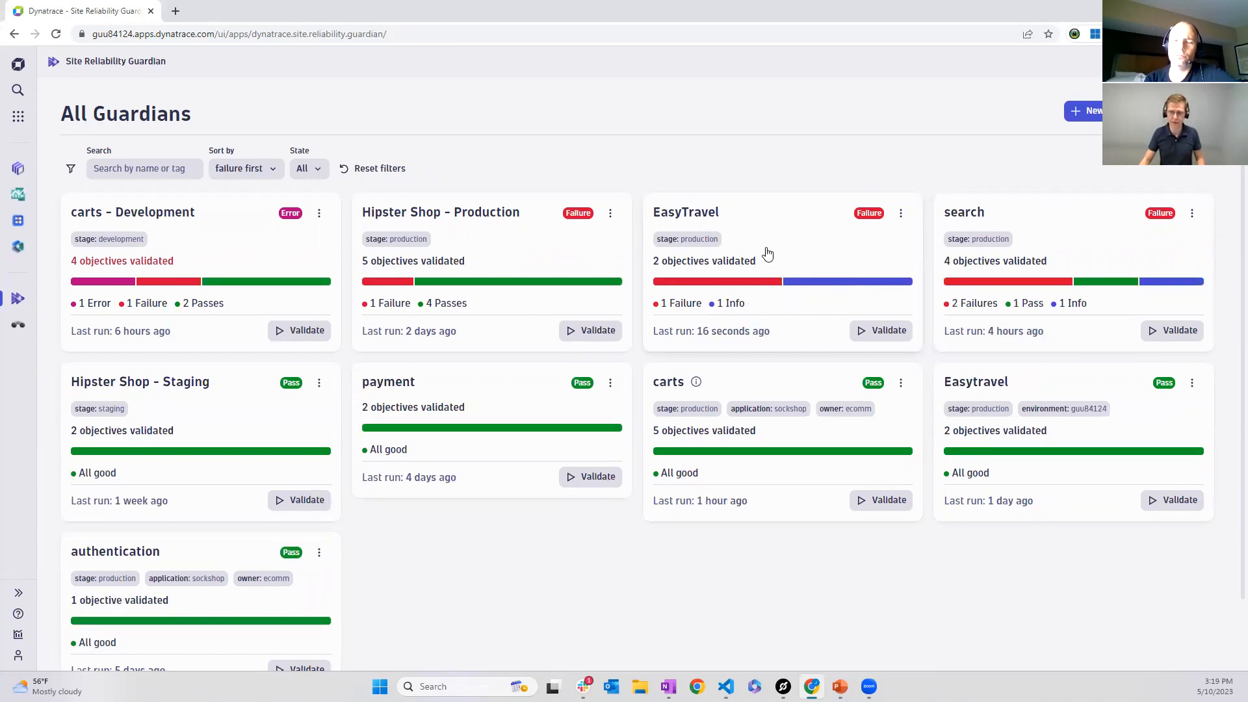
mouse_move(757, 254)
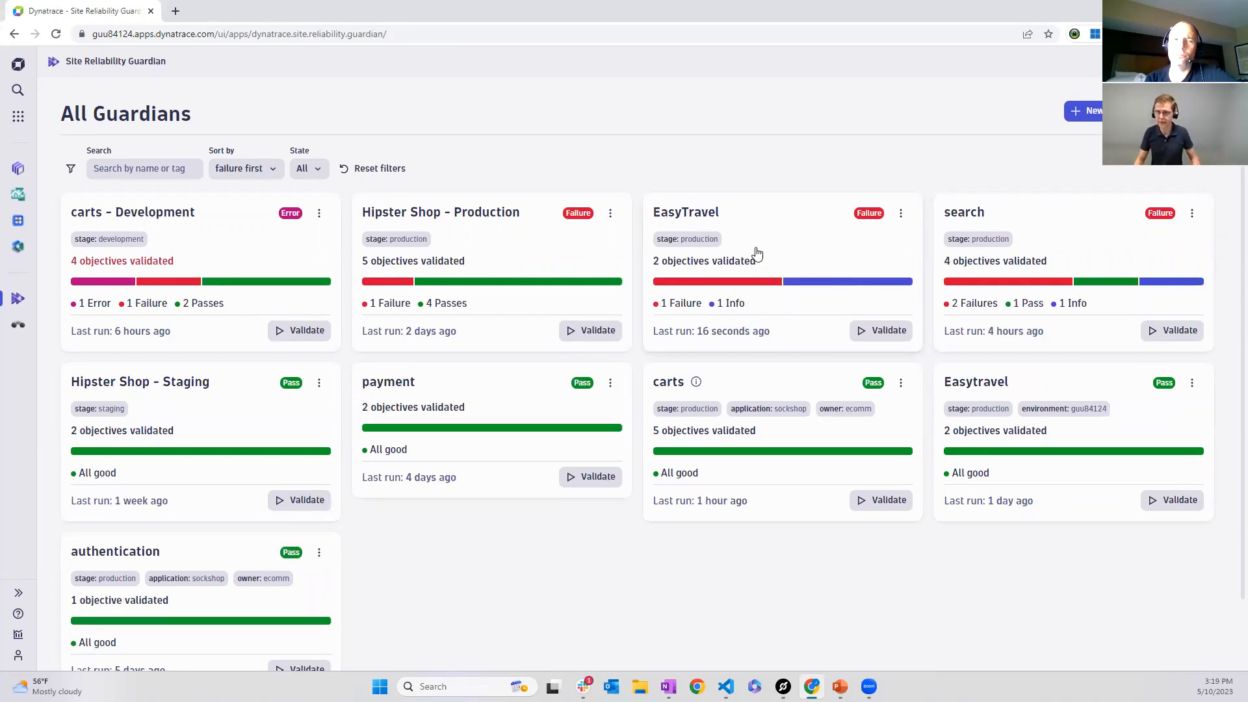
mouse_move(794, 254)
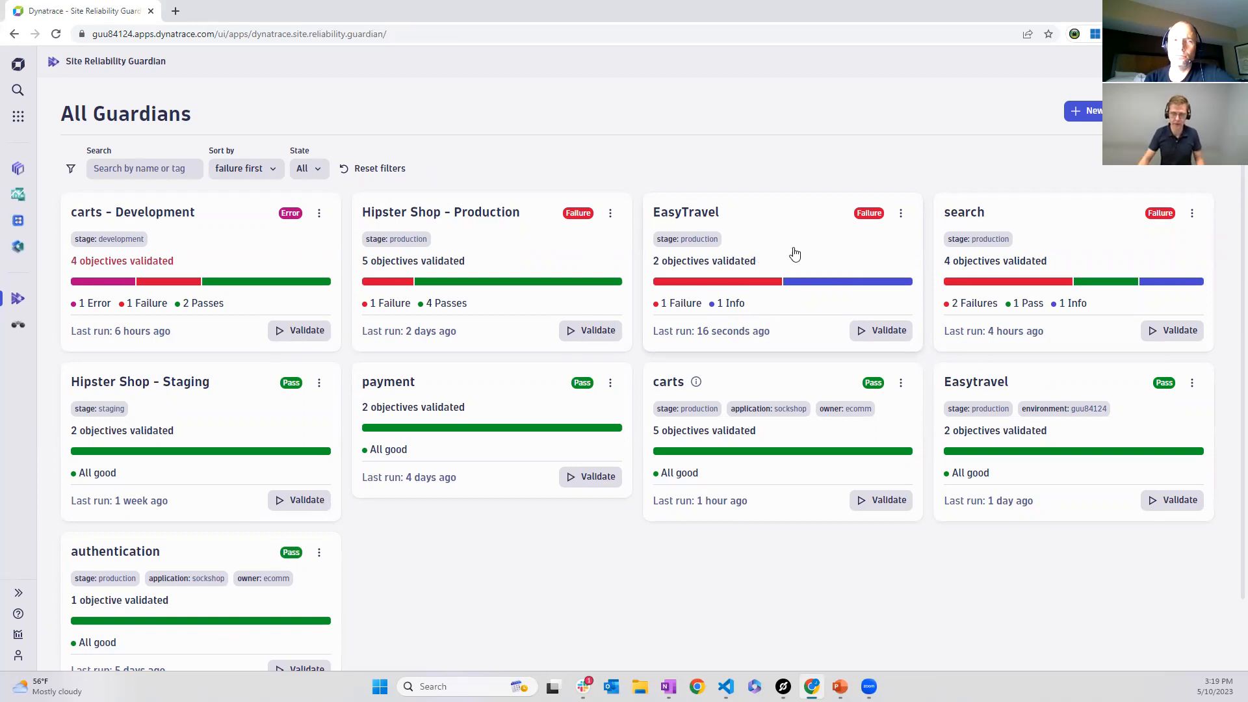
mouse_move(782, 294)
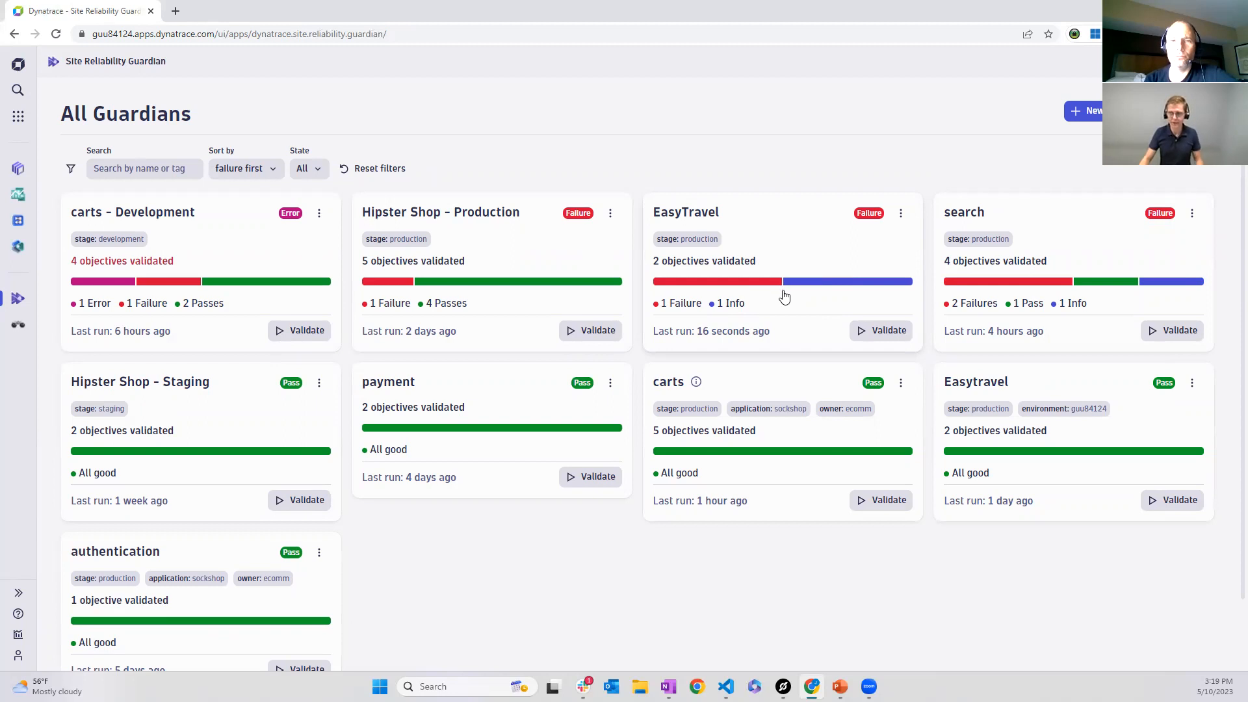
mouse_move(763, 381)
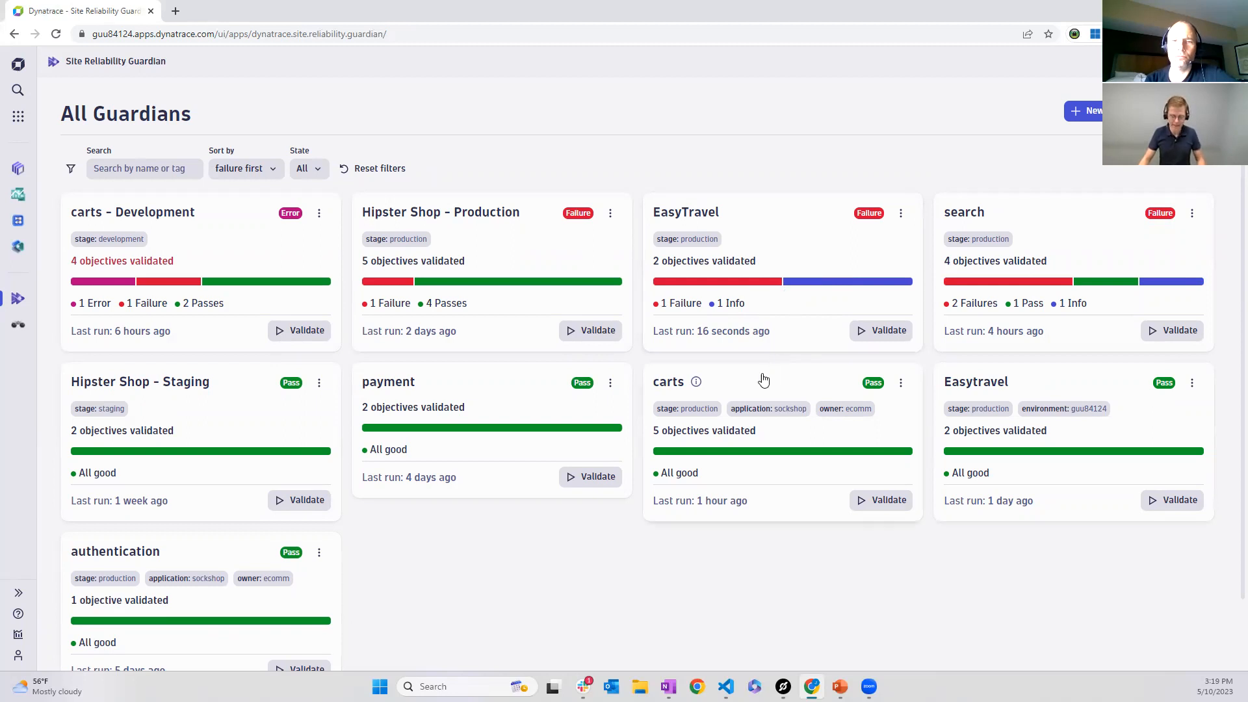
mouse_move(748, 386)
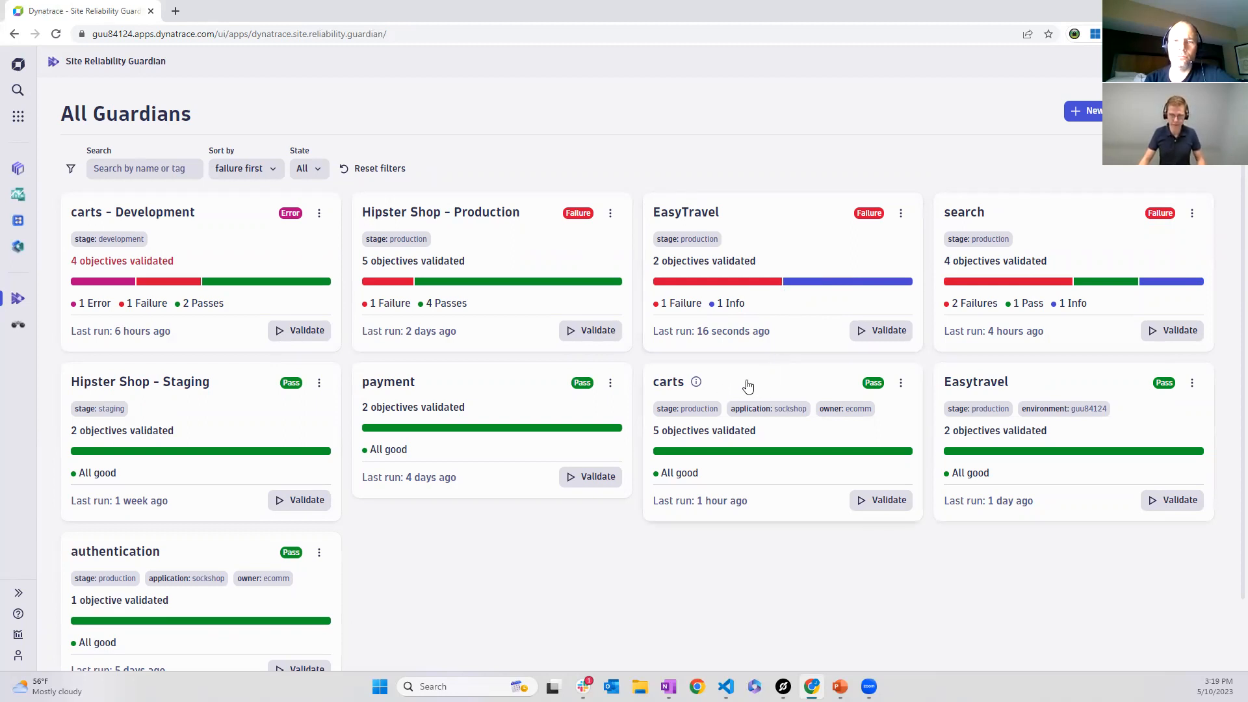
mouse_move(739, 395)
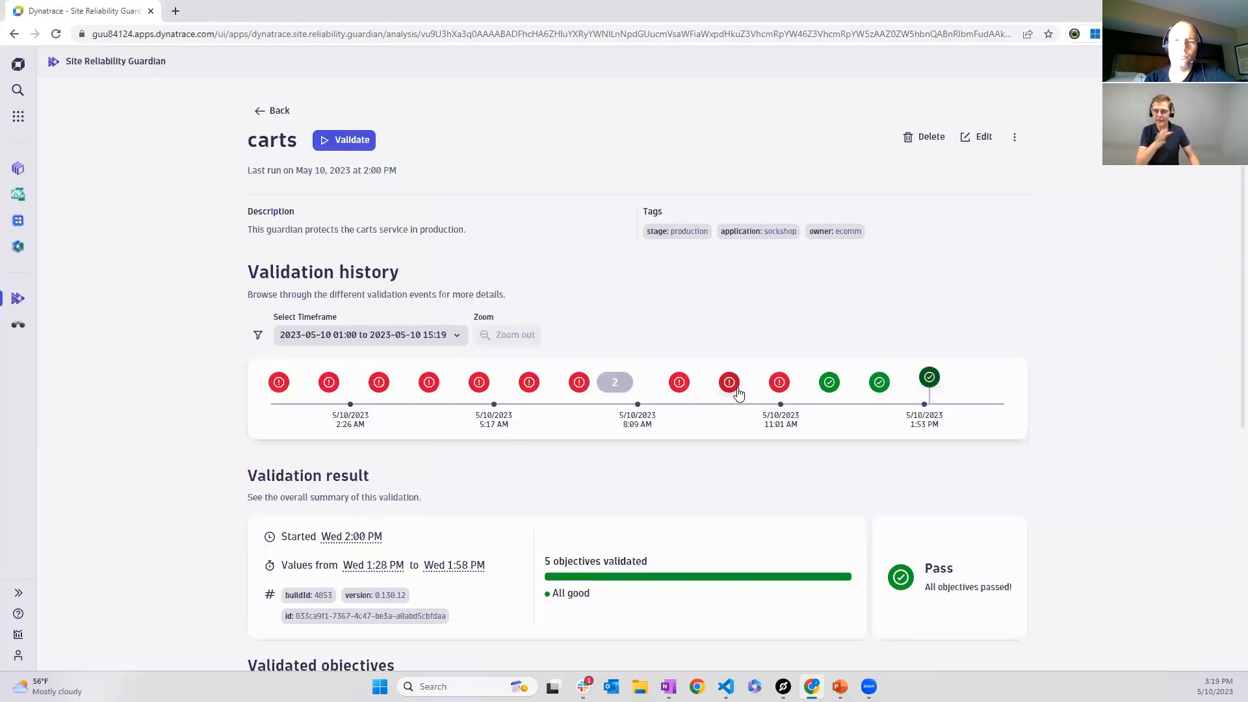
mouse_move(848, 438)
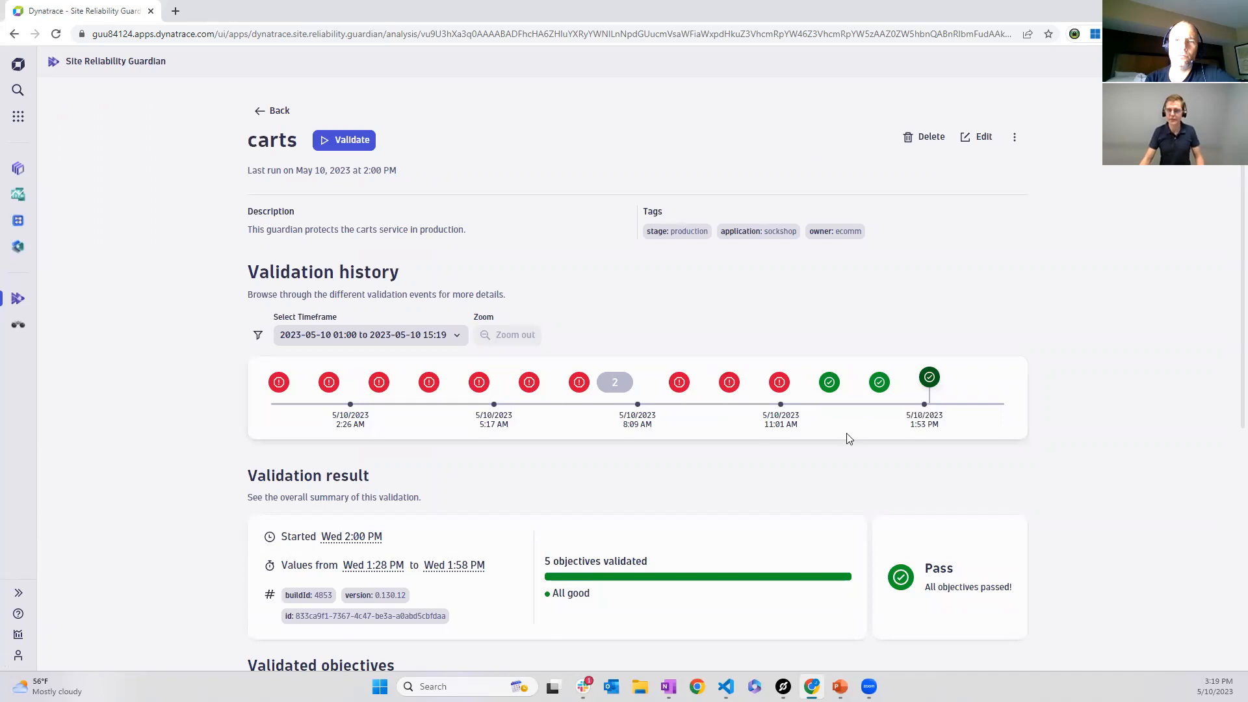
mouse_move(836, 440)
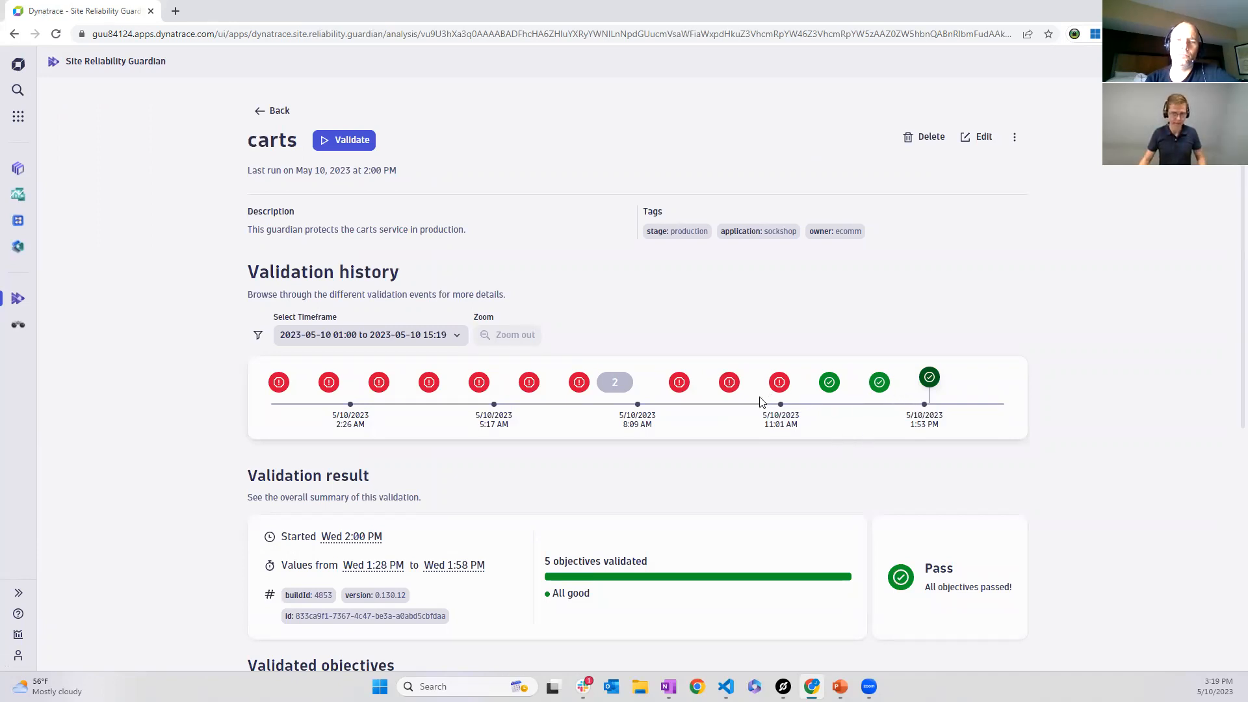
mouse_move(793, 424)
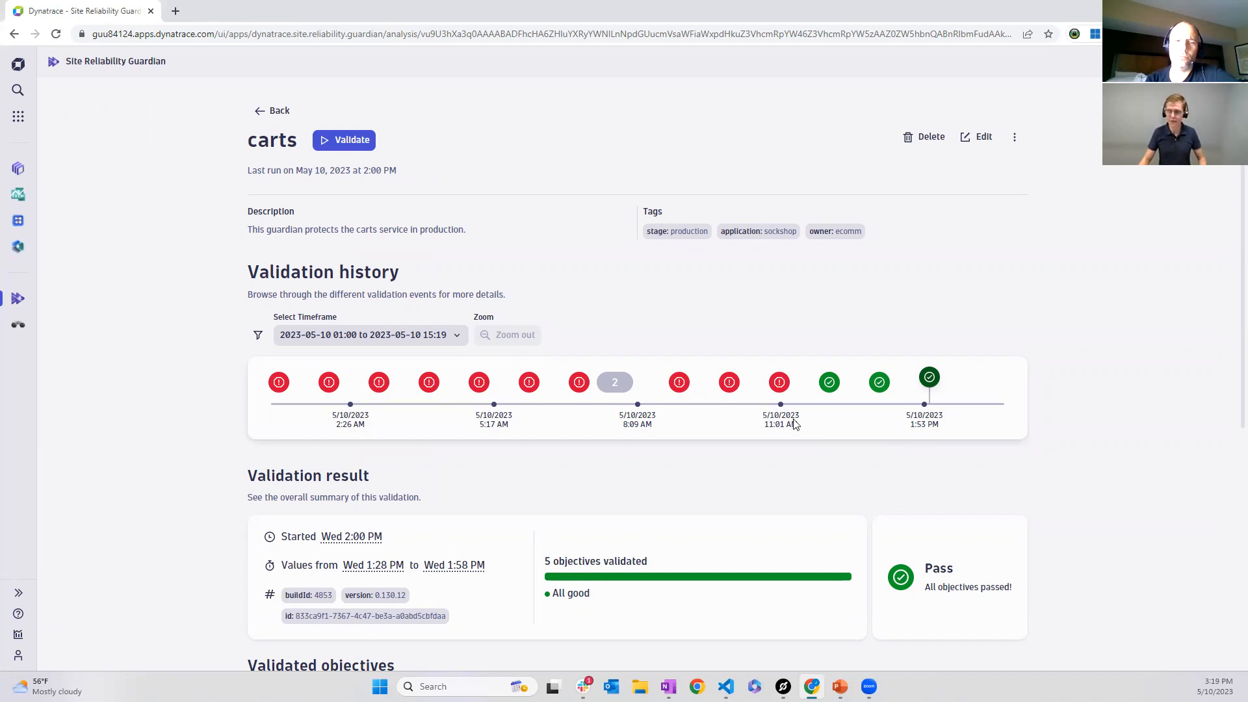
mouse_move(899, 390)
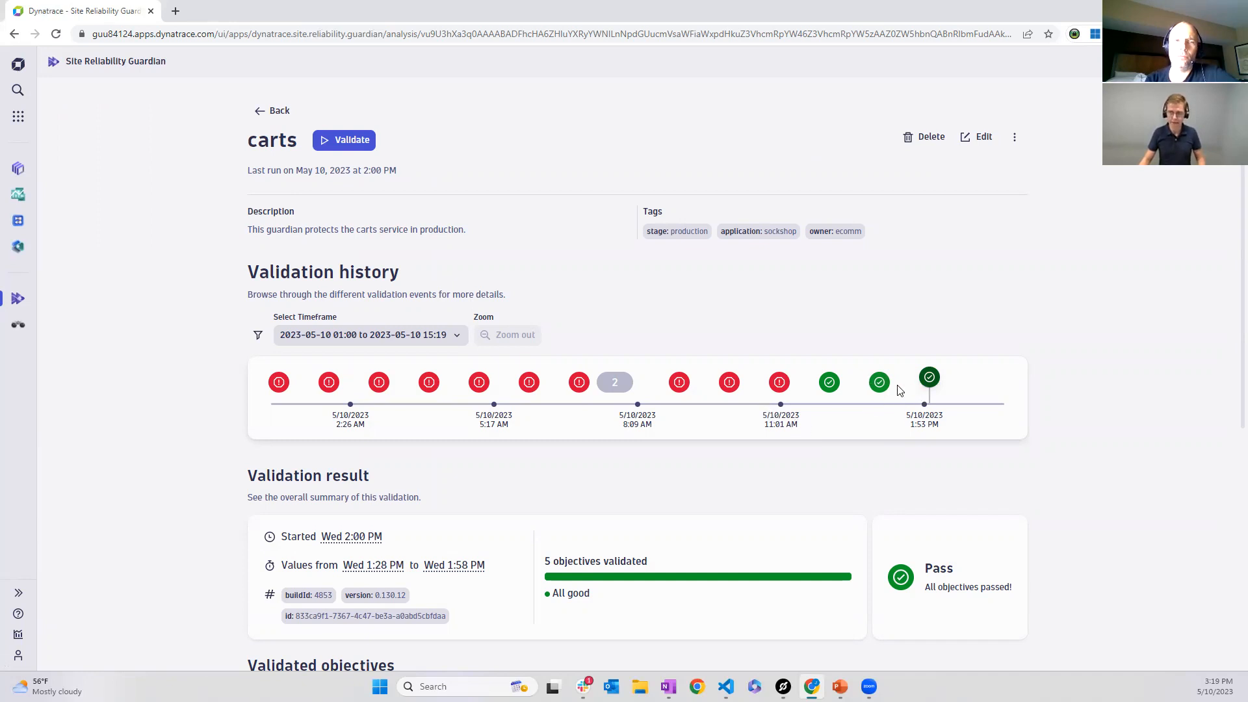
mouse_move(852, 391)
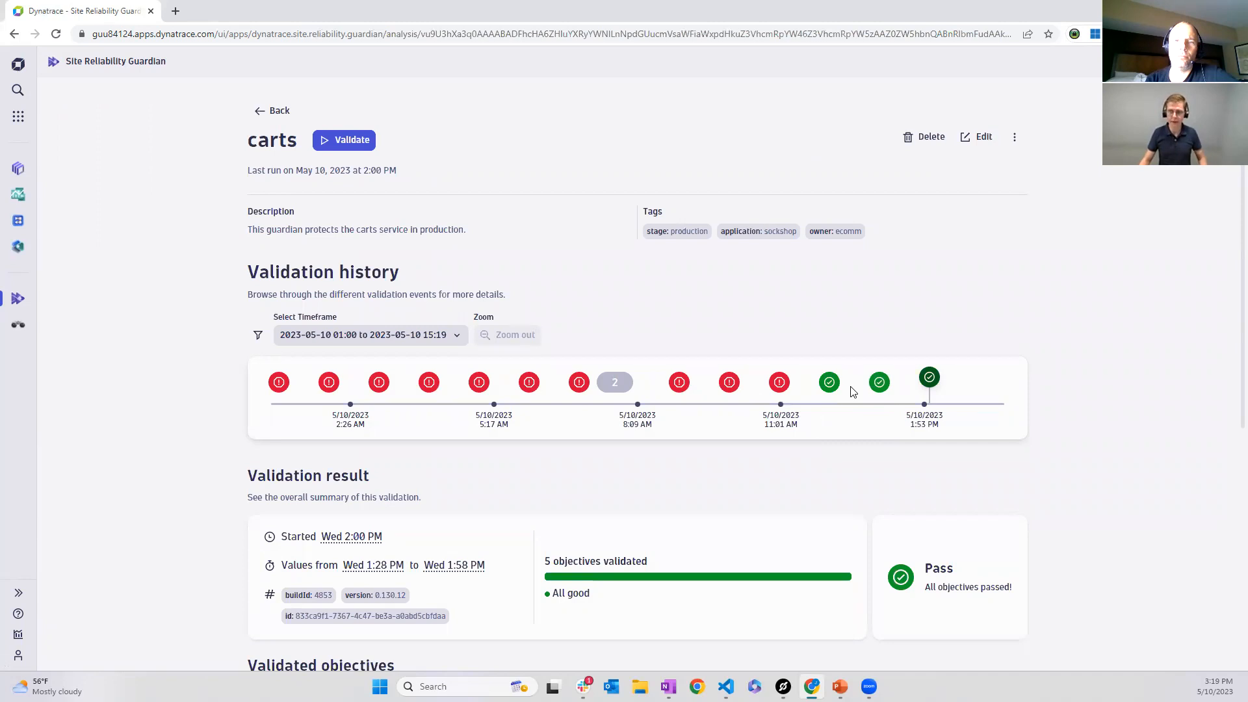
mouse_move(834, 405)
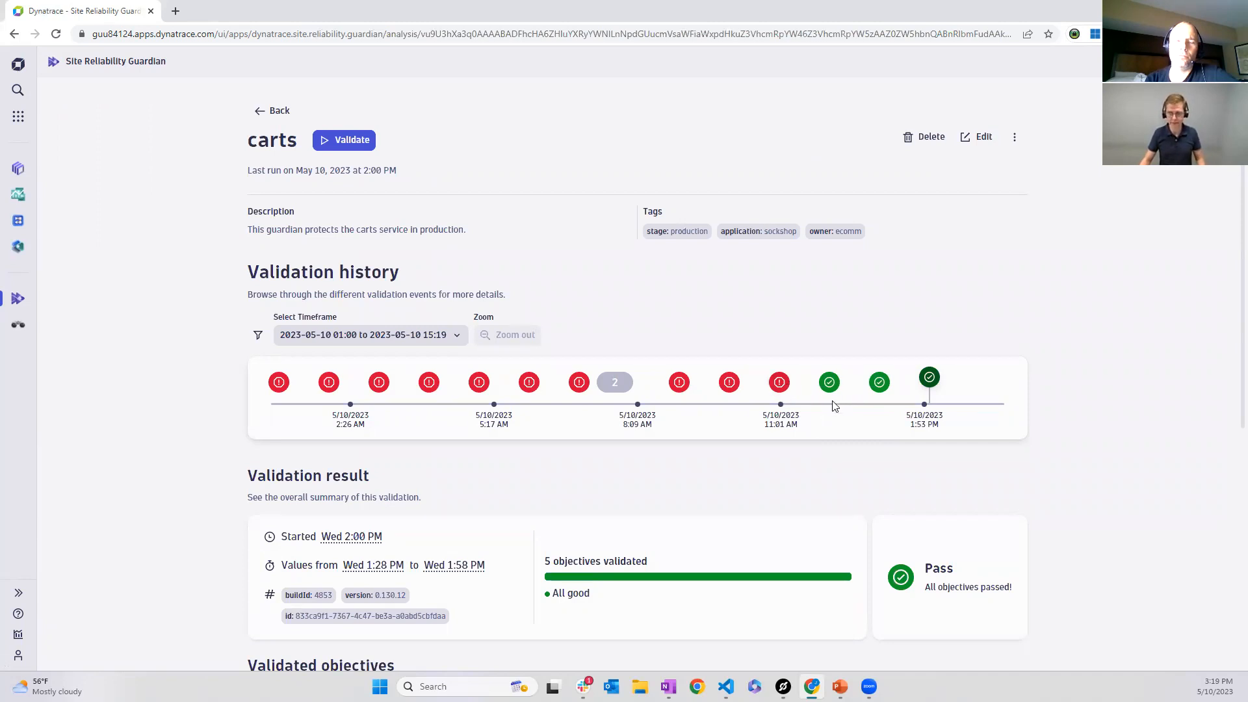
mouse_move(874, 422)
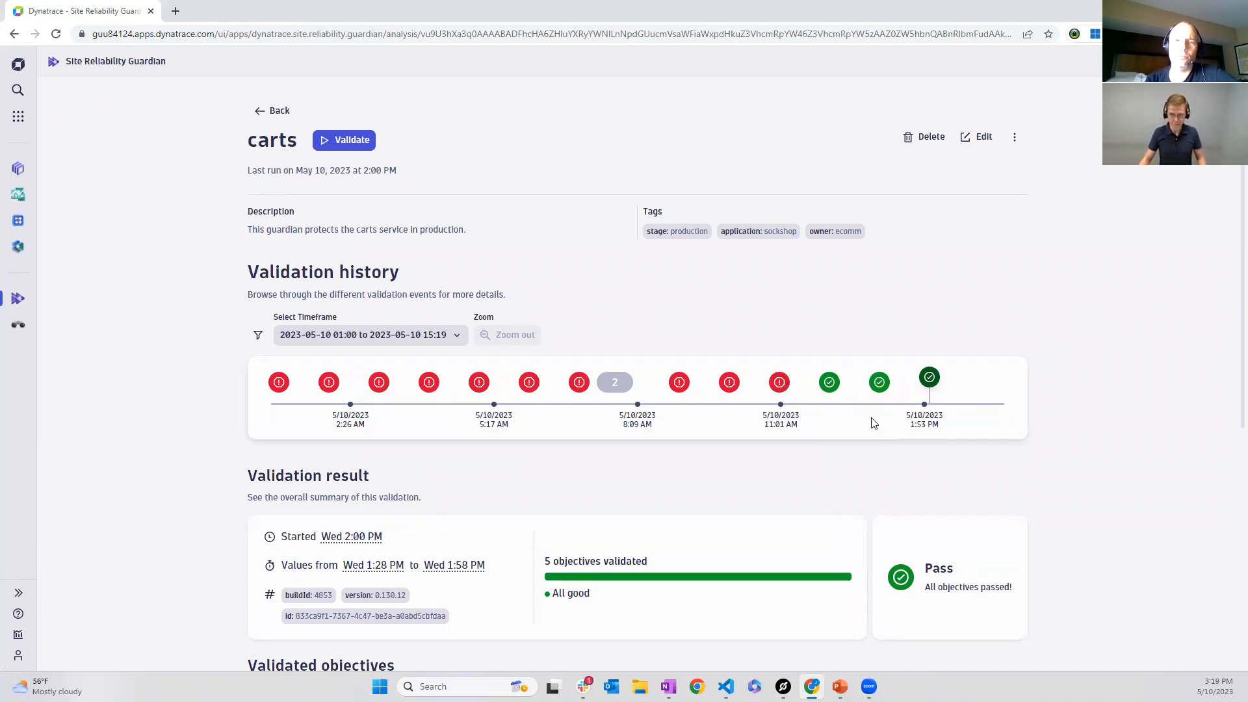
mouse_move(815, 484)
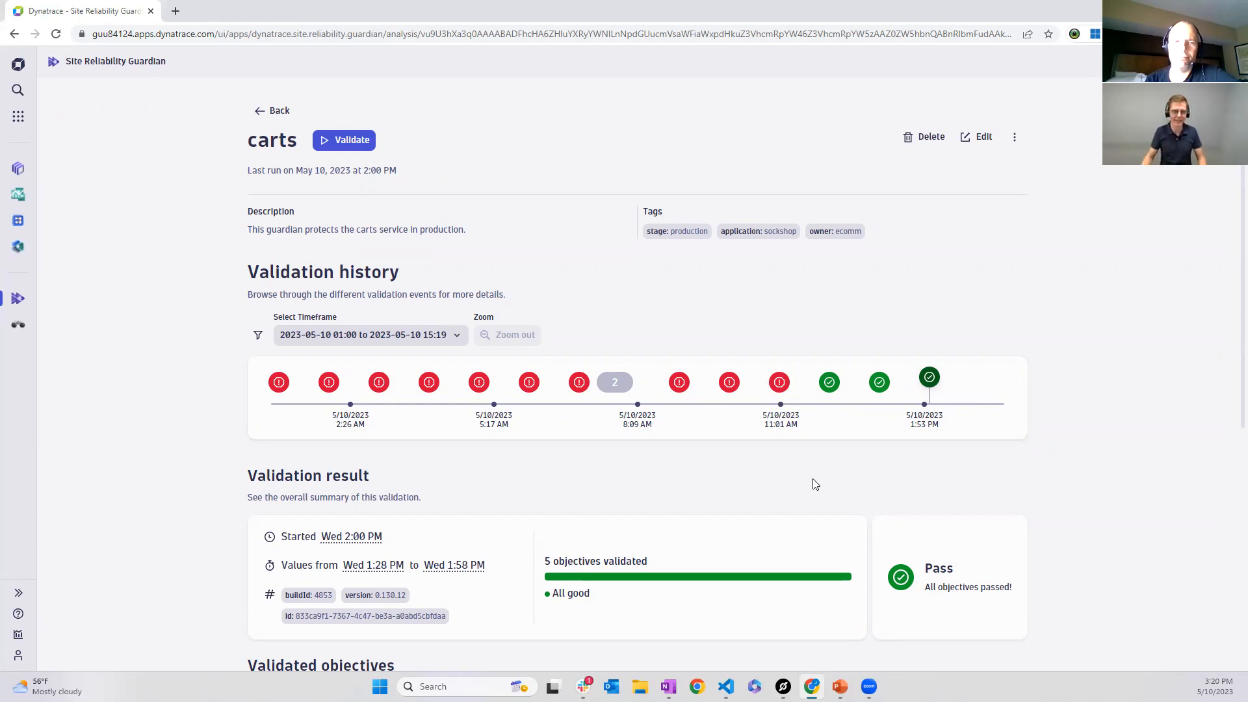
mouse_move(646, 335)
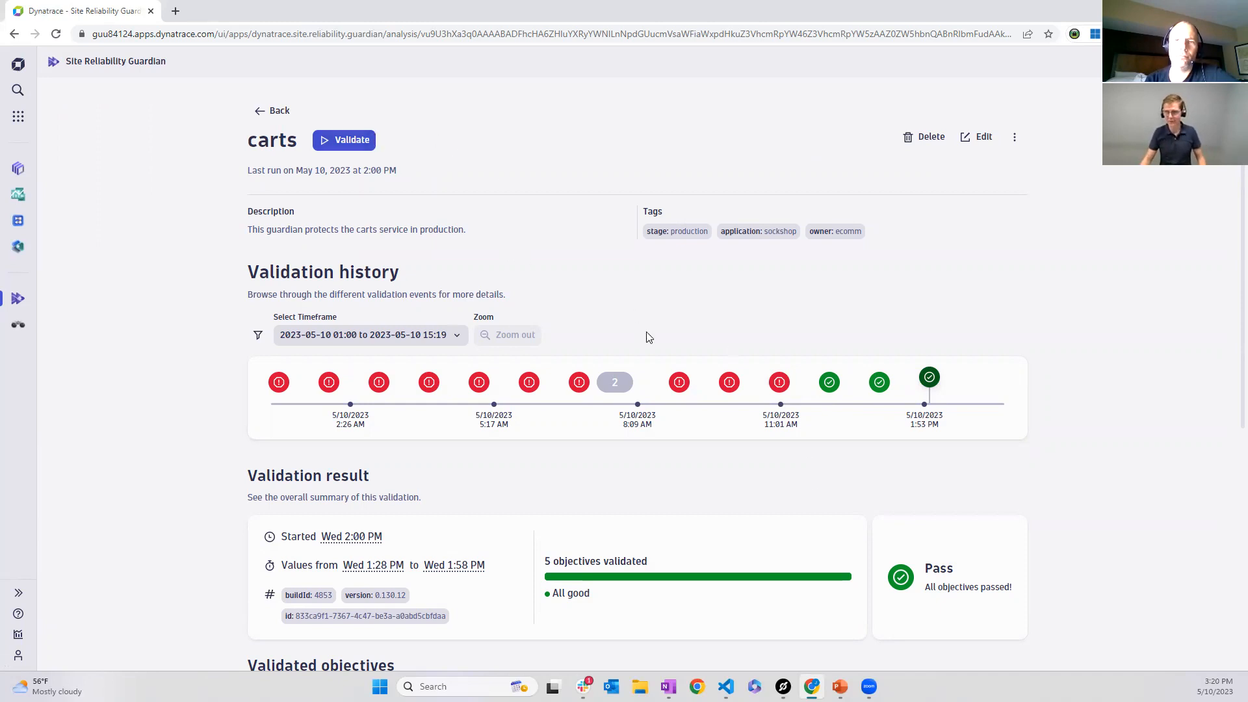
mouse_move(733, 348)
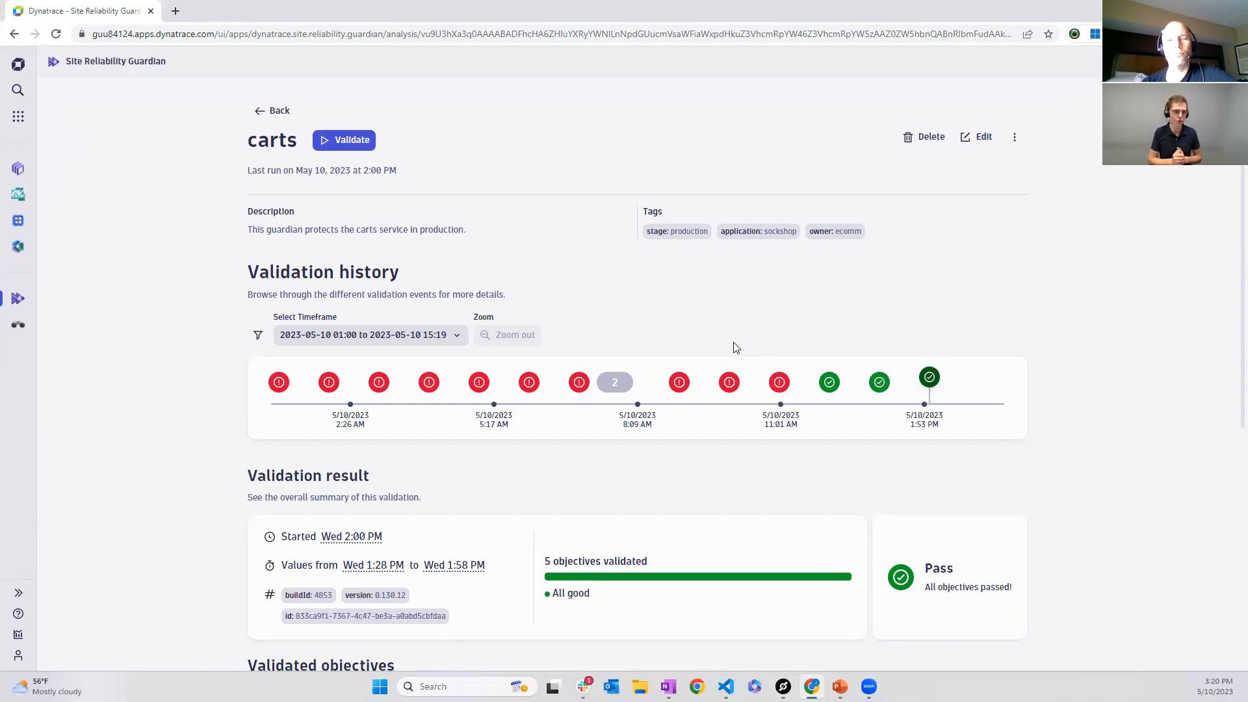
mouse_move(824, 415)
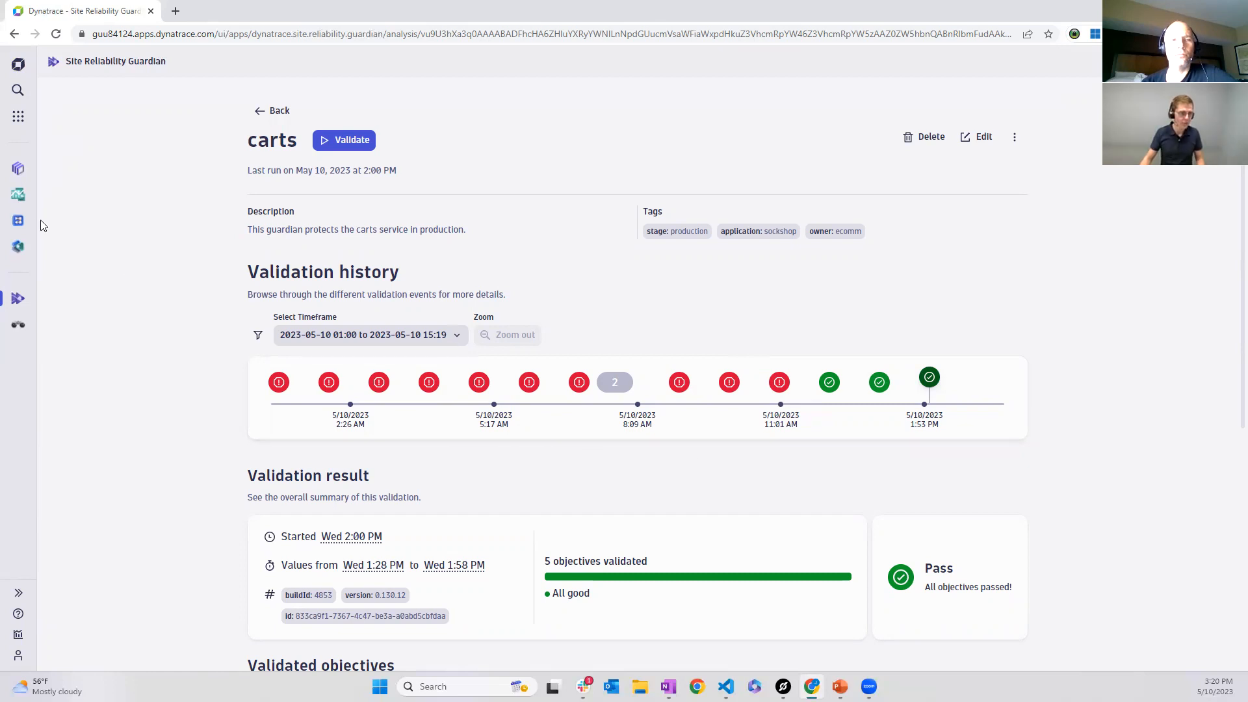
Bring up the Workflows app options from the dock while the carts guardian result stays displayed
right_click(17, 221)
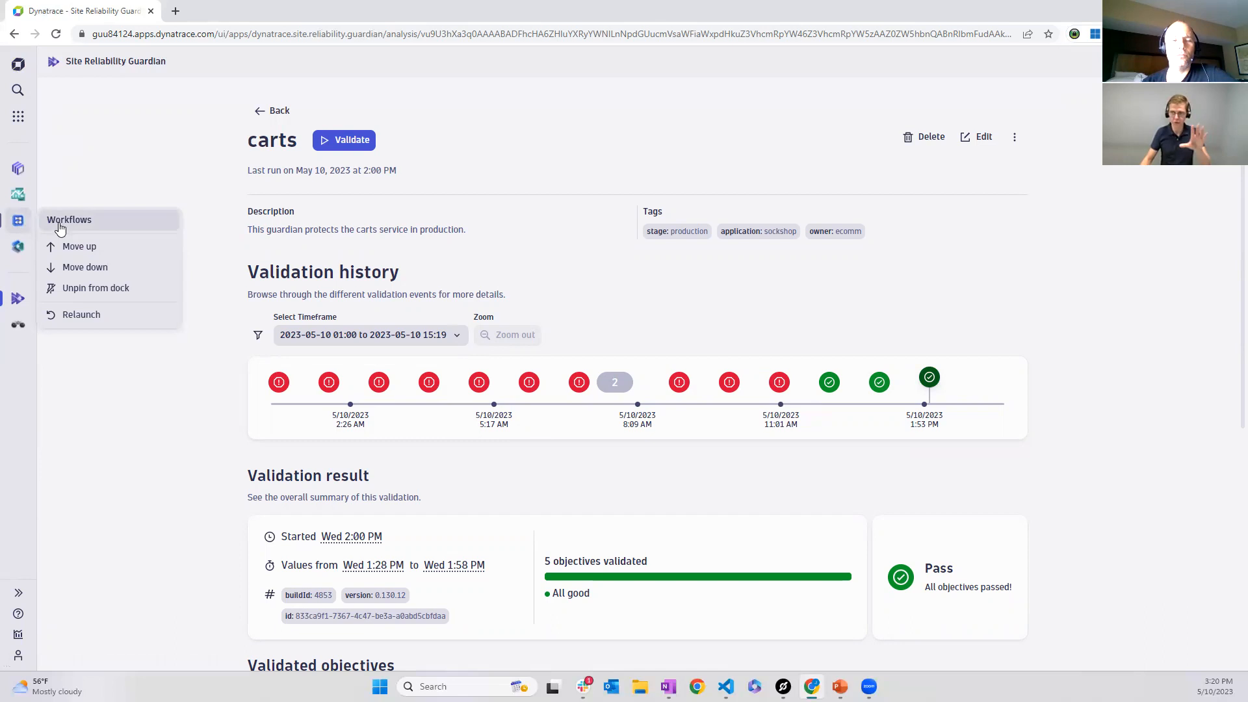
Switch to the Workflows app and dismiss the leftover dock options
click(69, 220)
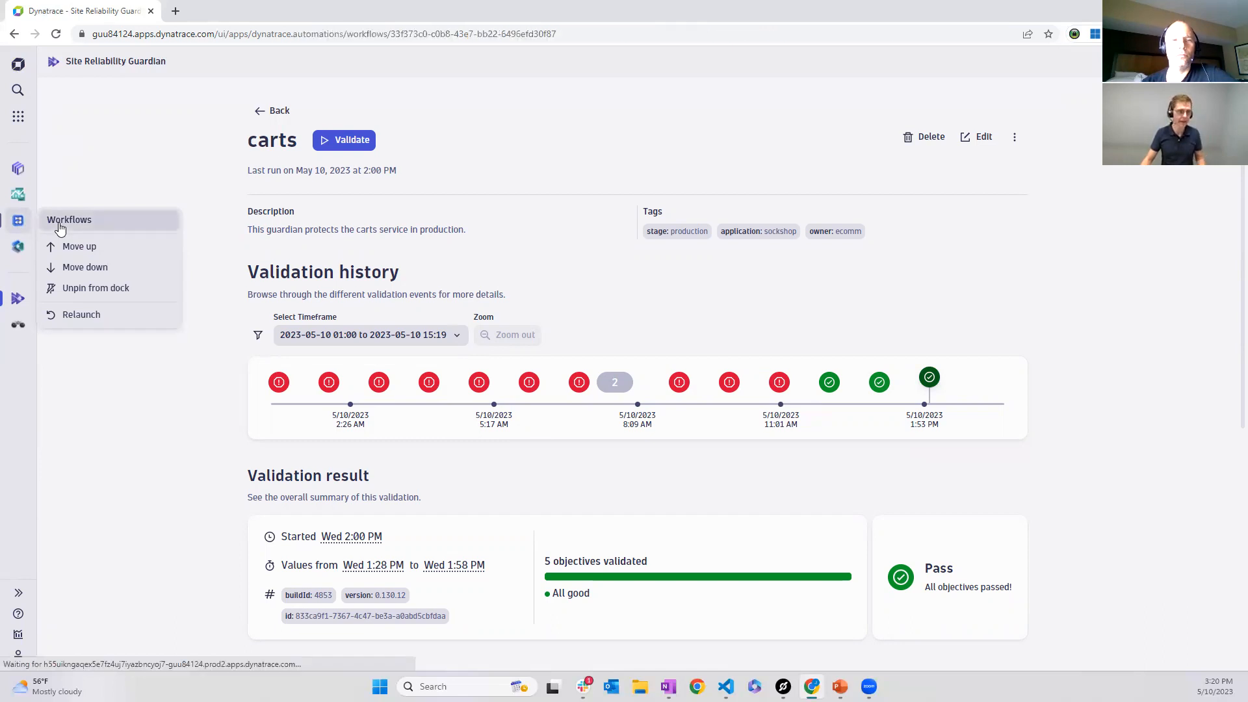
click(69, 220)
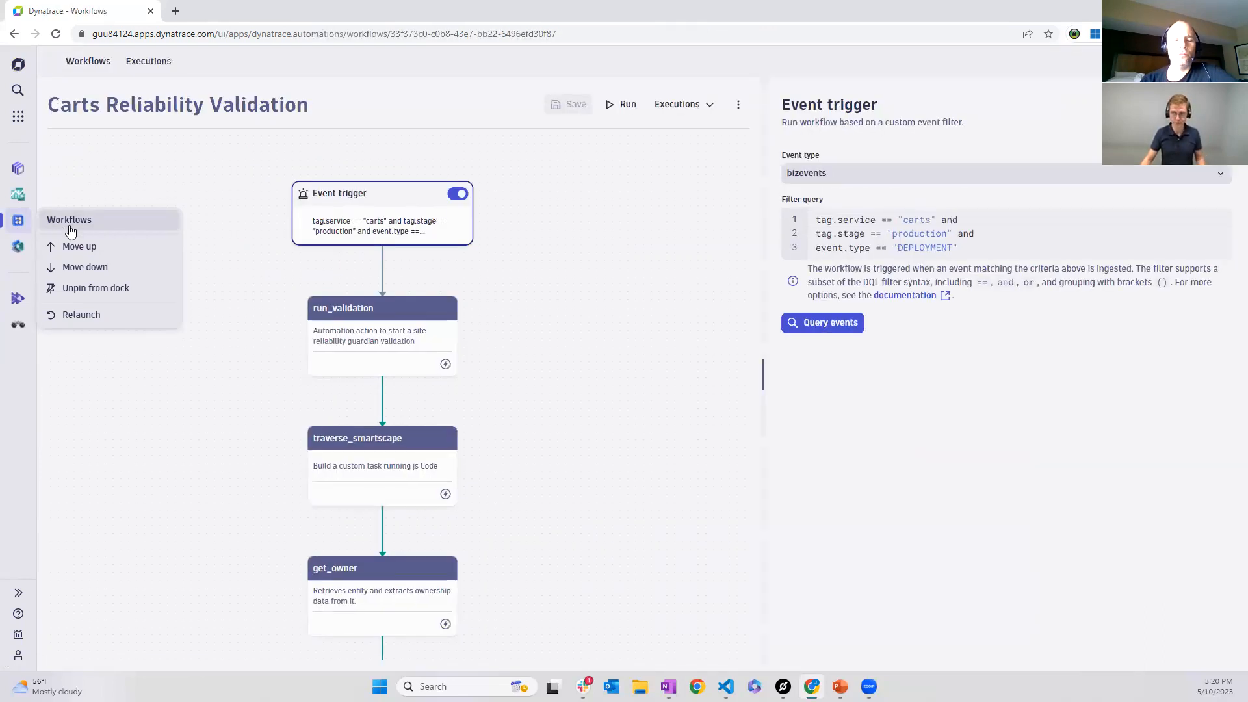
click(165, 182)
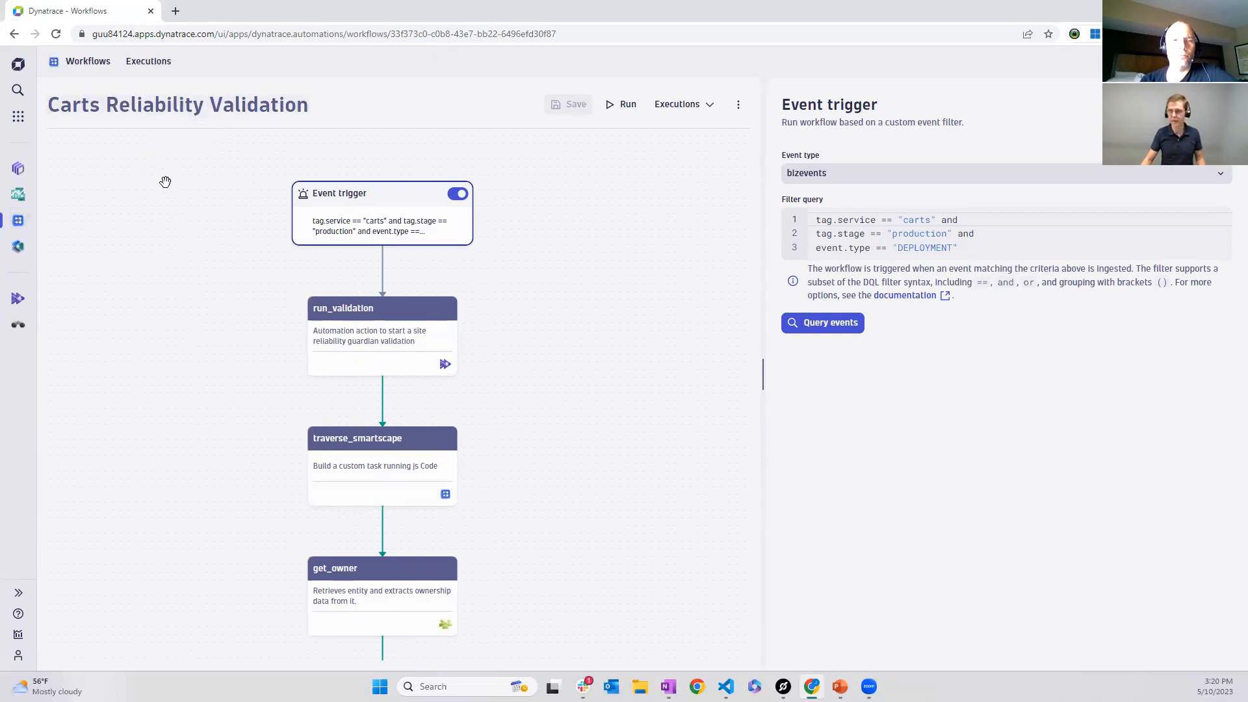
mouse_move(161, 200)
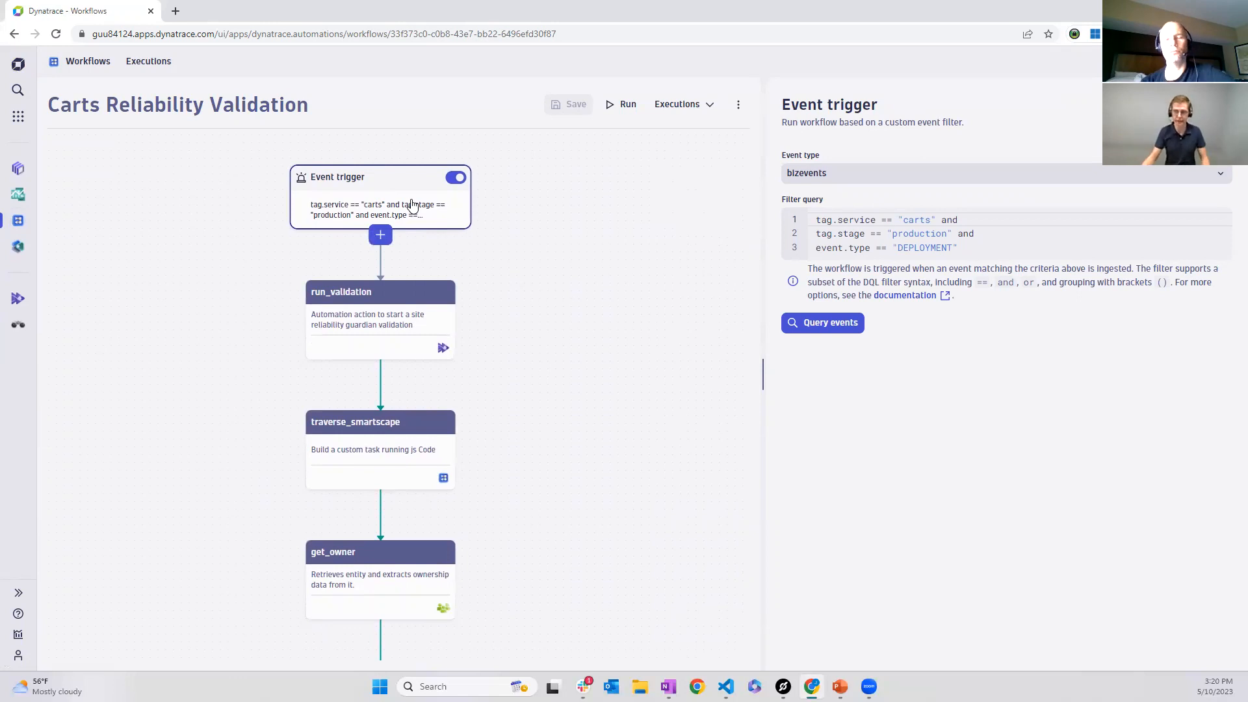
mouse_move(385, 209)
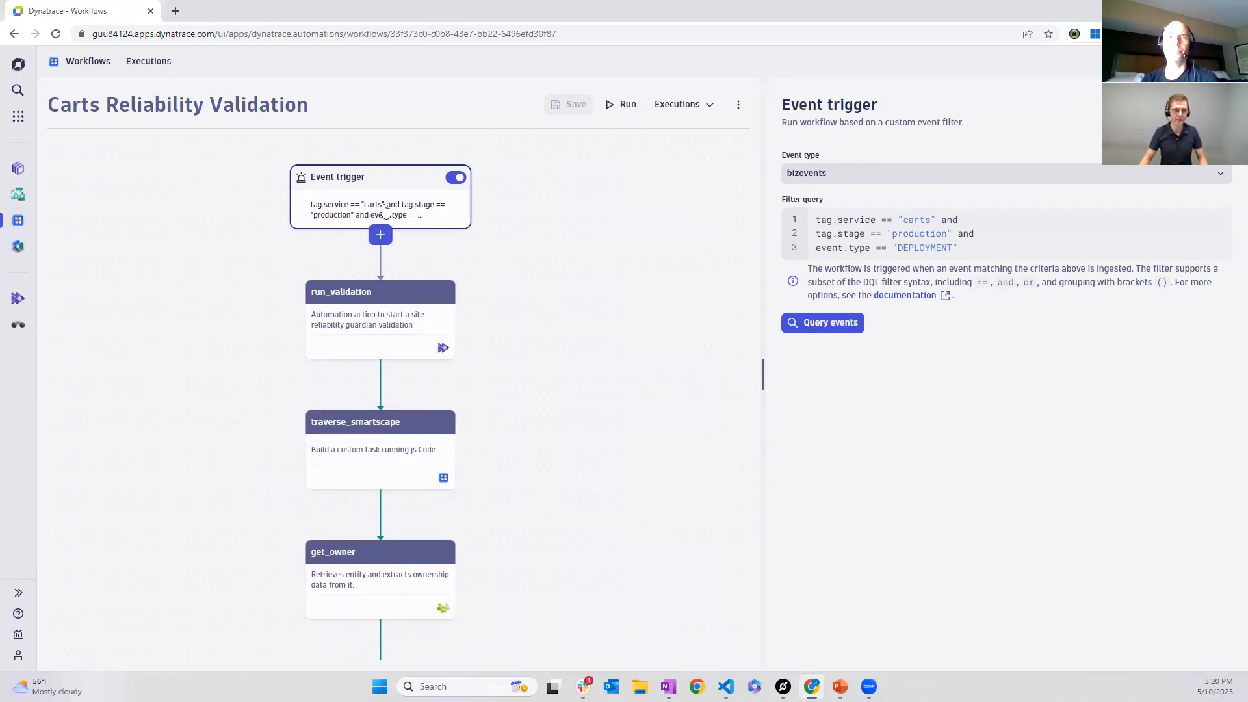
mouse_move(380, 209)
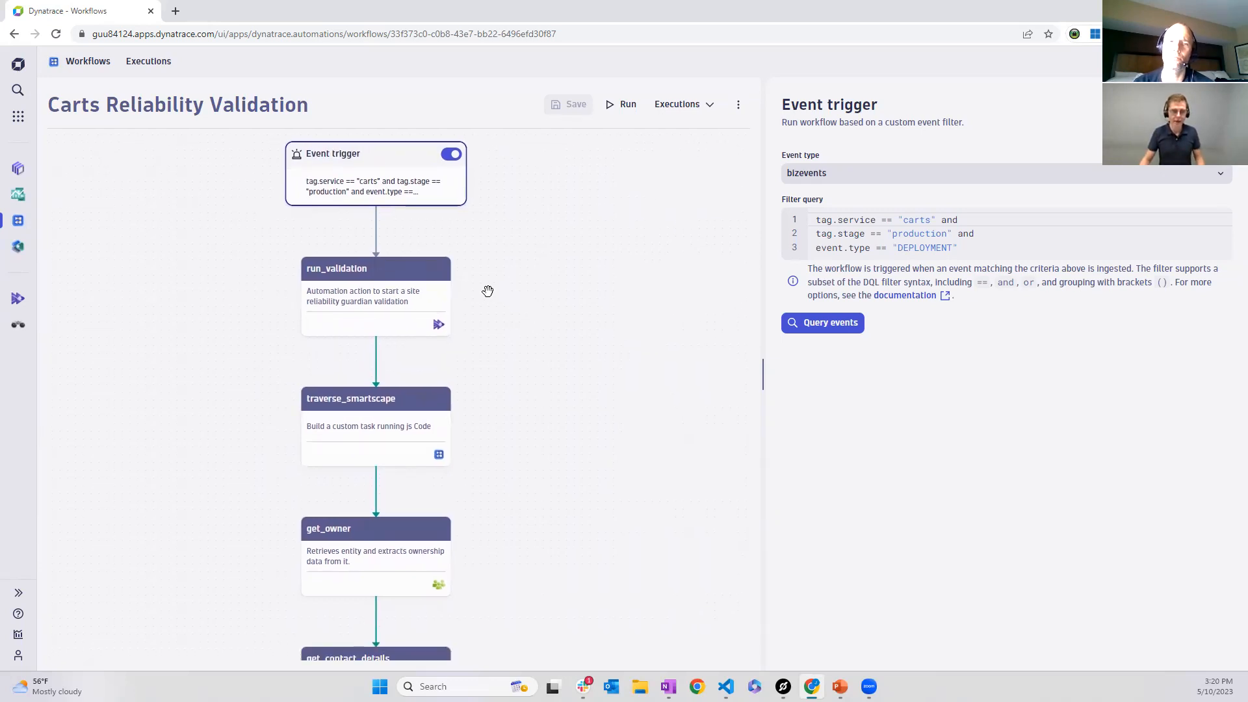
mouse_move(362, 297)
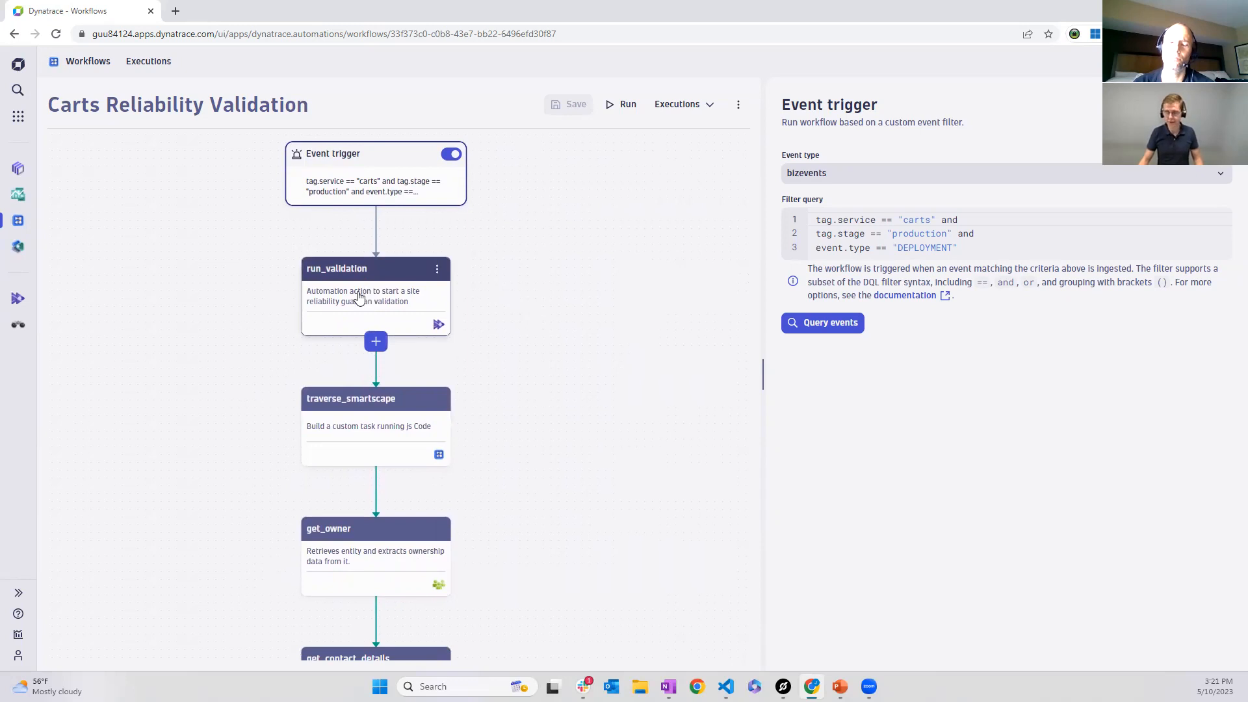
click(374, 295)
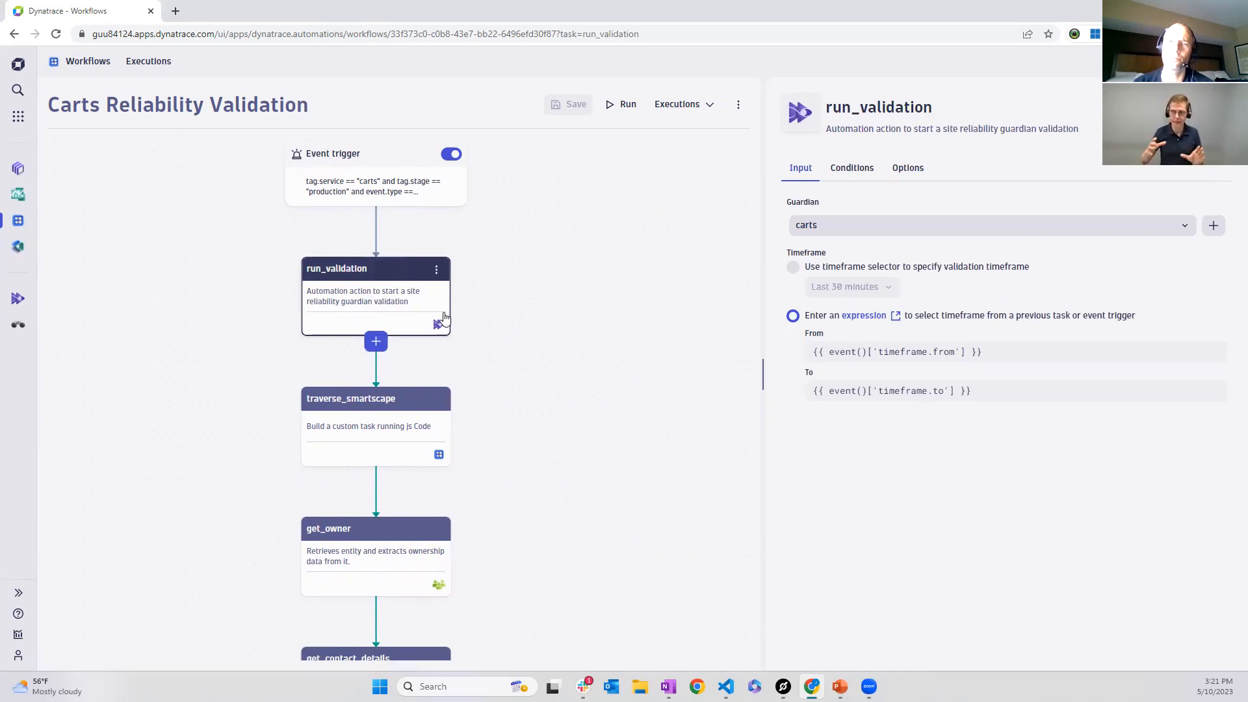
mouse_move(442, 338)
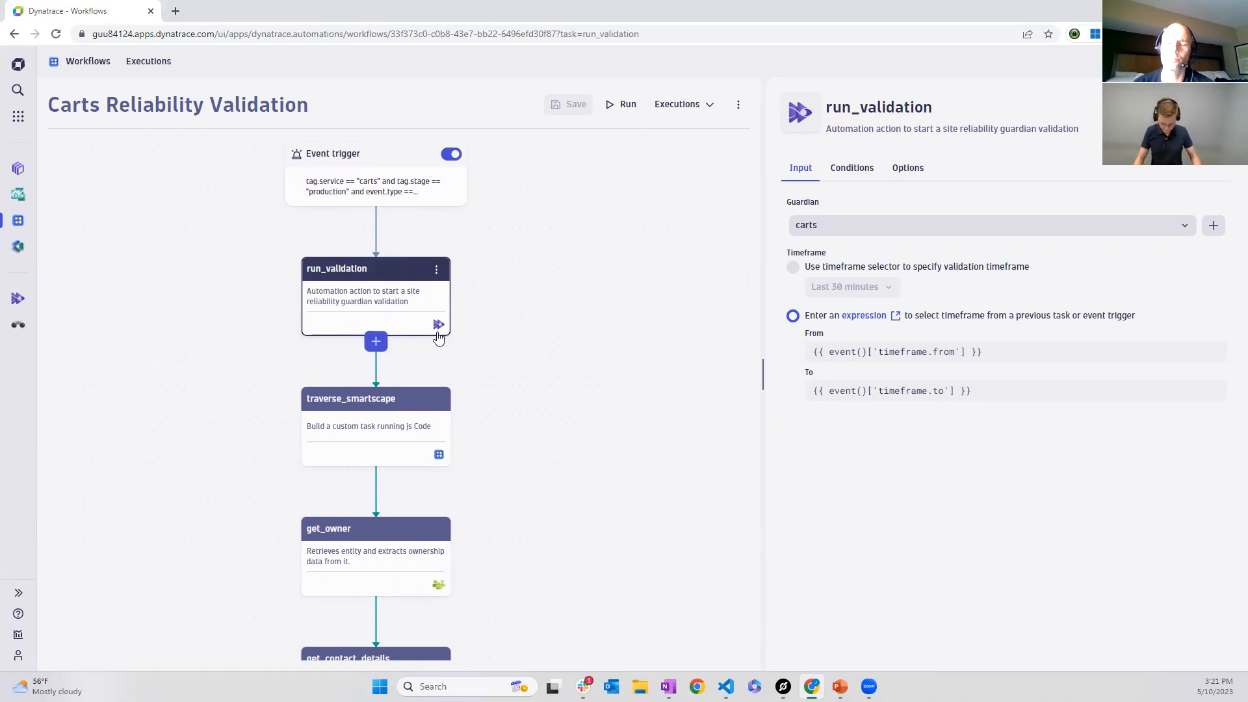
mouse_move(449, 326)
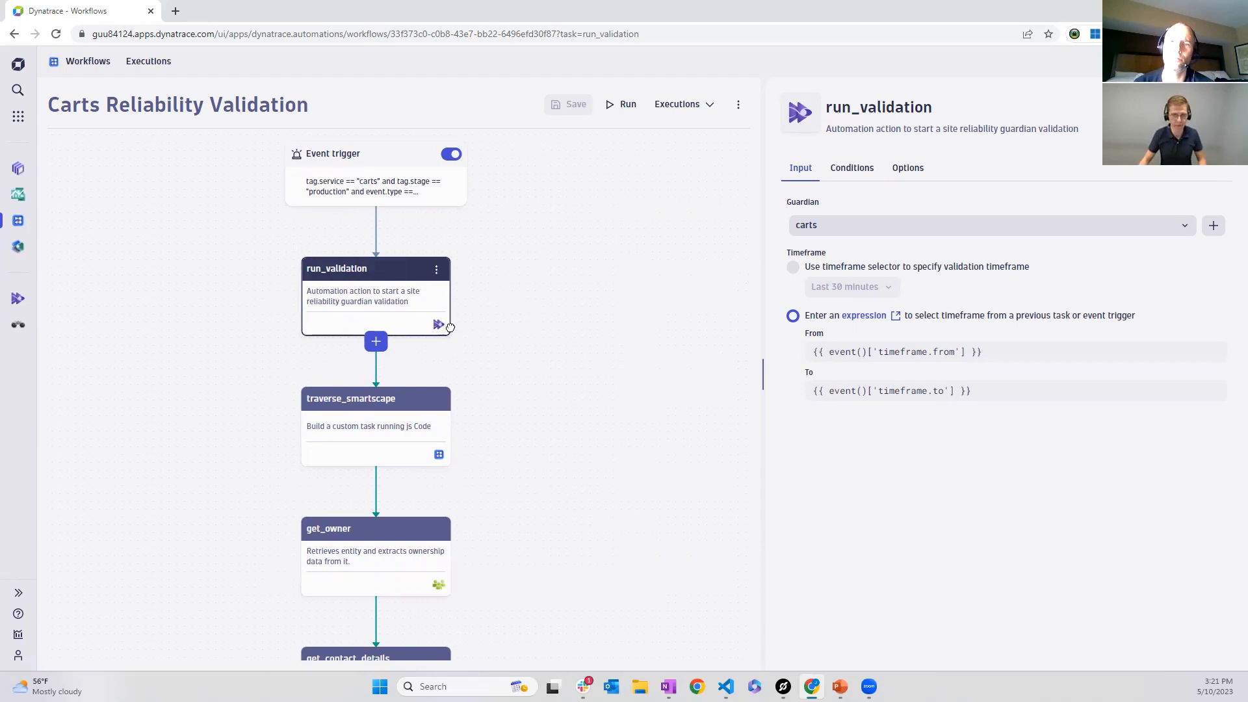
mouse_move(836, 249)
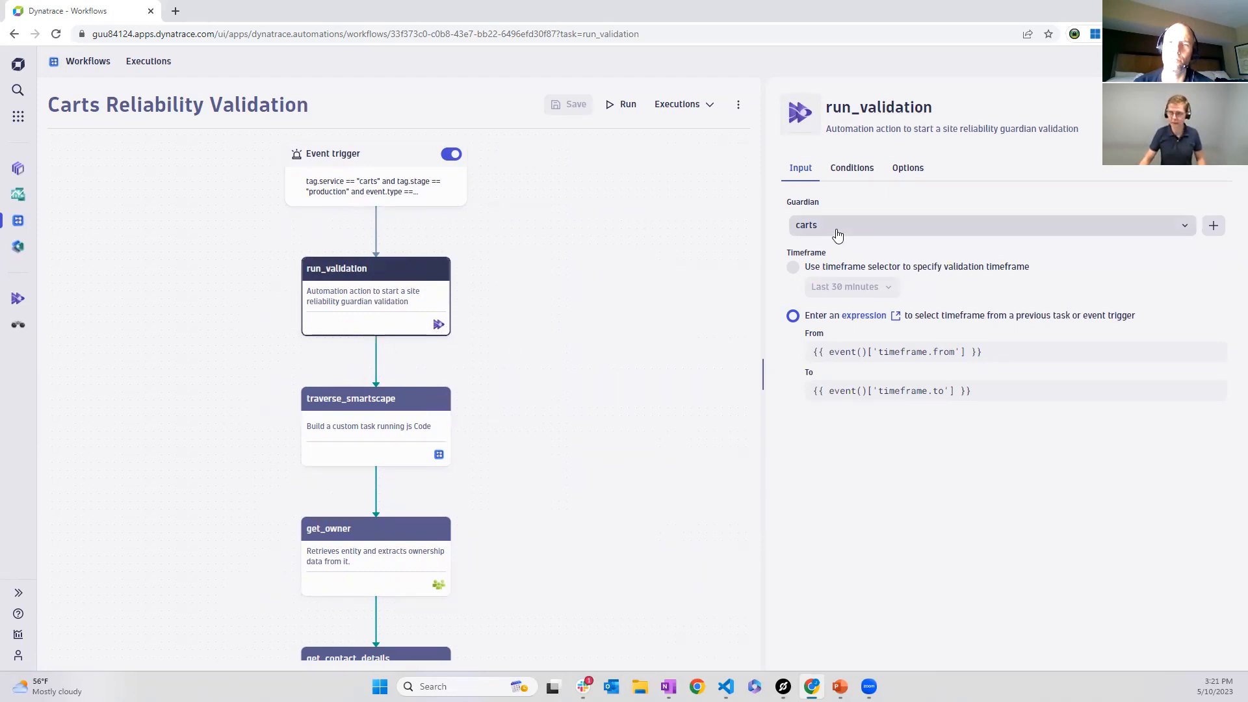
click(793, 314)
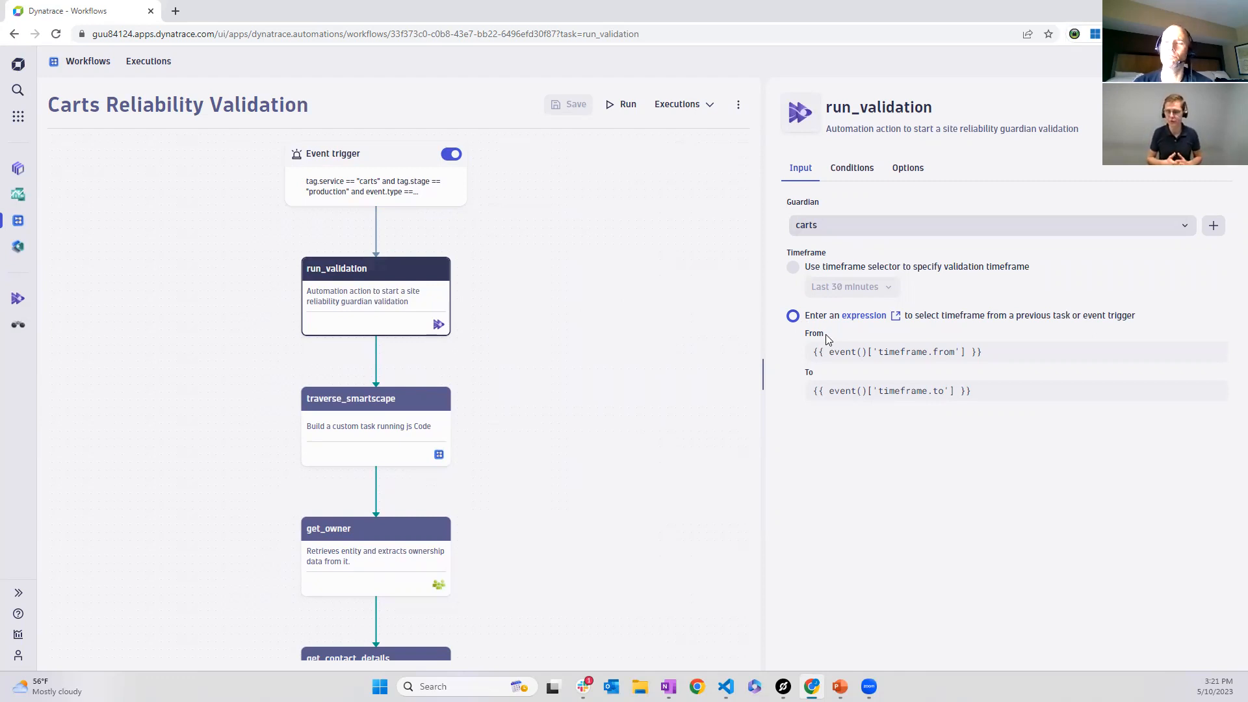
mouse_move(809, 341)
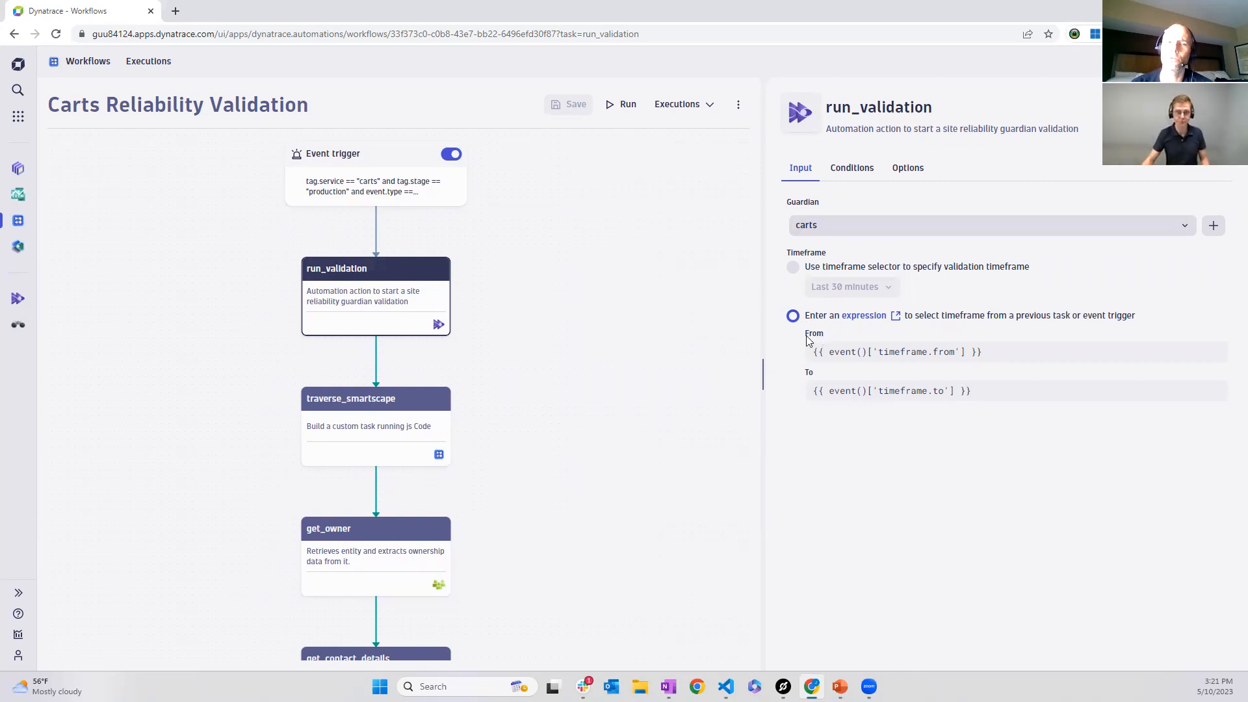
mouse_move(520, 282)
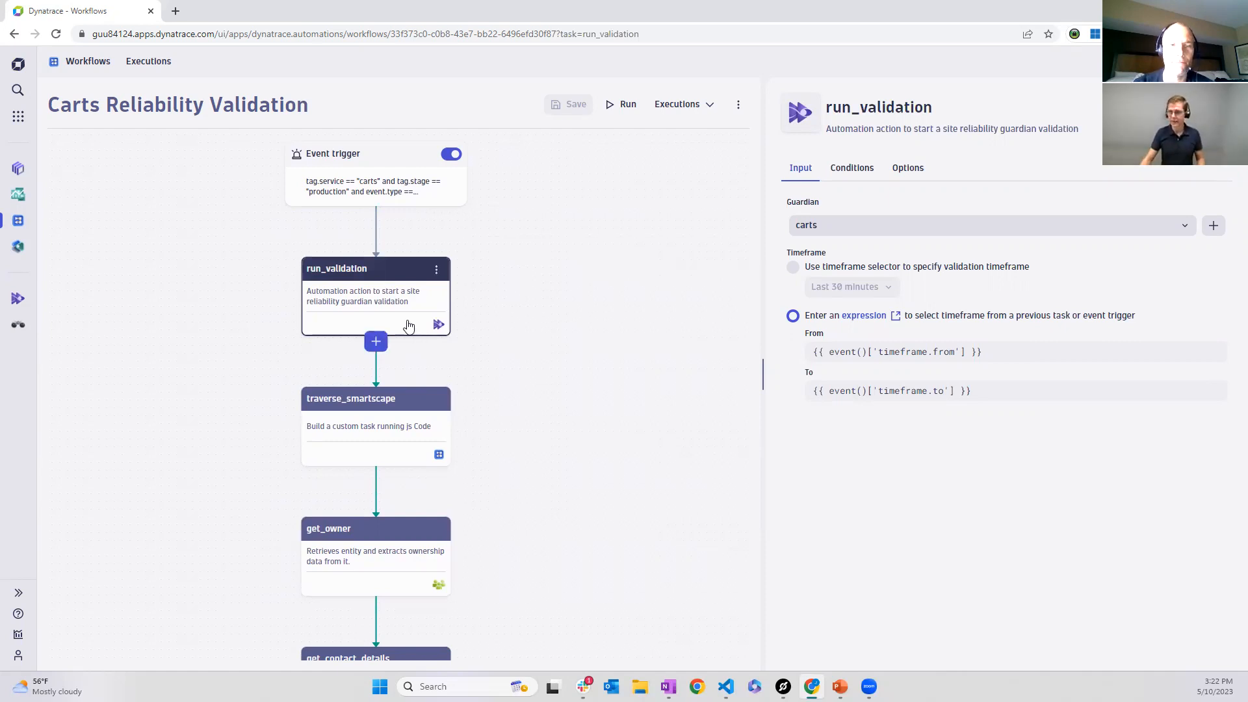
mouse_move(375, 340)
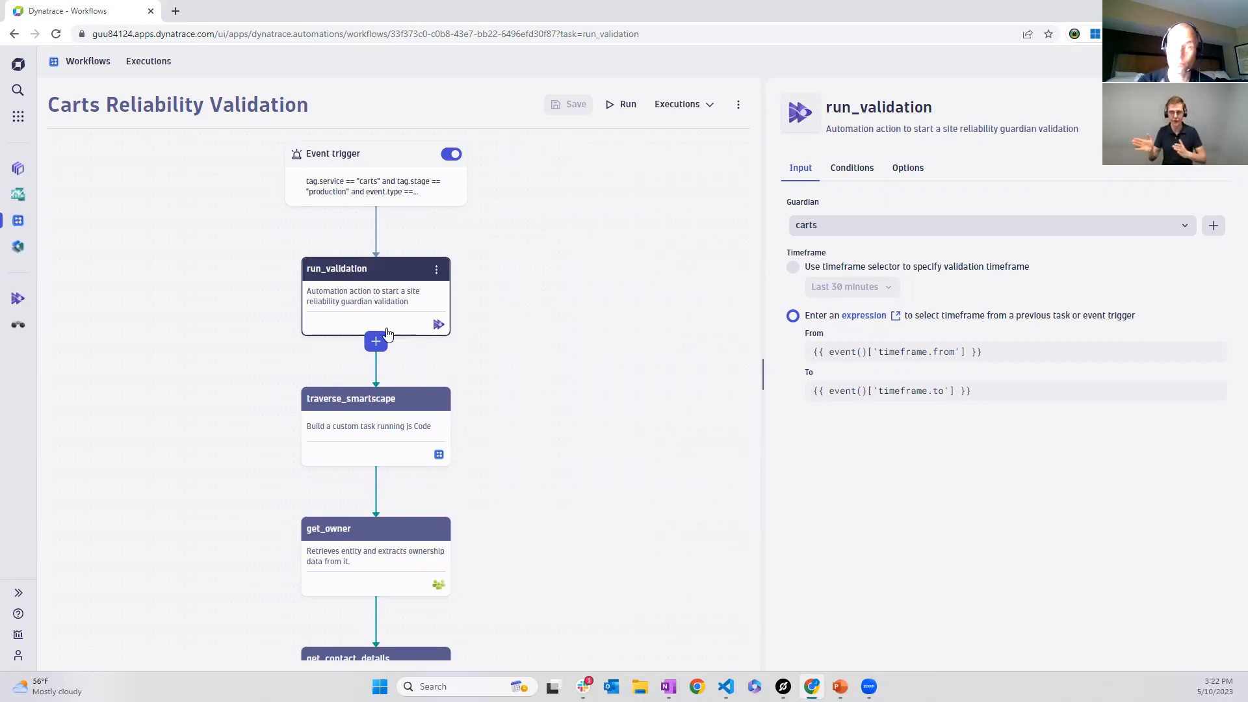
Scroll the canvas down to the owner/contact lookups and the pass, warning and fail Slack message tasks
scroll(down, 3)
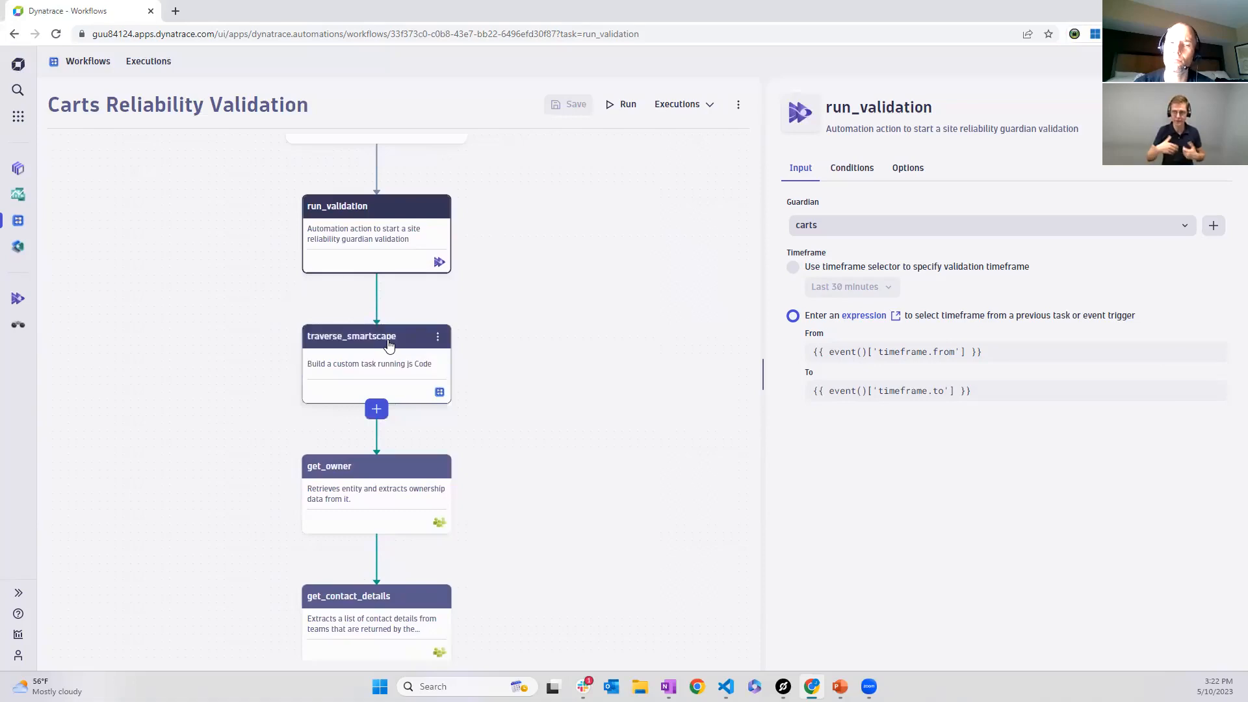
mouse_move(665, 494)
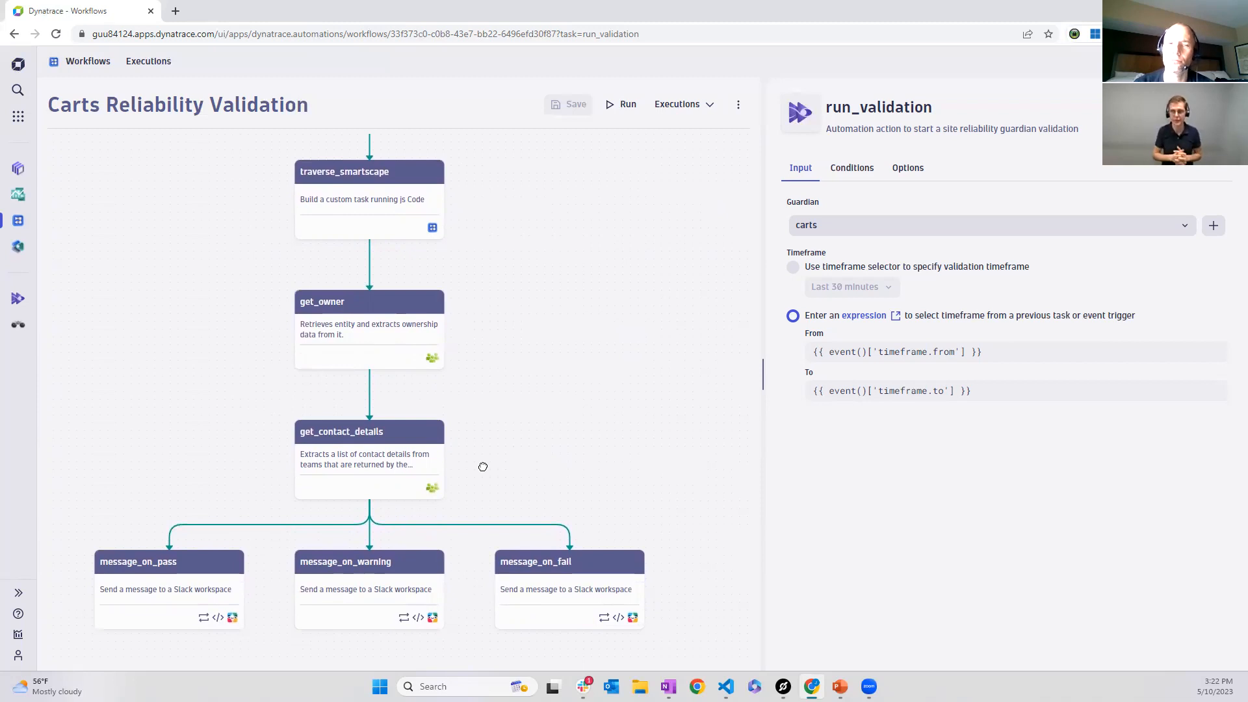
mouse_move(552, 413)
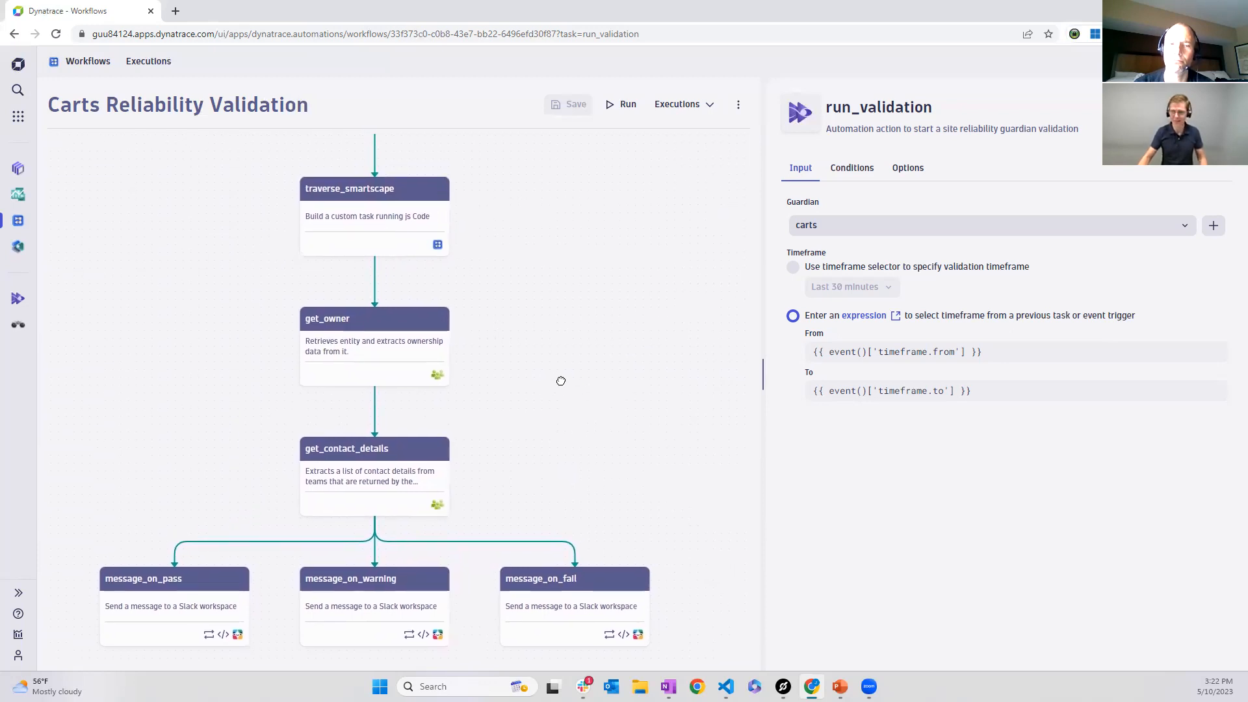
mouse_move(586, 333)
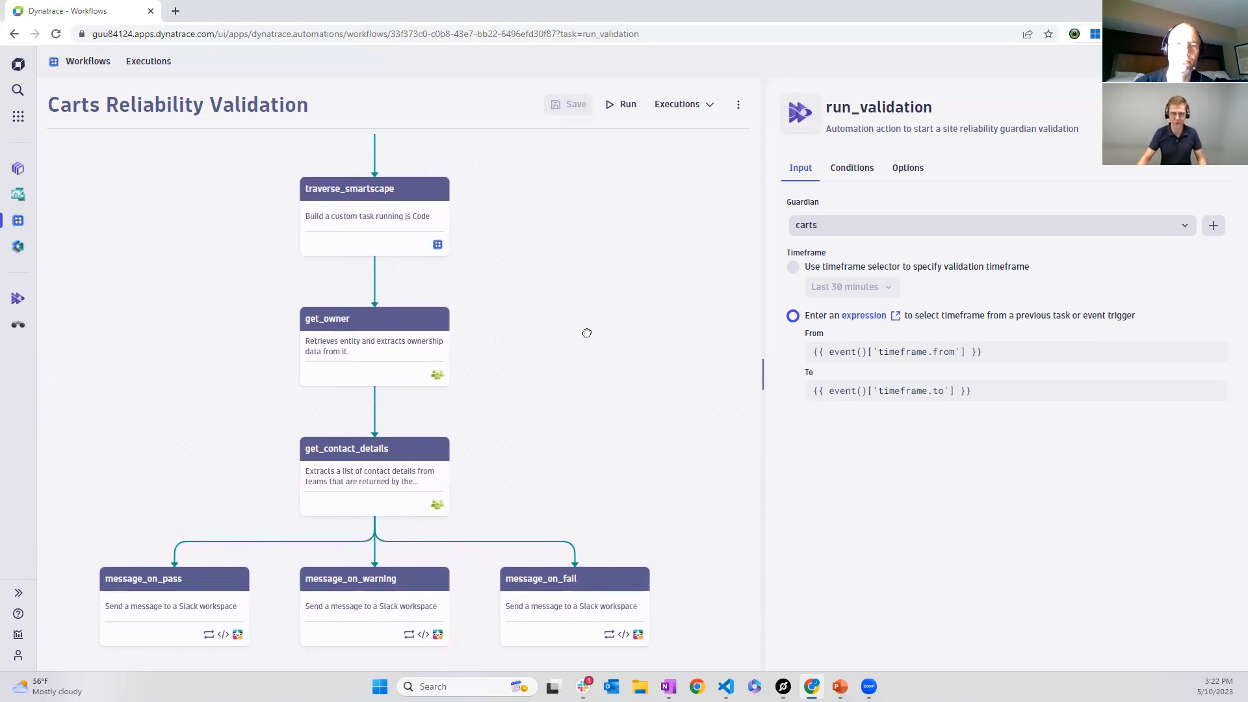
scroll(down, 3)
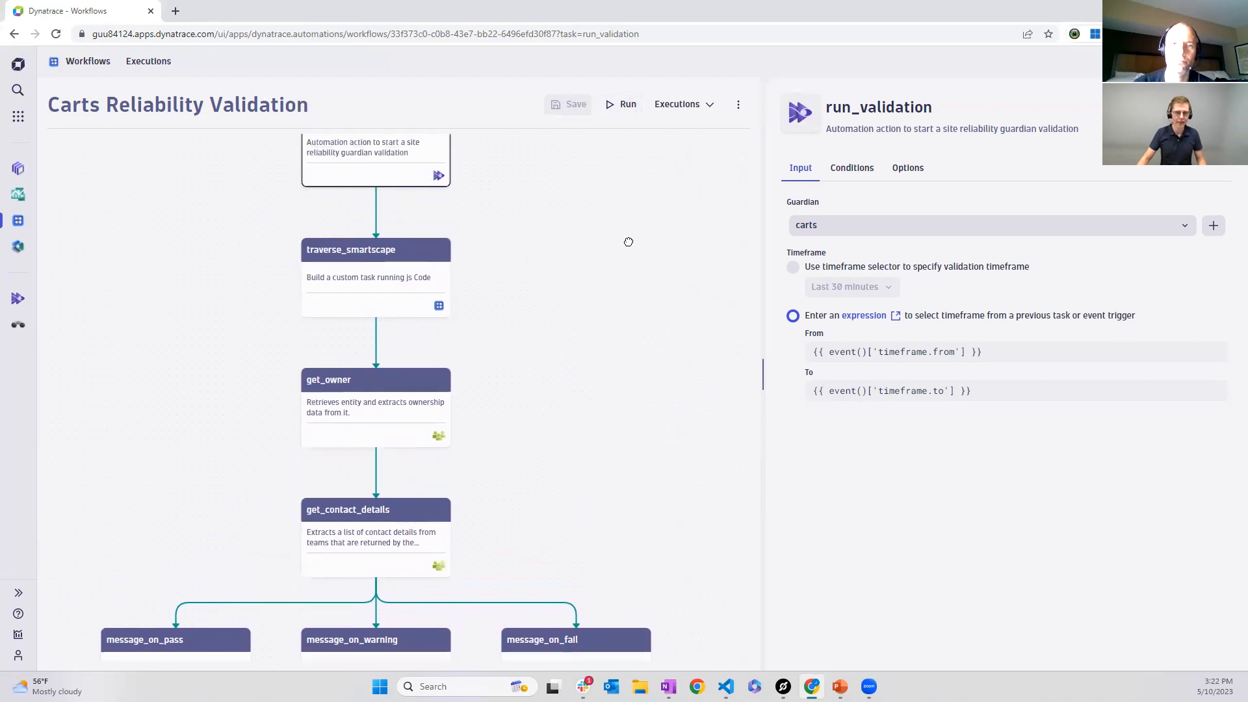
Launch a manual run of the workflow with the carts production deployment event context
click(626, 104)
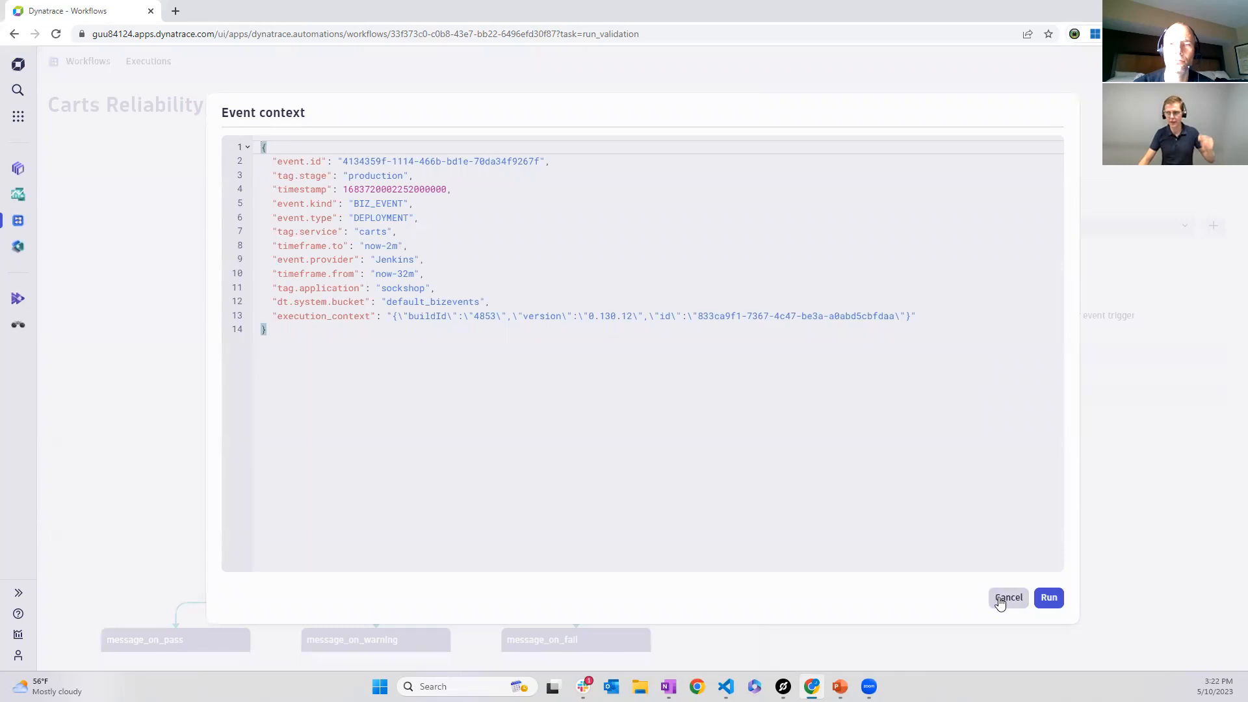
mouse_move(1048, 598)
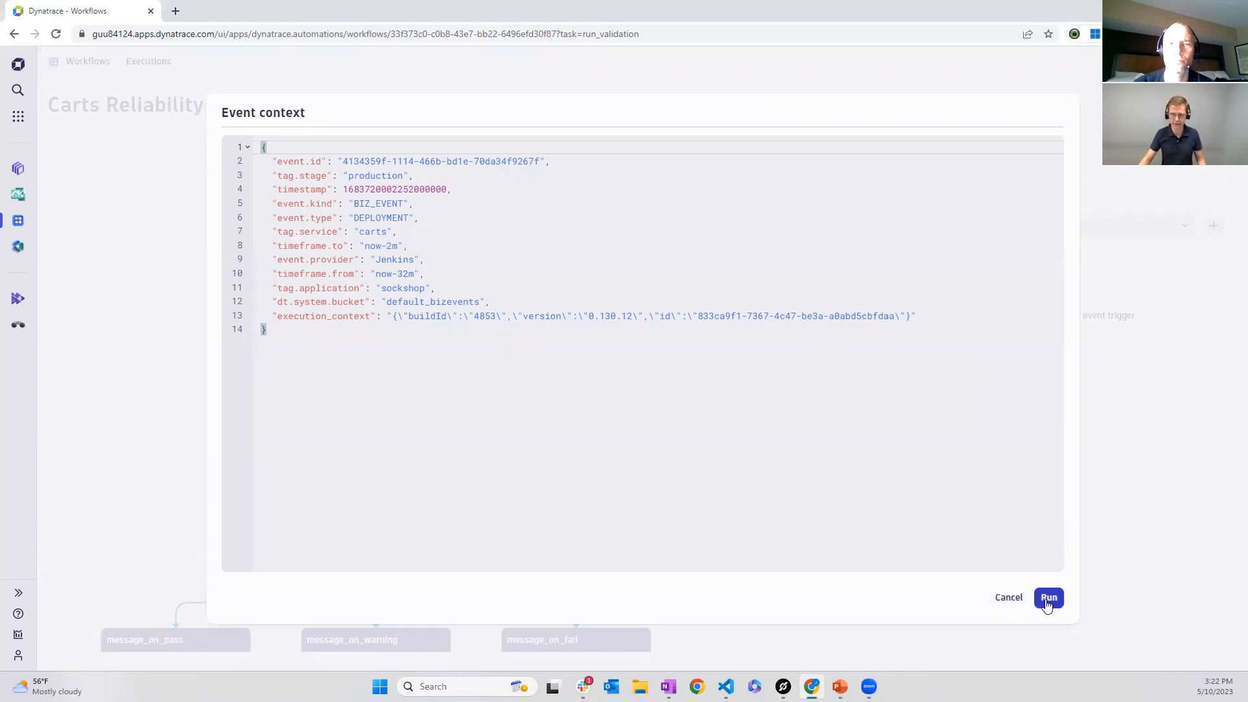
click(1047, 598)
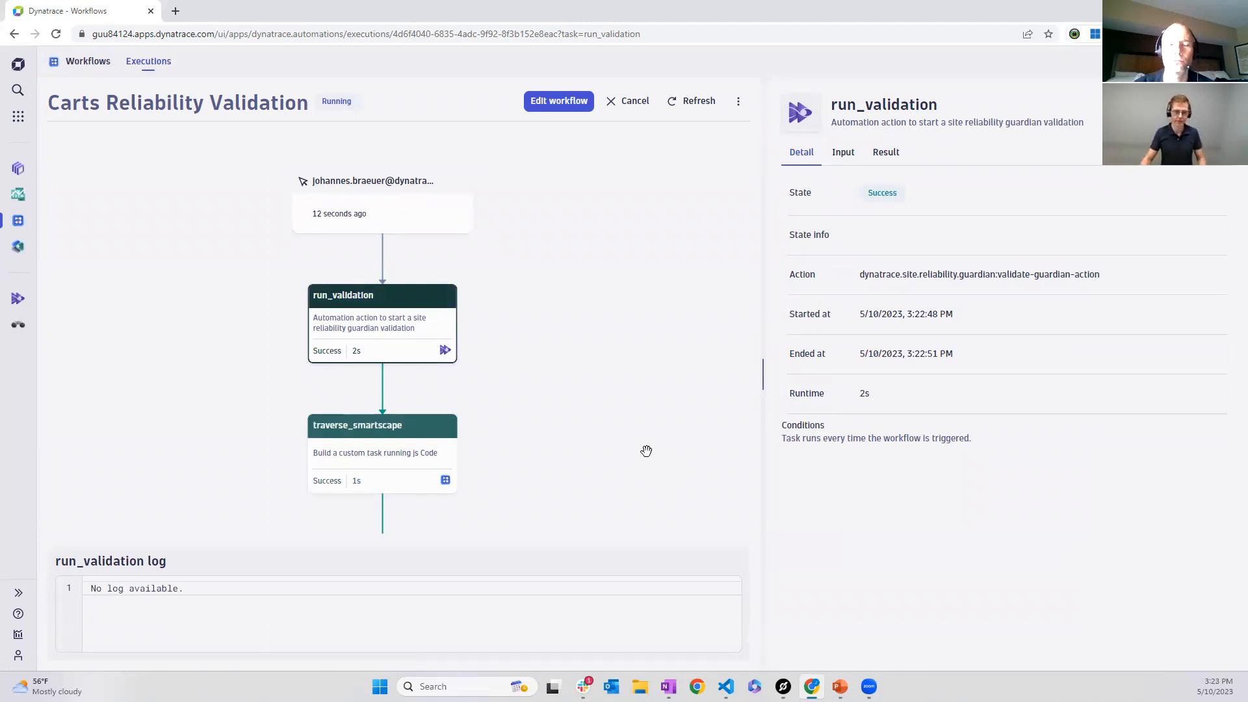
mouse_move(674, 267)
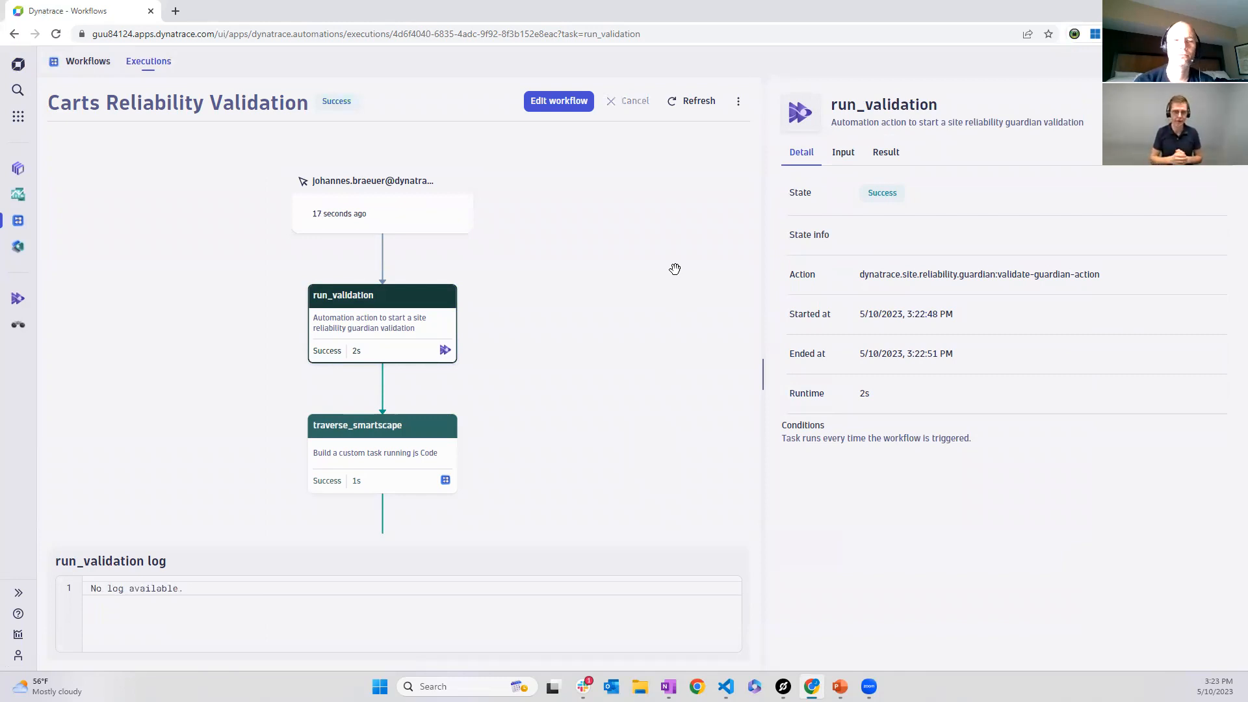
mouse_move(676, 329)
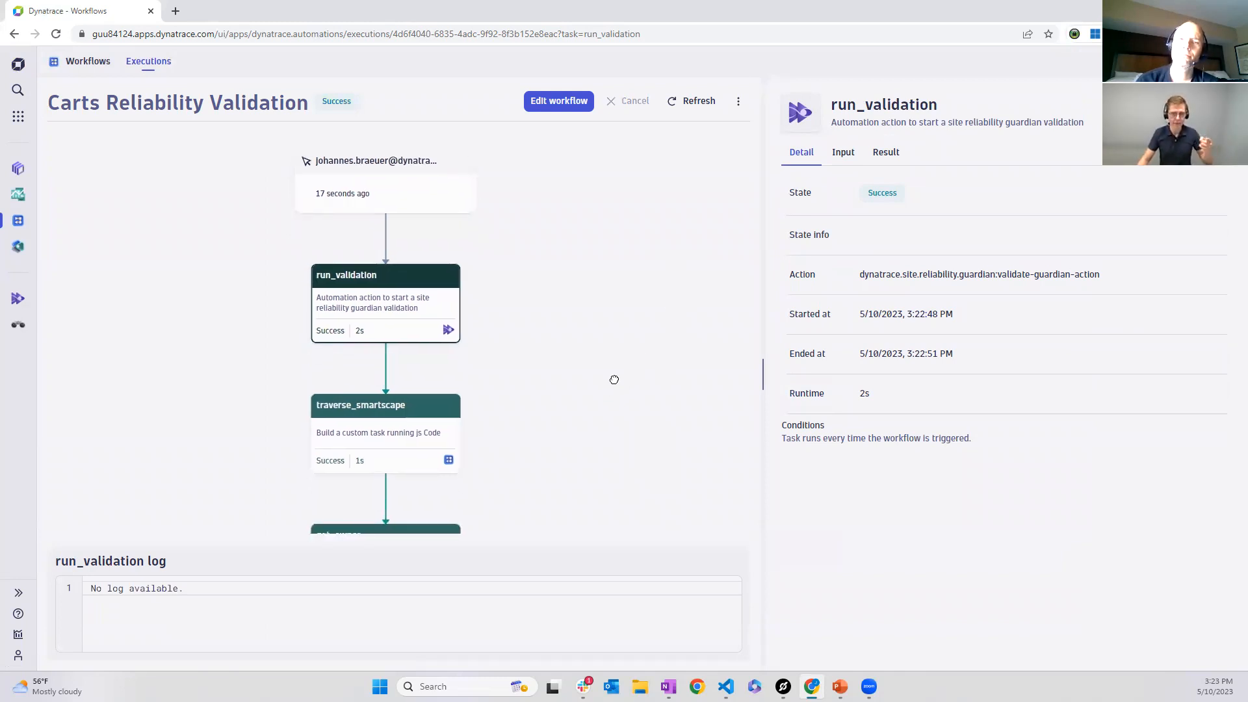
Show the run_validation output (fail) and scroll to message_on_fail succeeded with pass and warning discarded
scroll(down, 3)
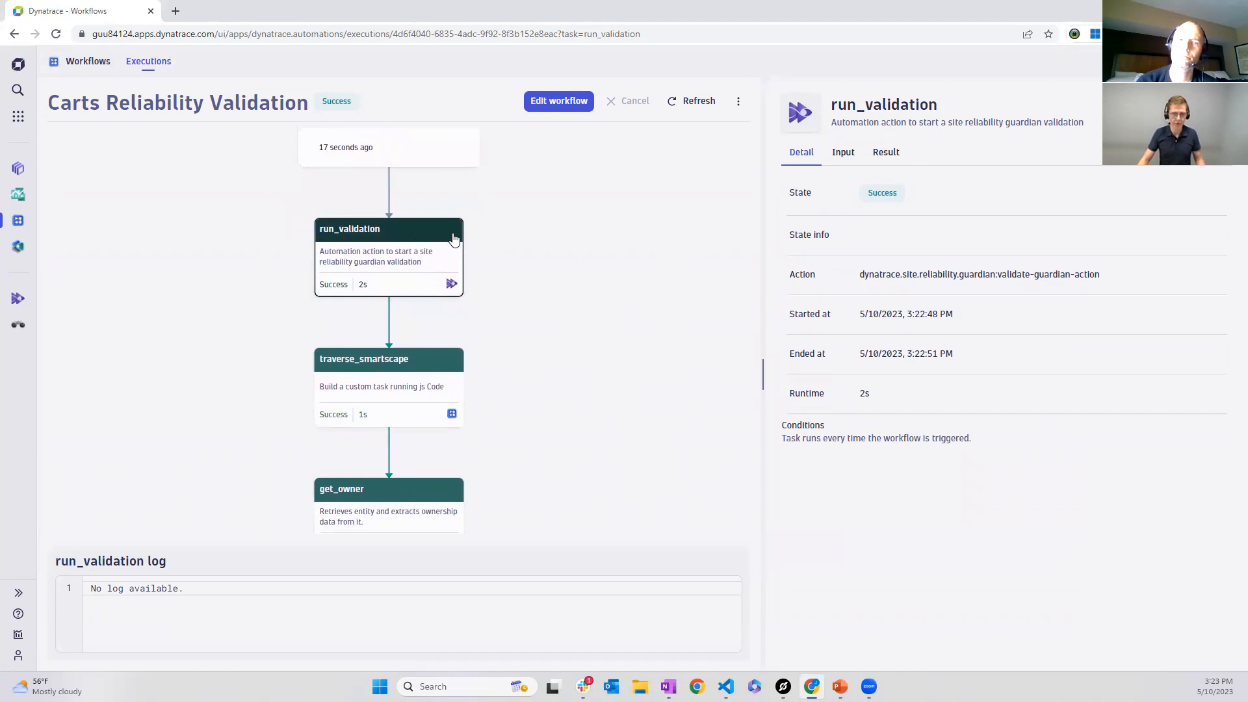
click(885, 152)
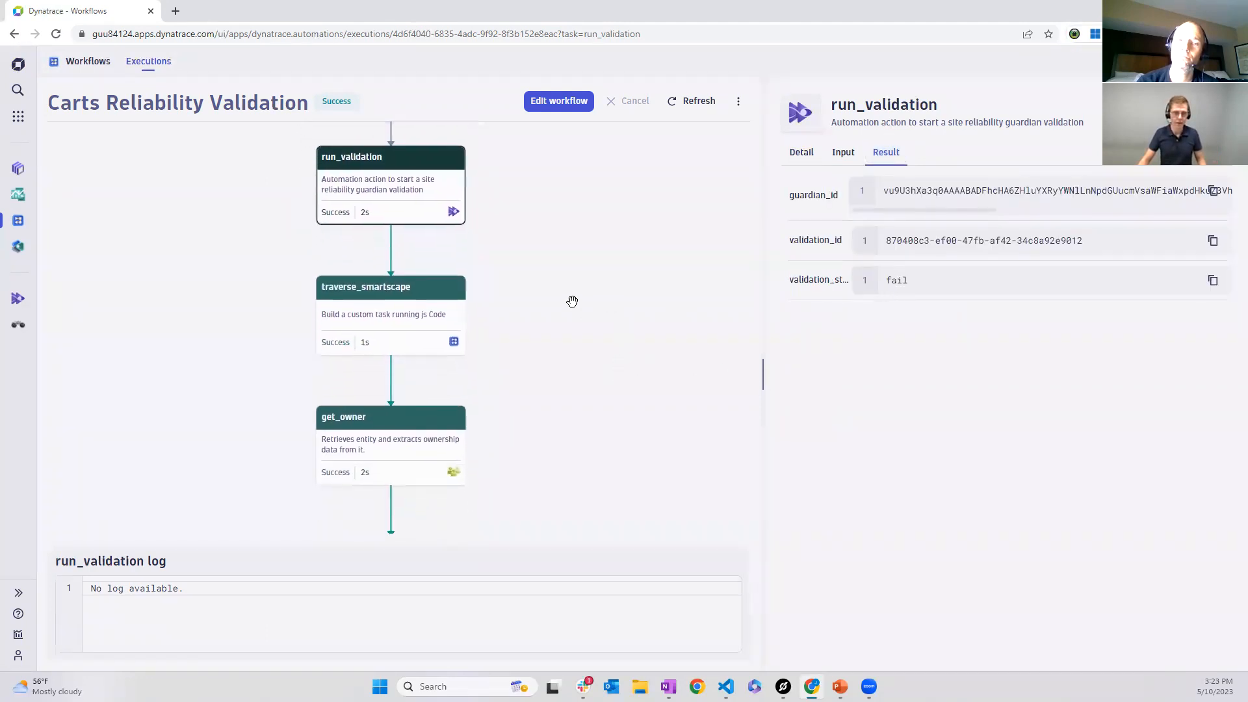
mouse_move(527, 302)
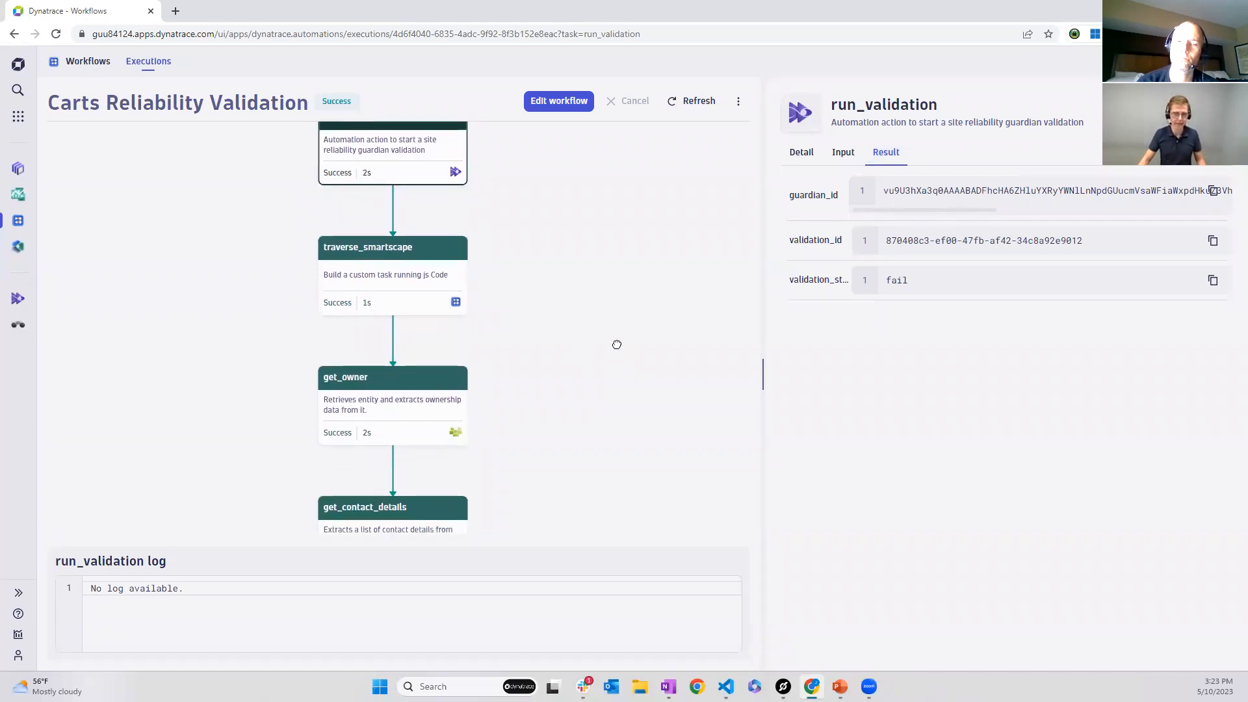
scroll(down, 3)
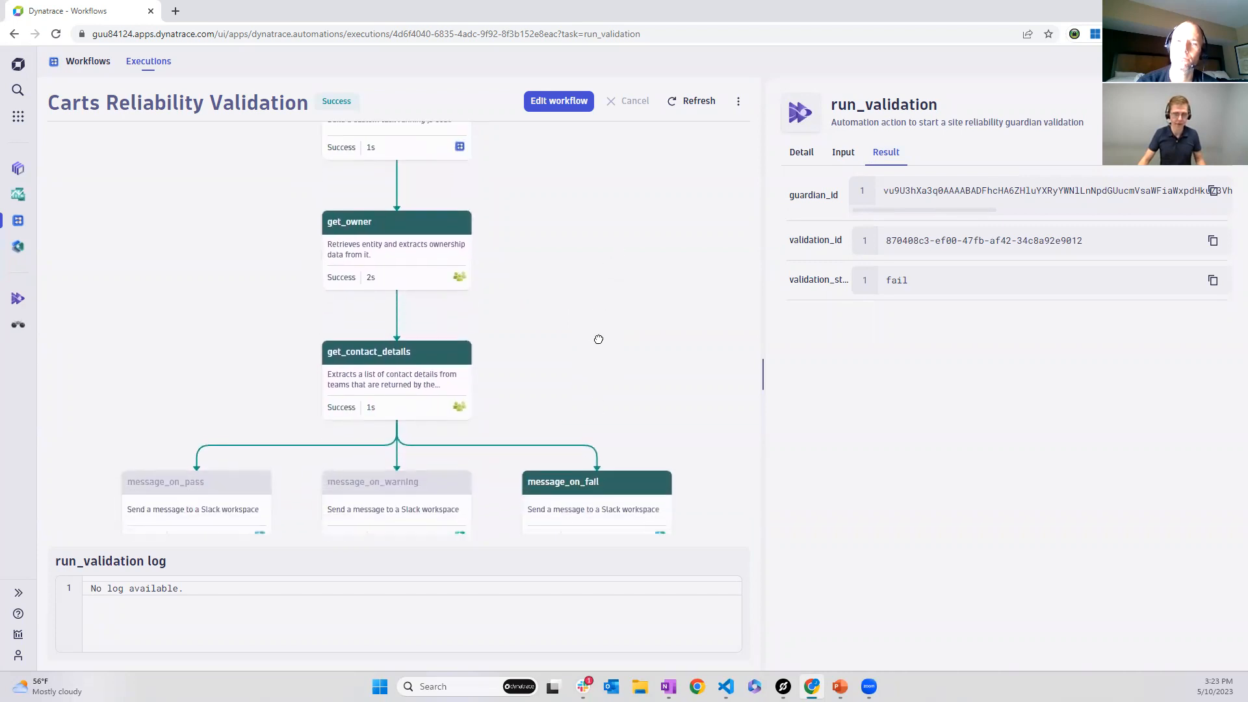
scroll(down, 3)
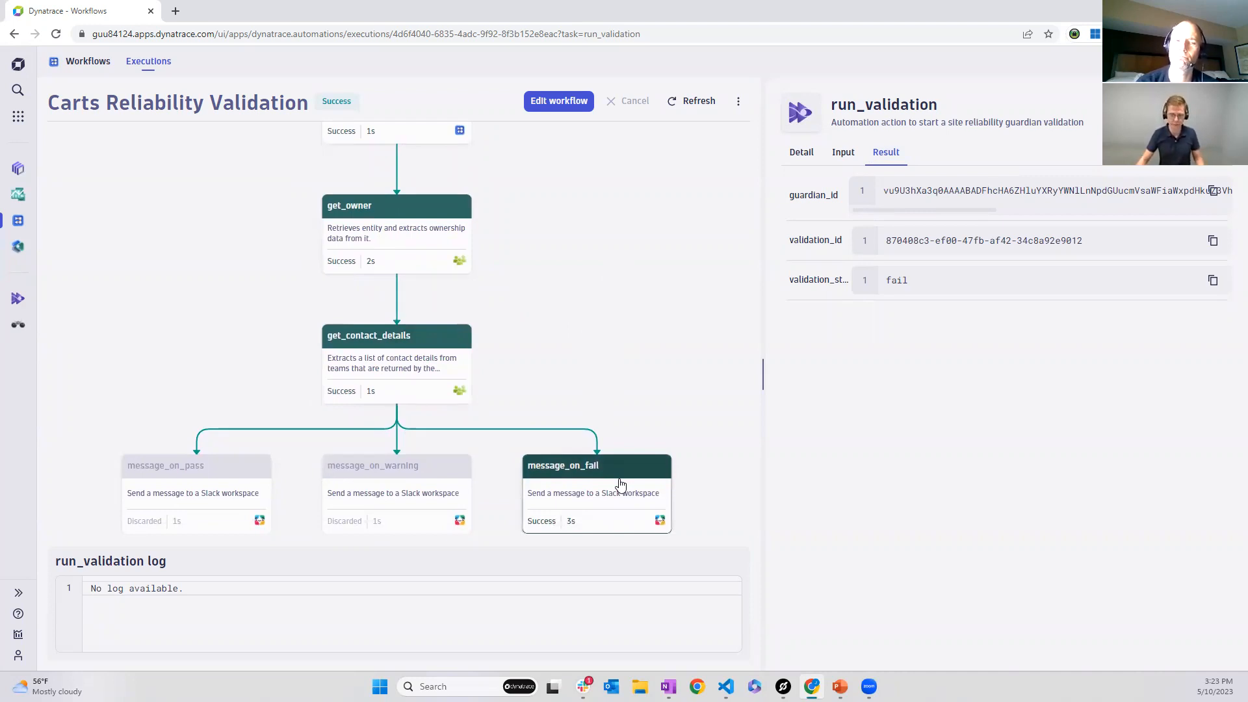
mouse_move(584, 687)
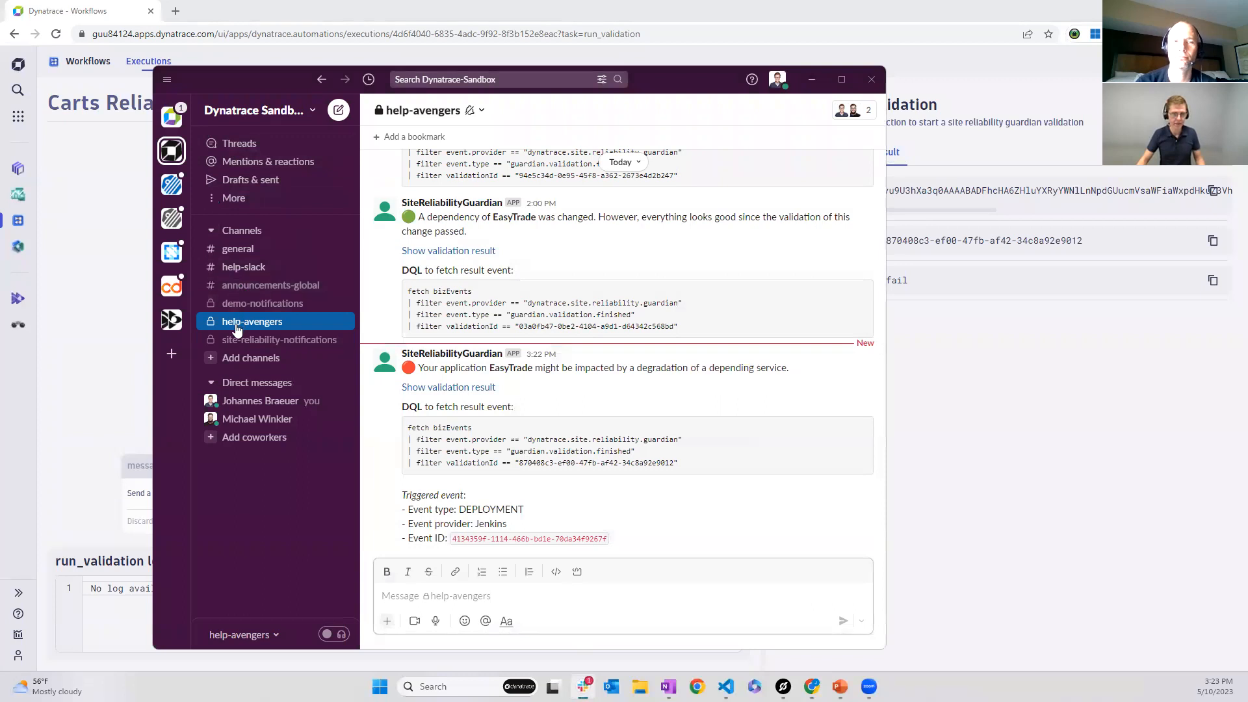
mouse_move(334, 367)
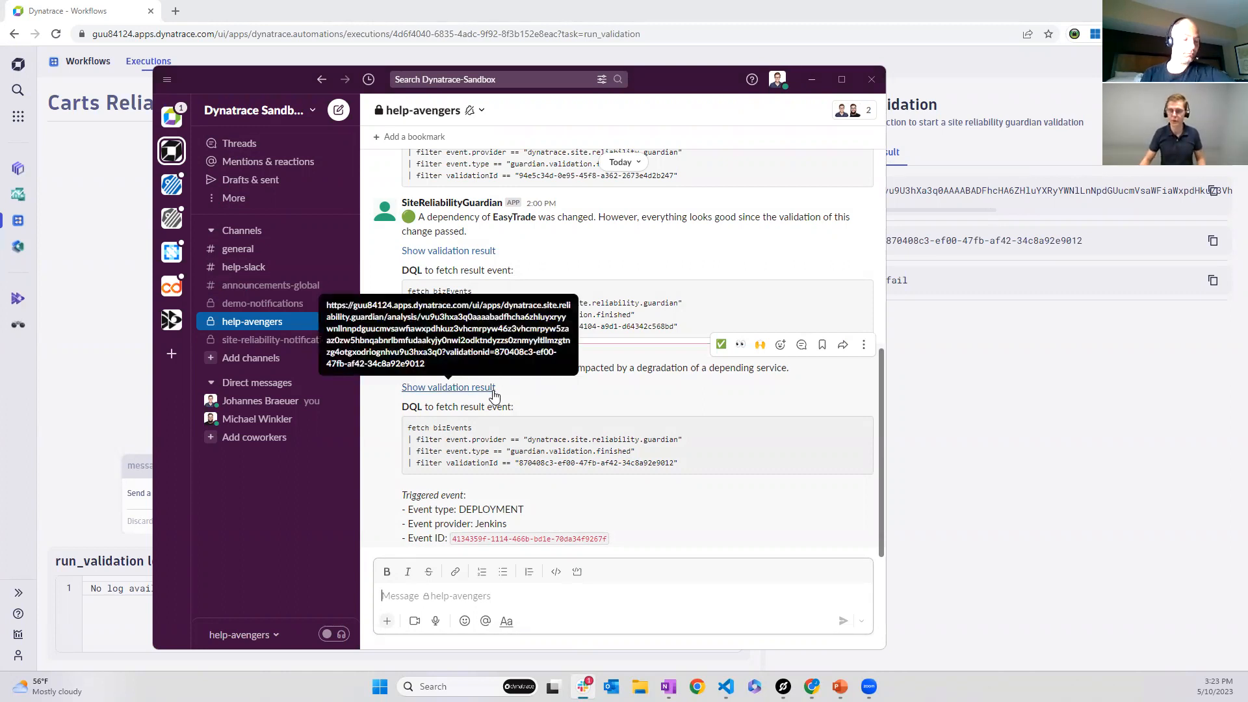
Follow the Show validation result link from the help-avengers failure alert into Dynatrace
click(448, 387)
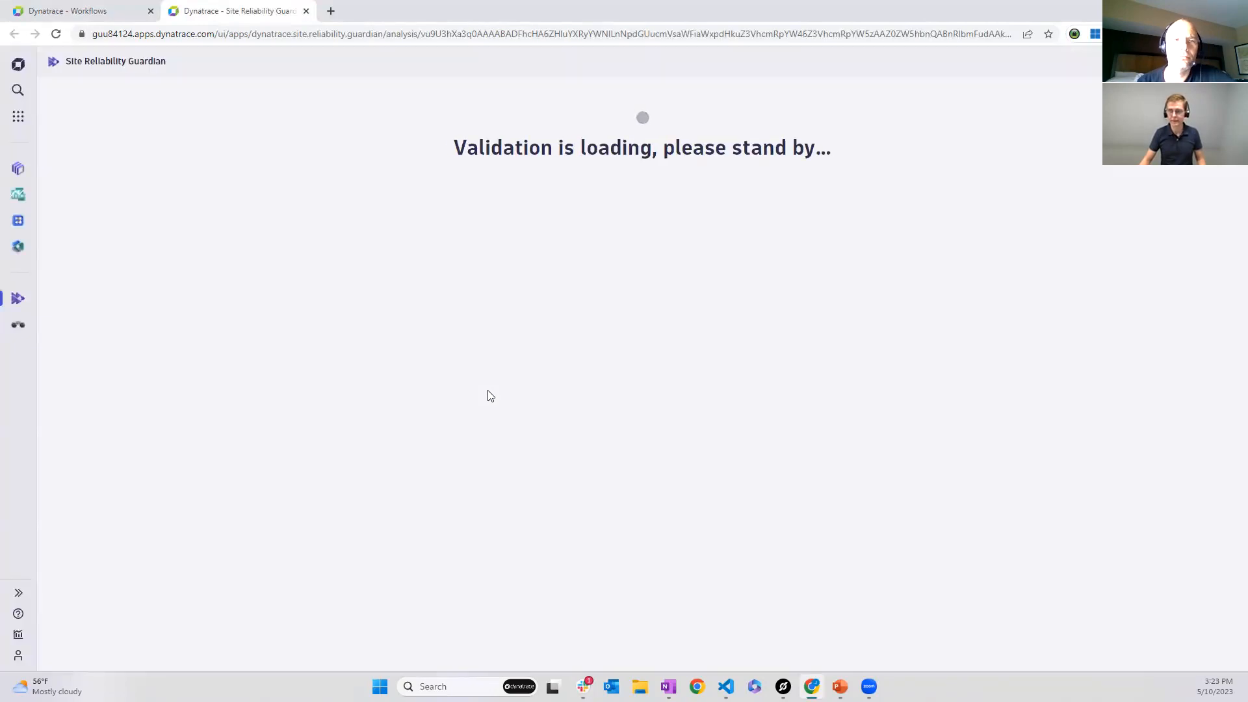
mouse_move(793, 402)
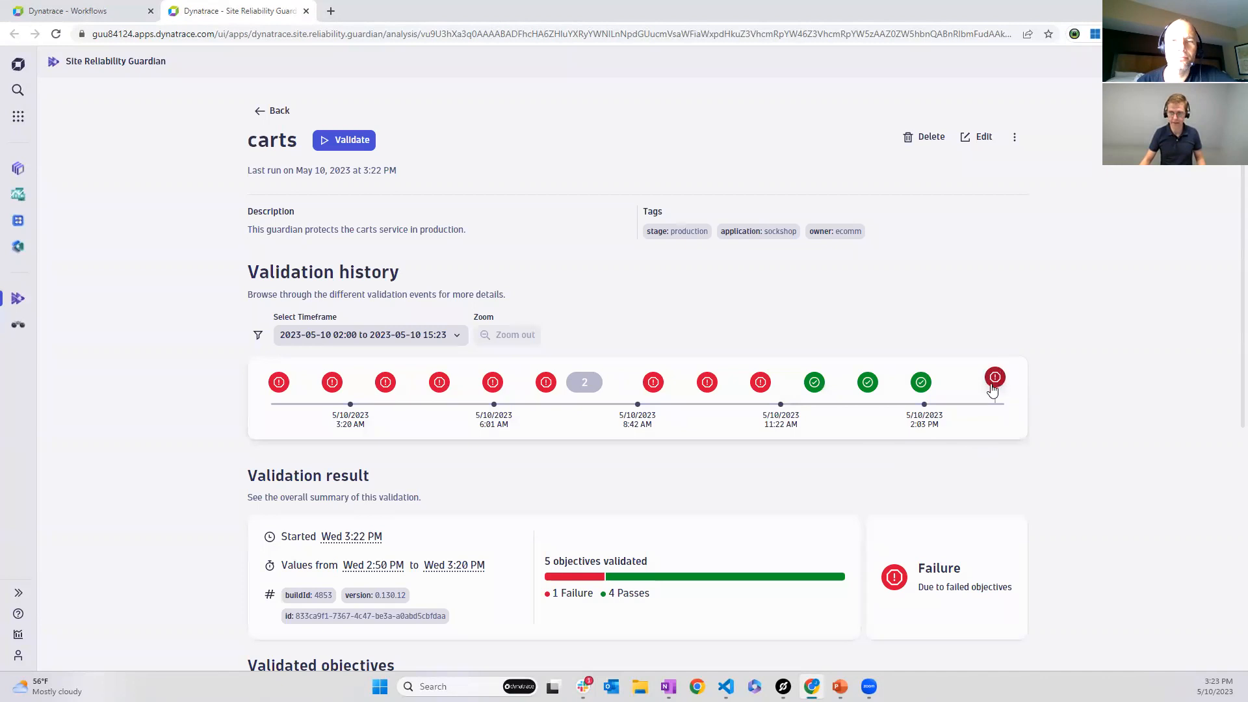
mouse_move(994, 377)
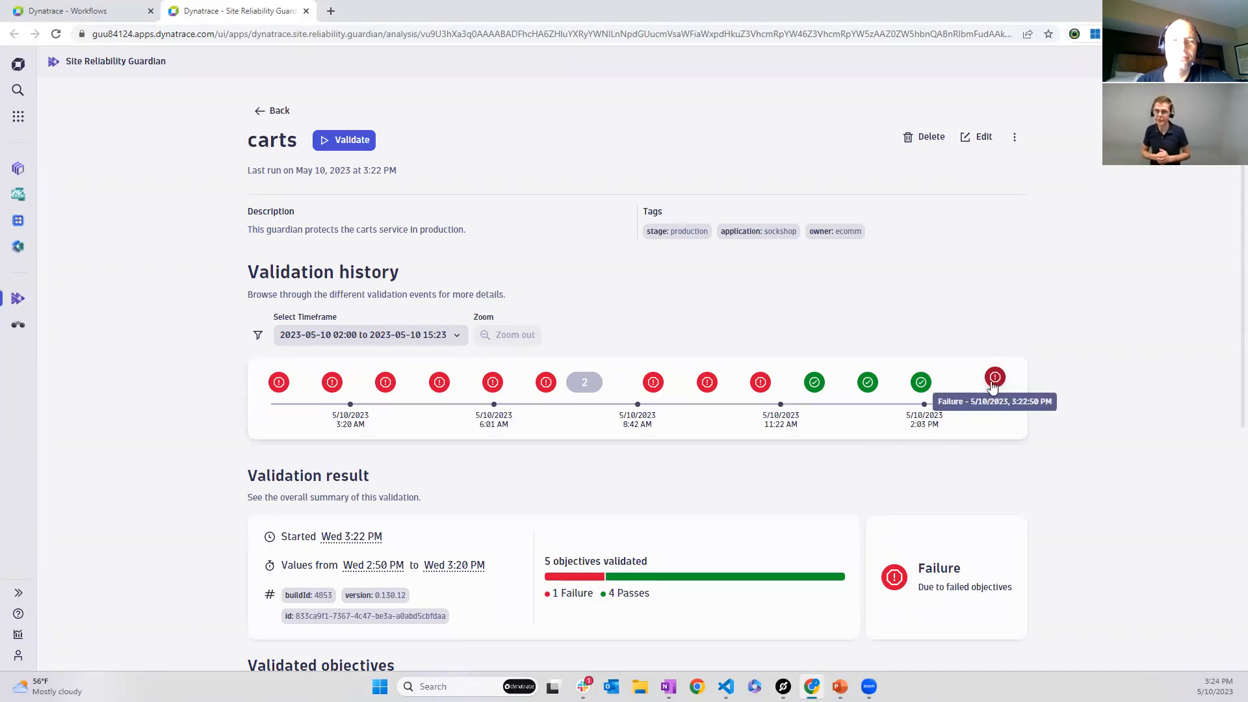